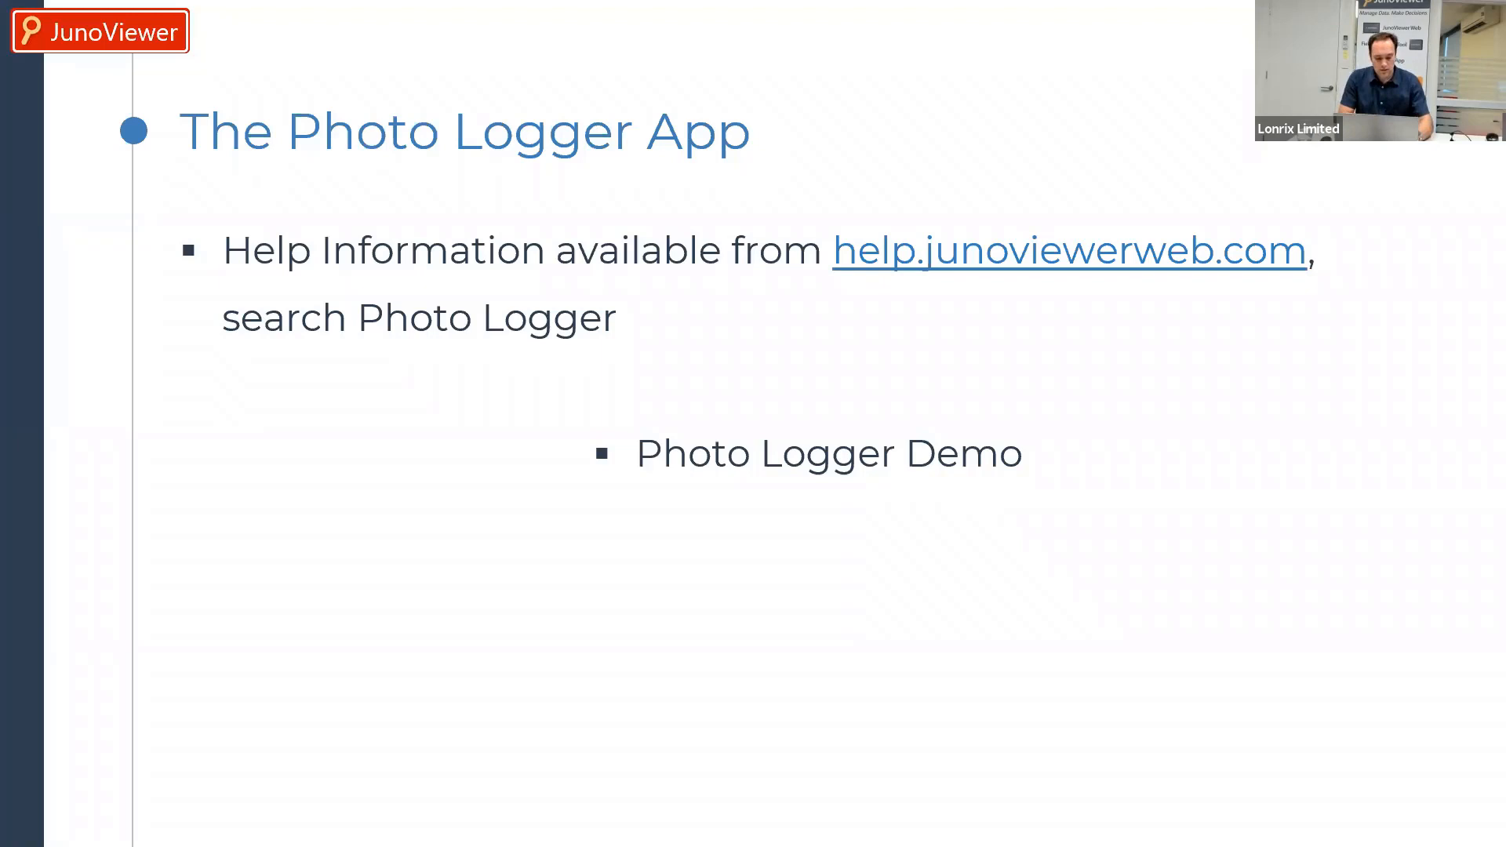
Switch from the slideshow to the AnyDesk view of the phone running JunoViewer
key("alt+tab")
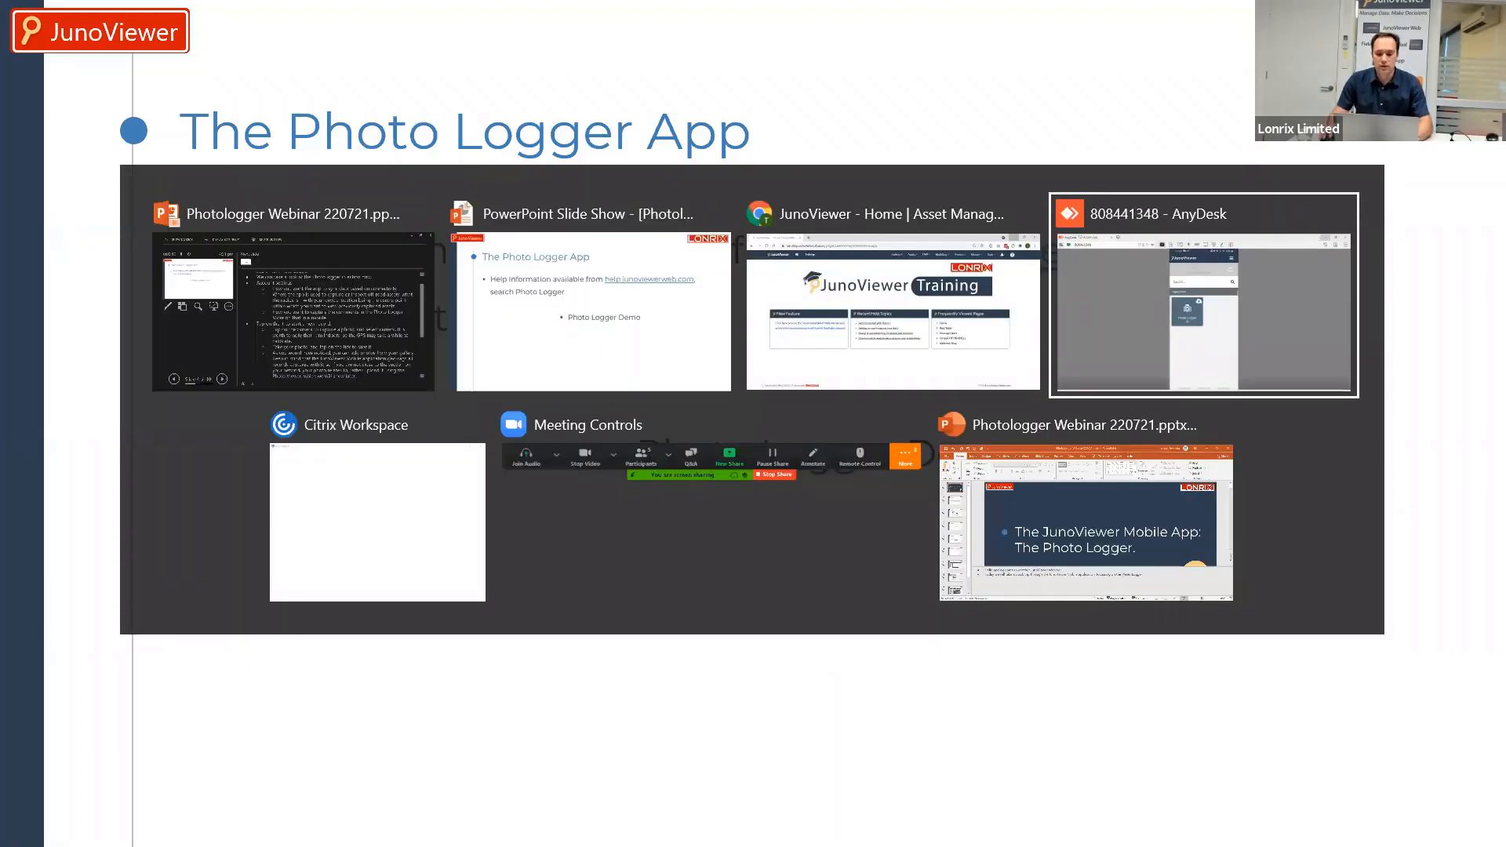
left_click(1201, 293)
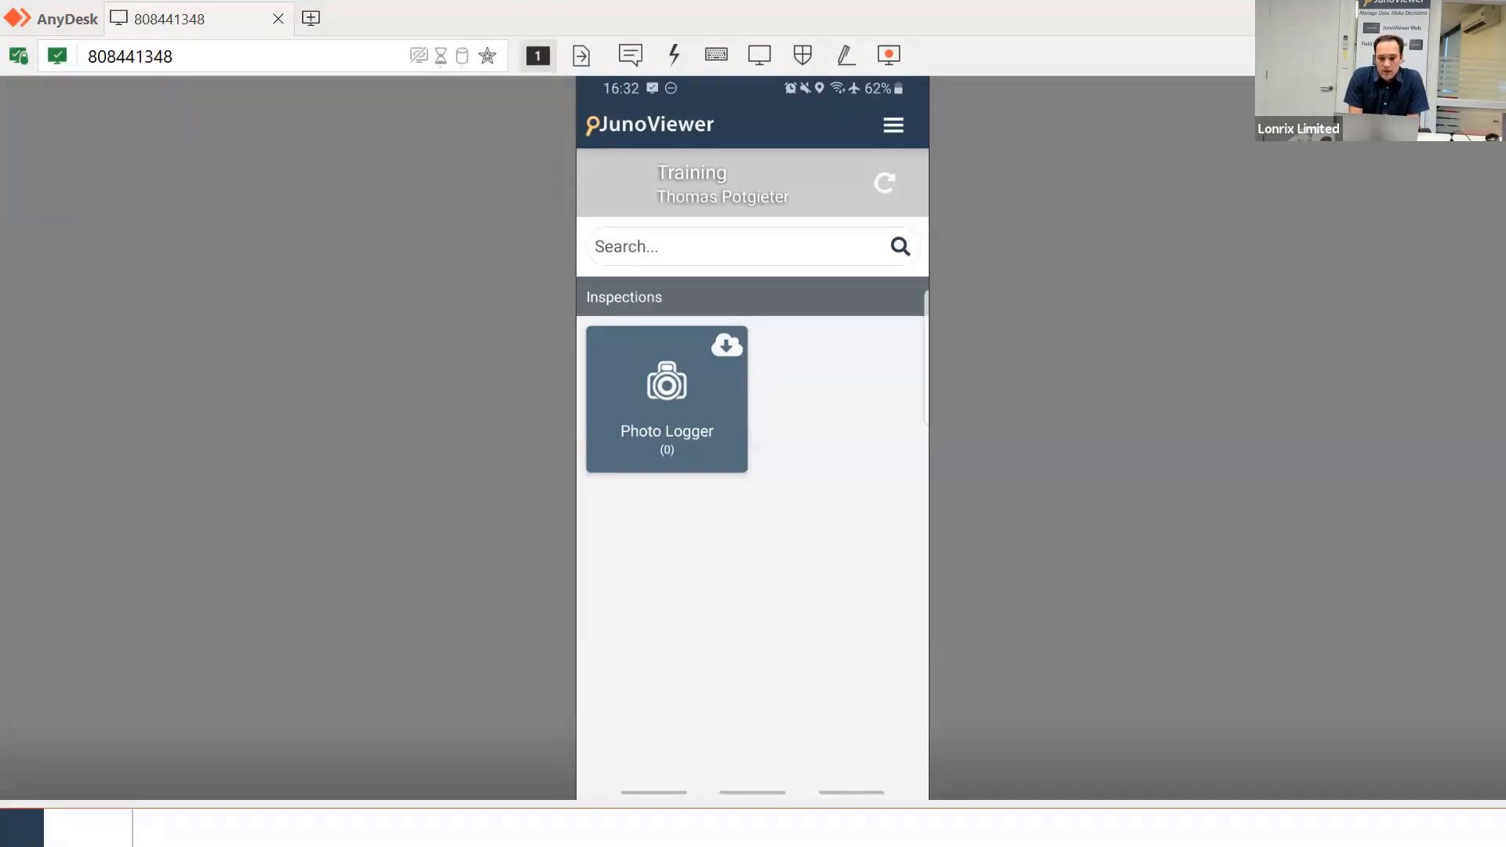
Open Account Settings and review sync, GPS range, image storage and comment options
left_click(890, 125)
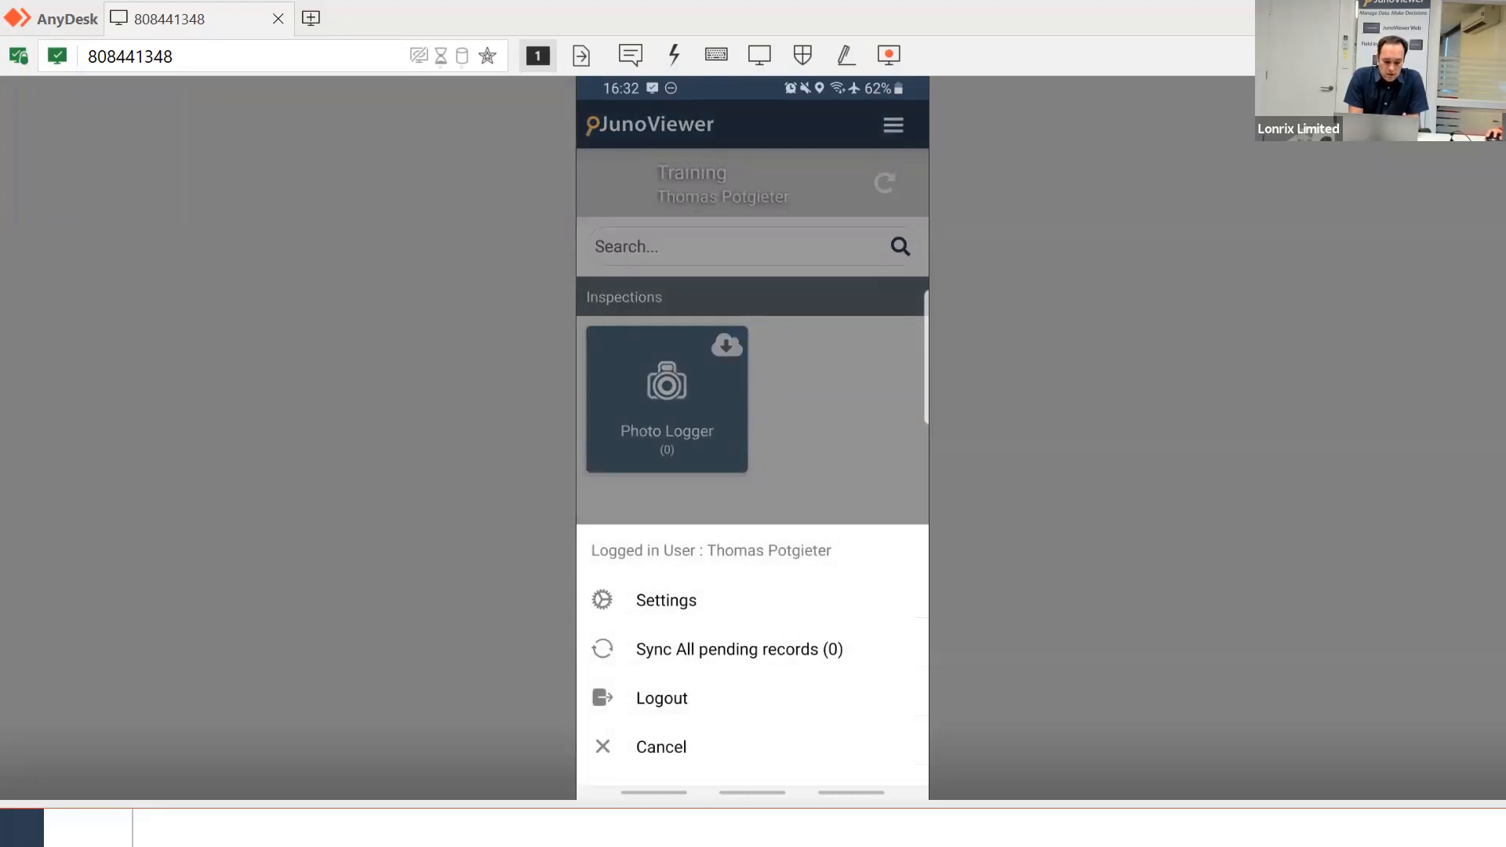
left_click(665, 600)
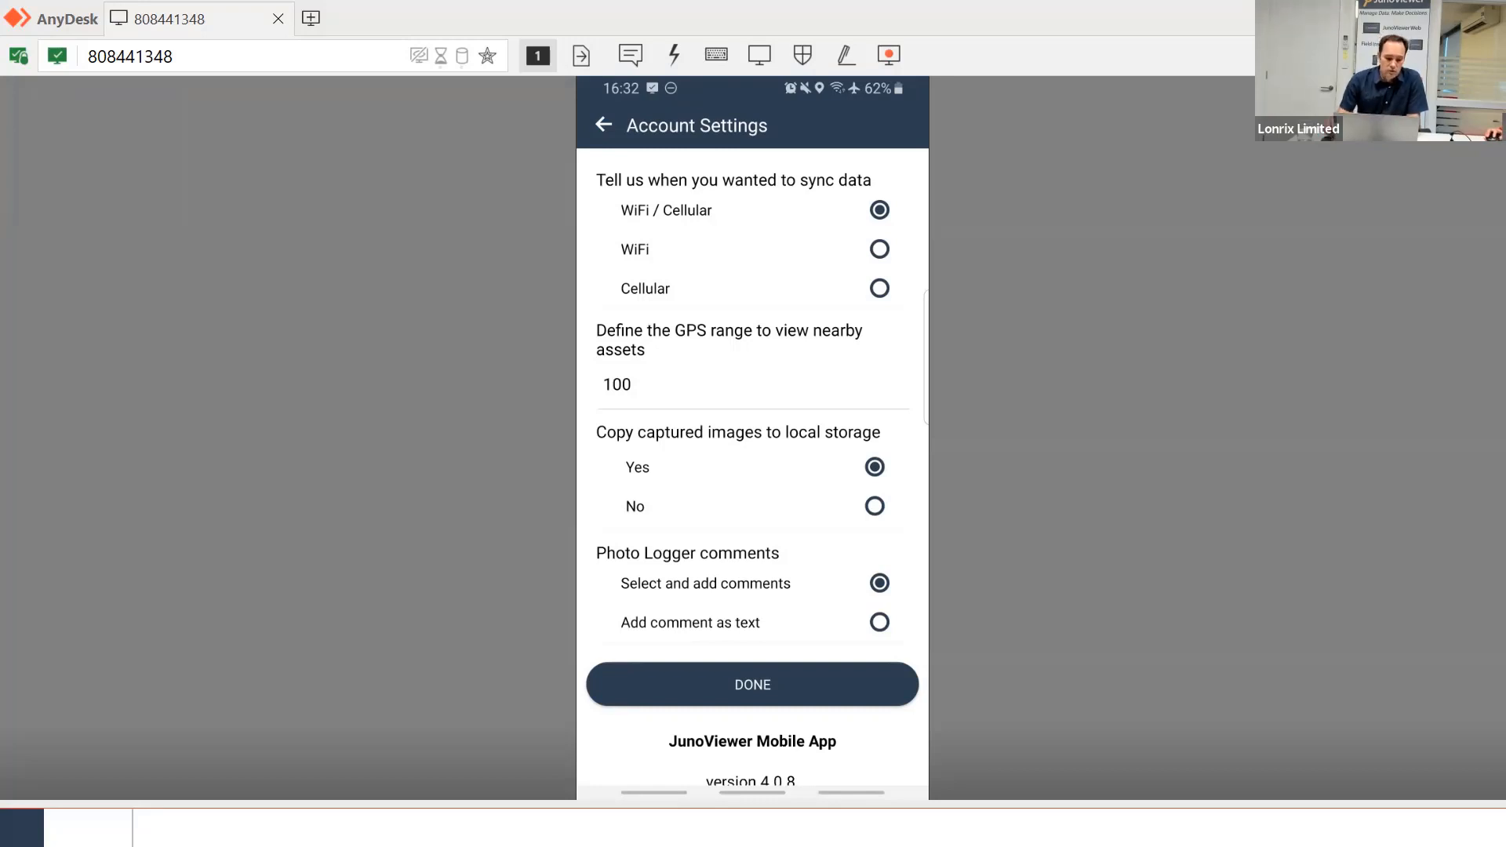
scroll("down", 3)
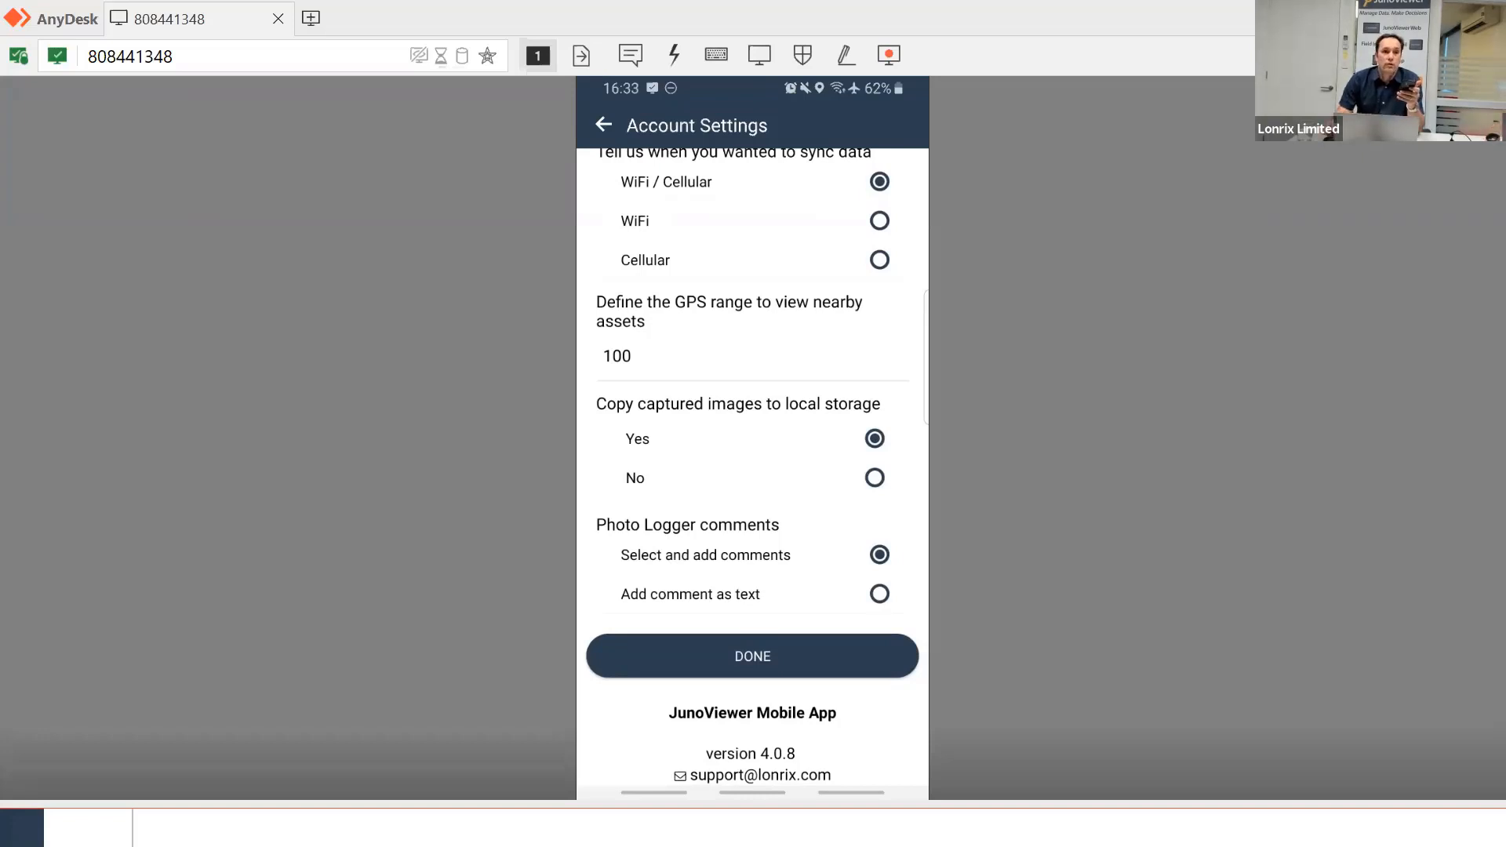
scroll("down", 3)
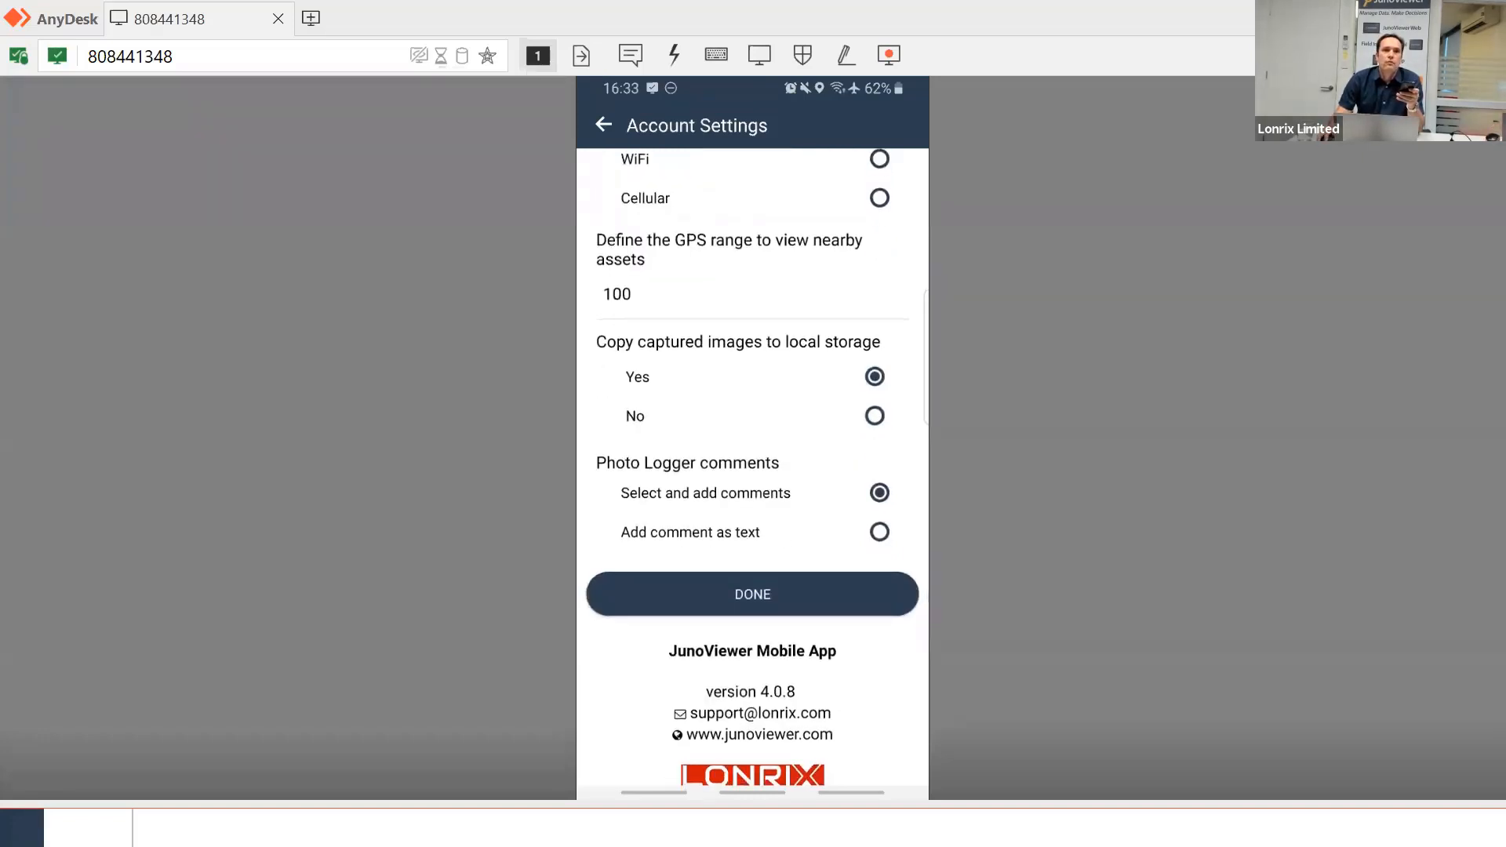
scroll("down", 3)
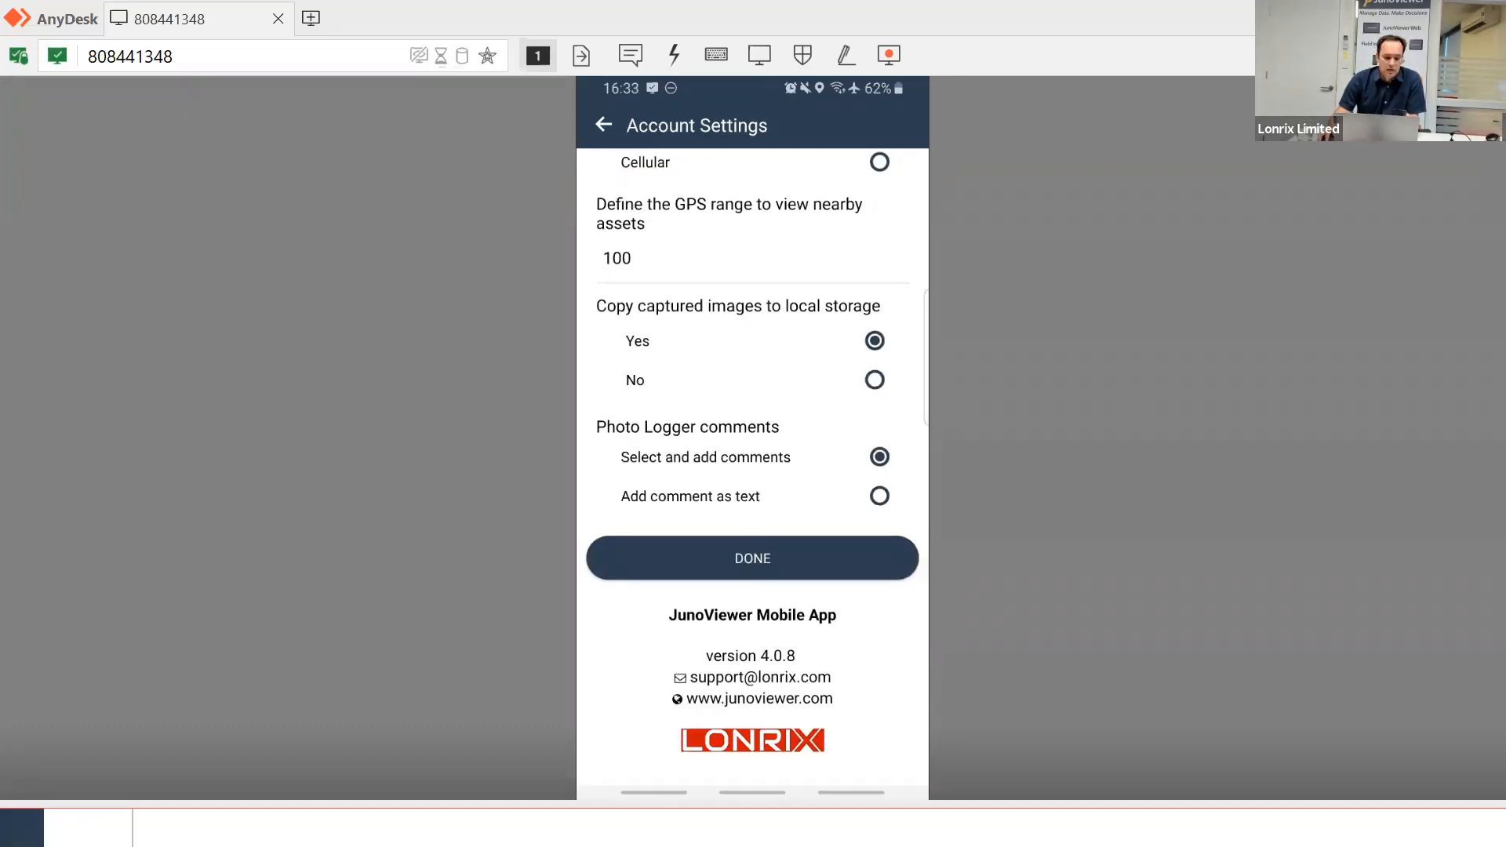
Close Account Settings with DONE to return to the home screen
left_click(752, 558)
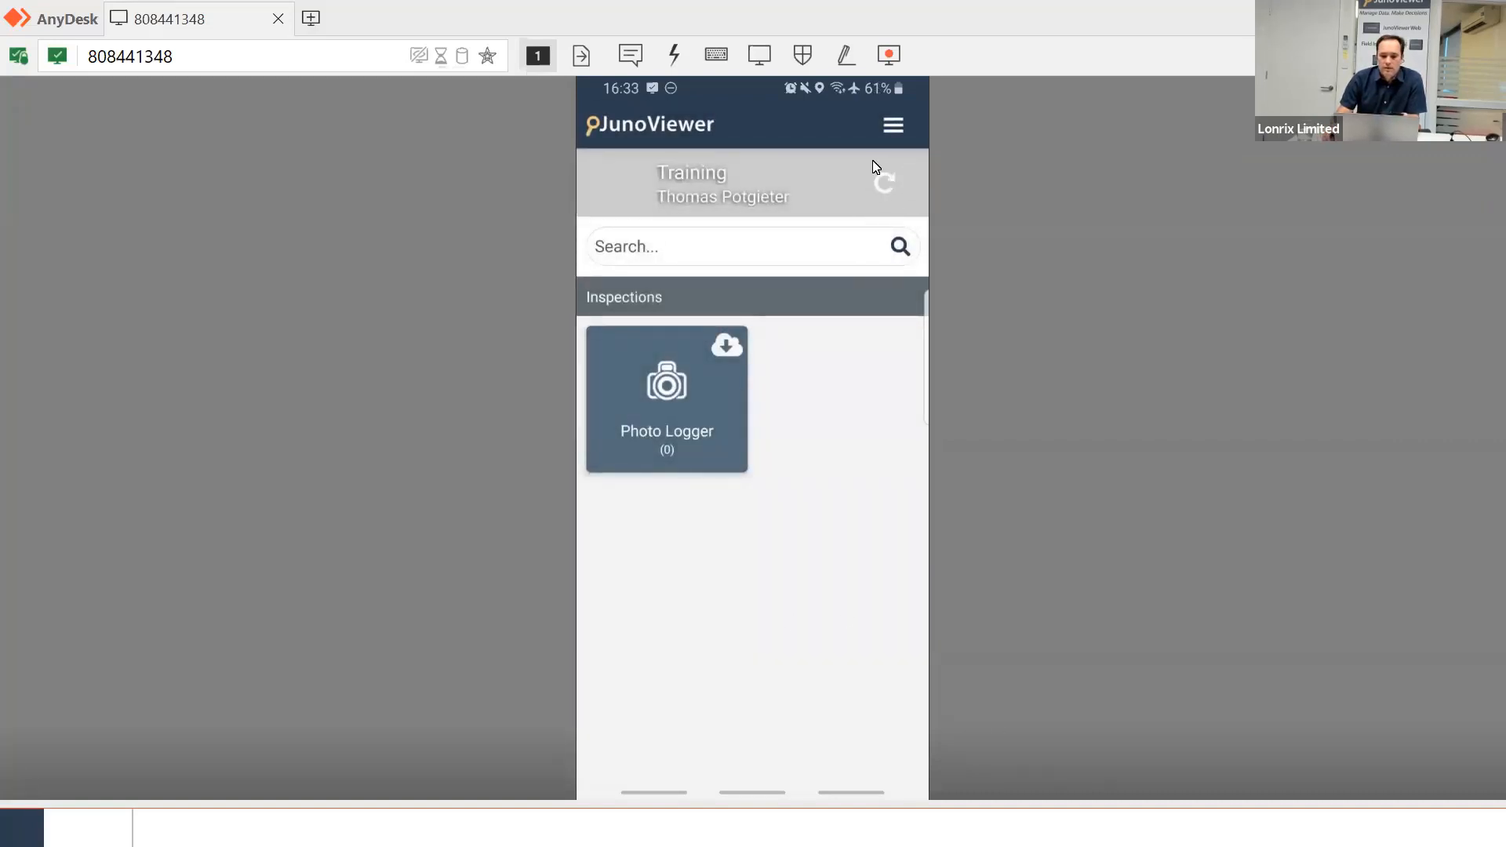
mouse_move(859, 175)
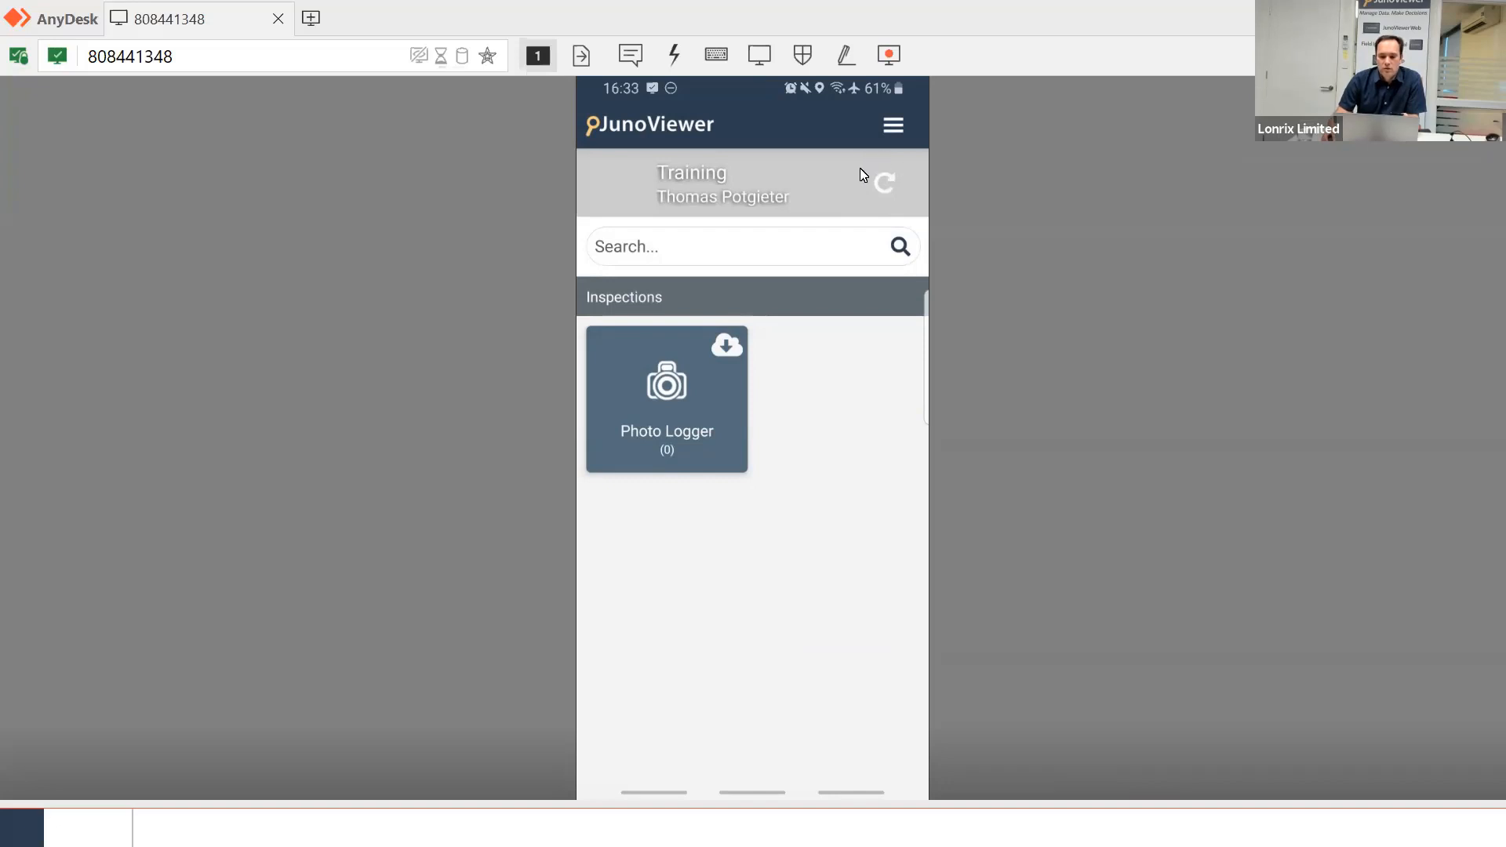
mouse_move(884, 213)
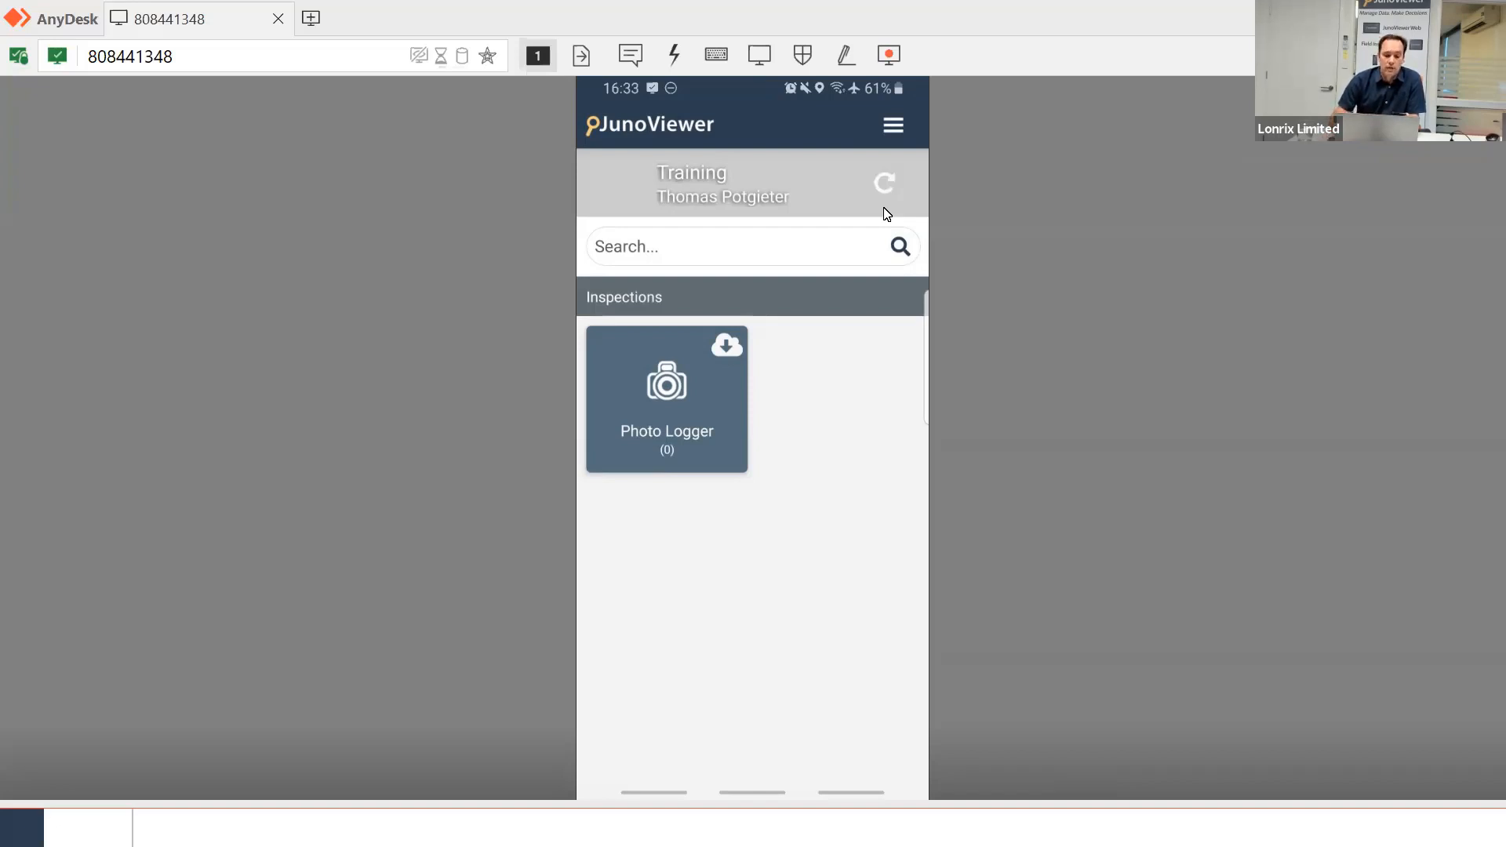
mouse_move(868, 258)
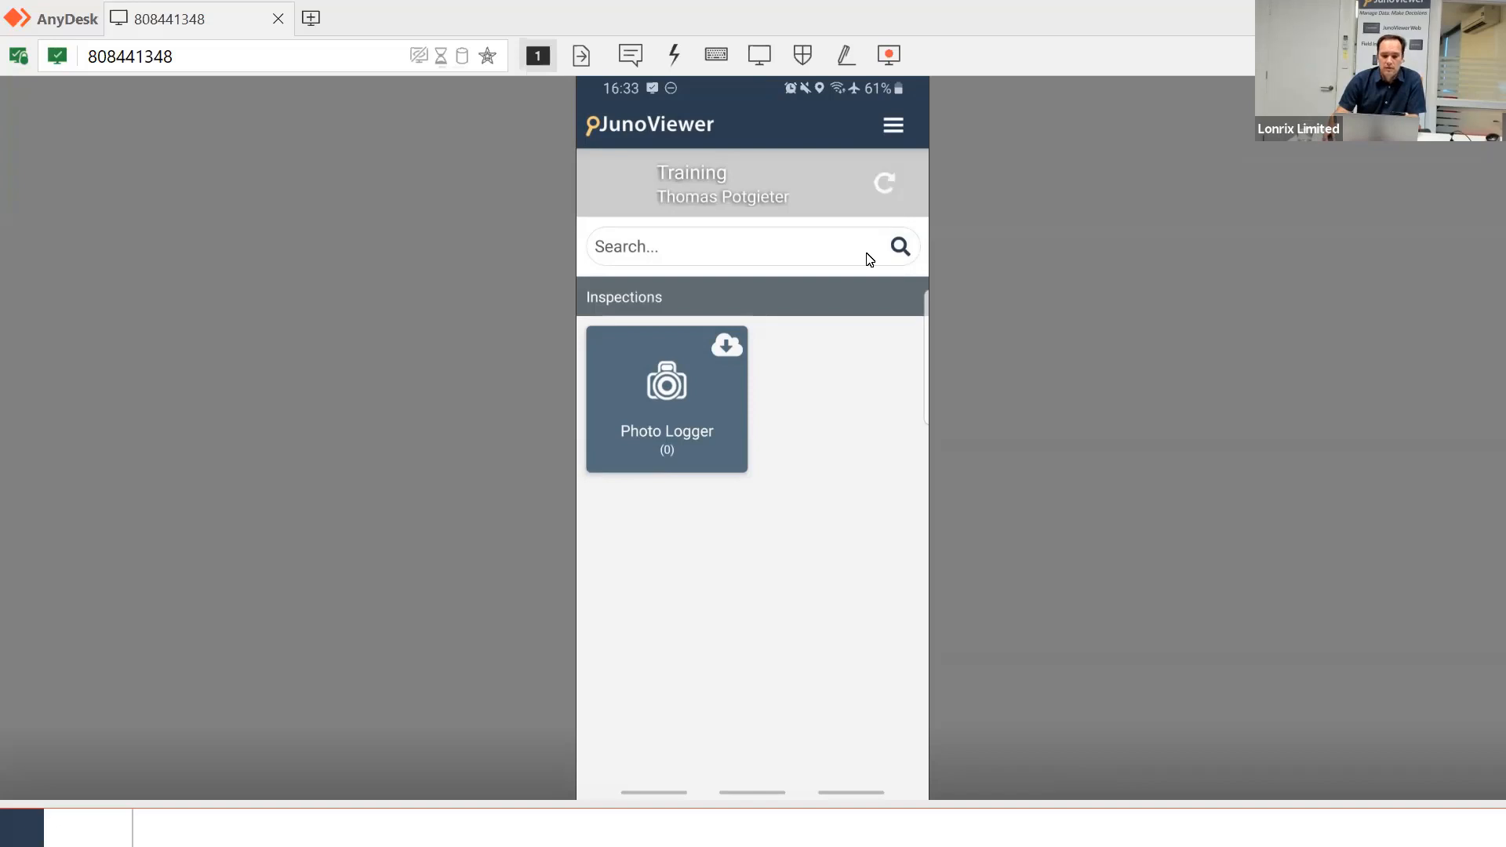
mouse_move(746, 331)
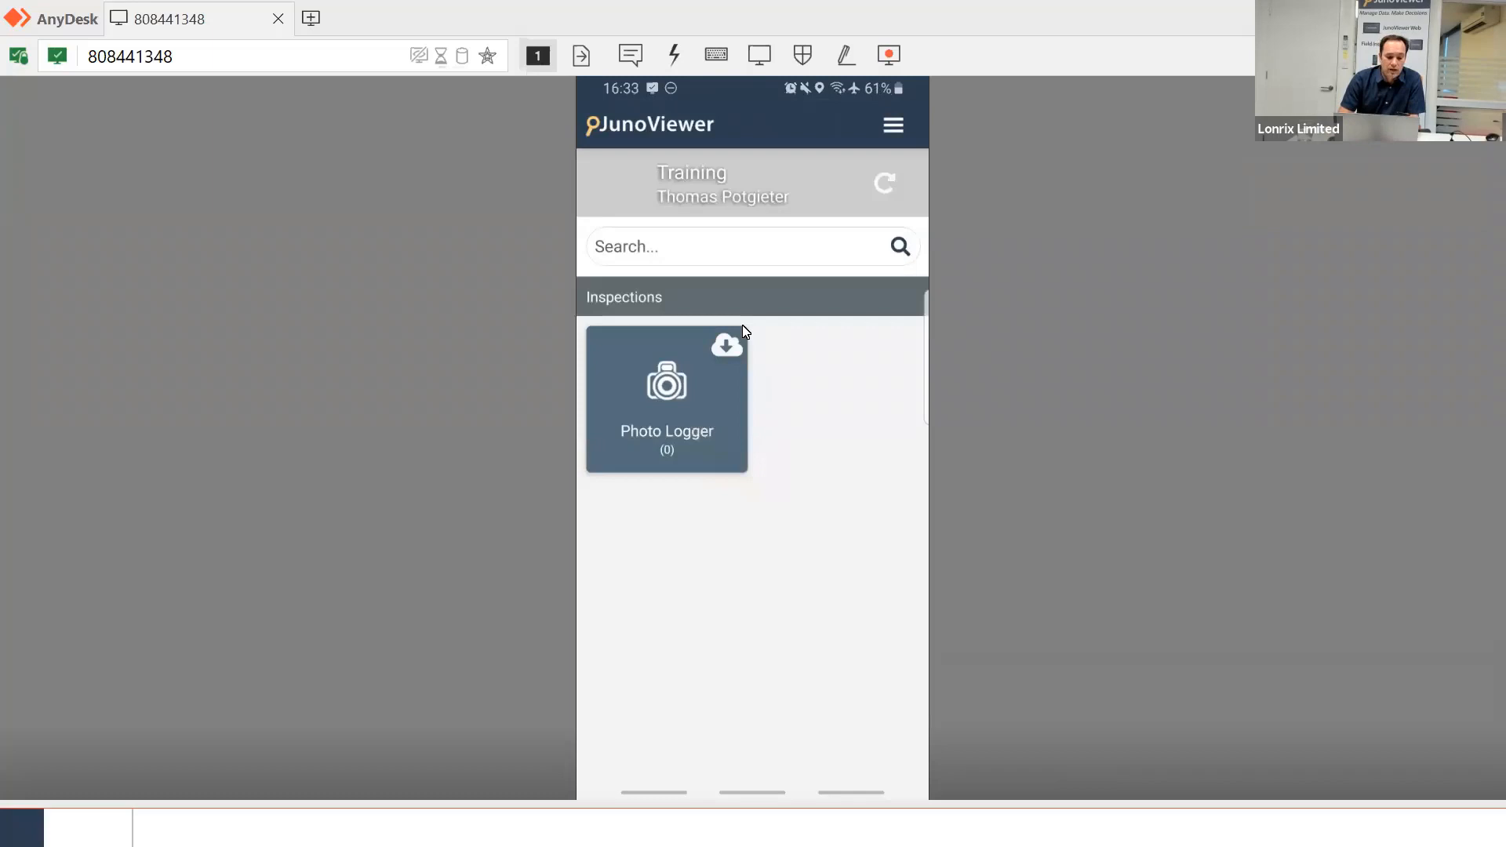
Start a new Photo Logger record, accept GPS accuracy, and capture one photo
left_click(882, 182)
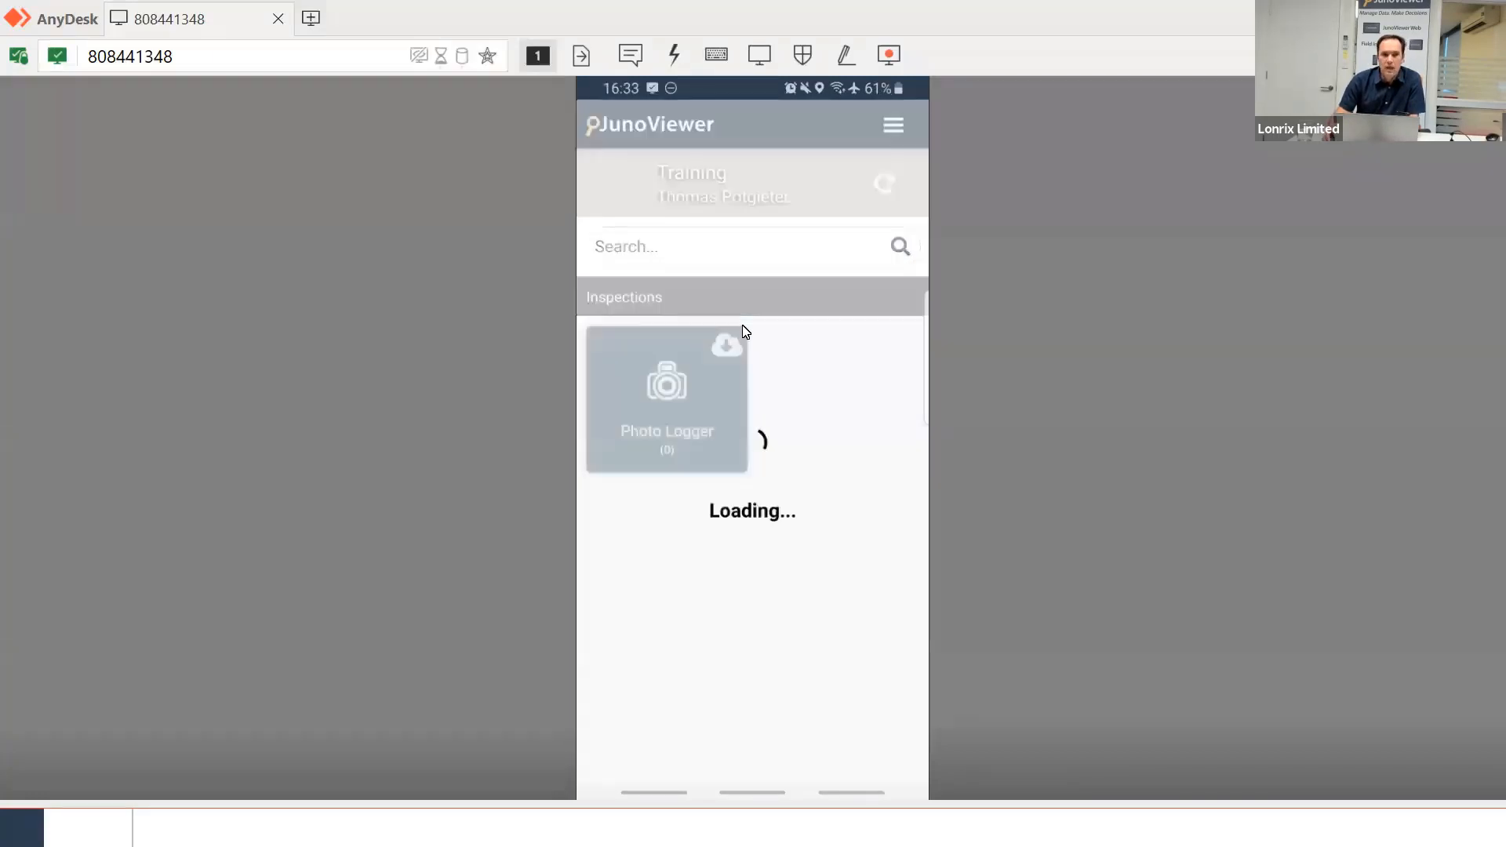
left_click(666, 398)
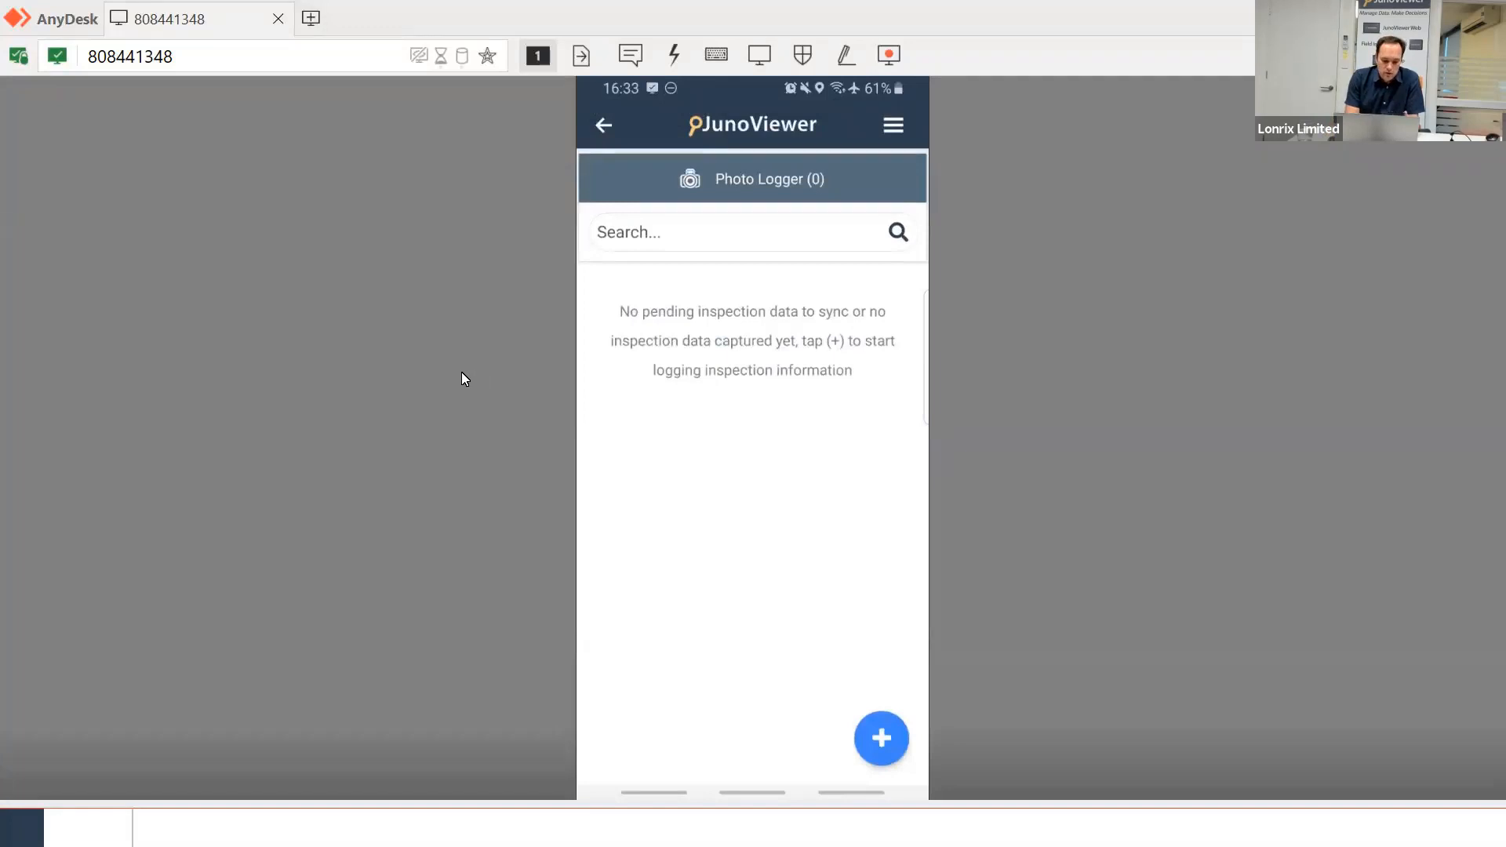
left_click(880, 737)
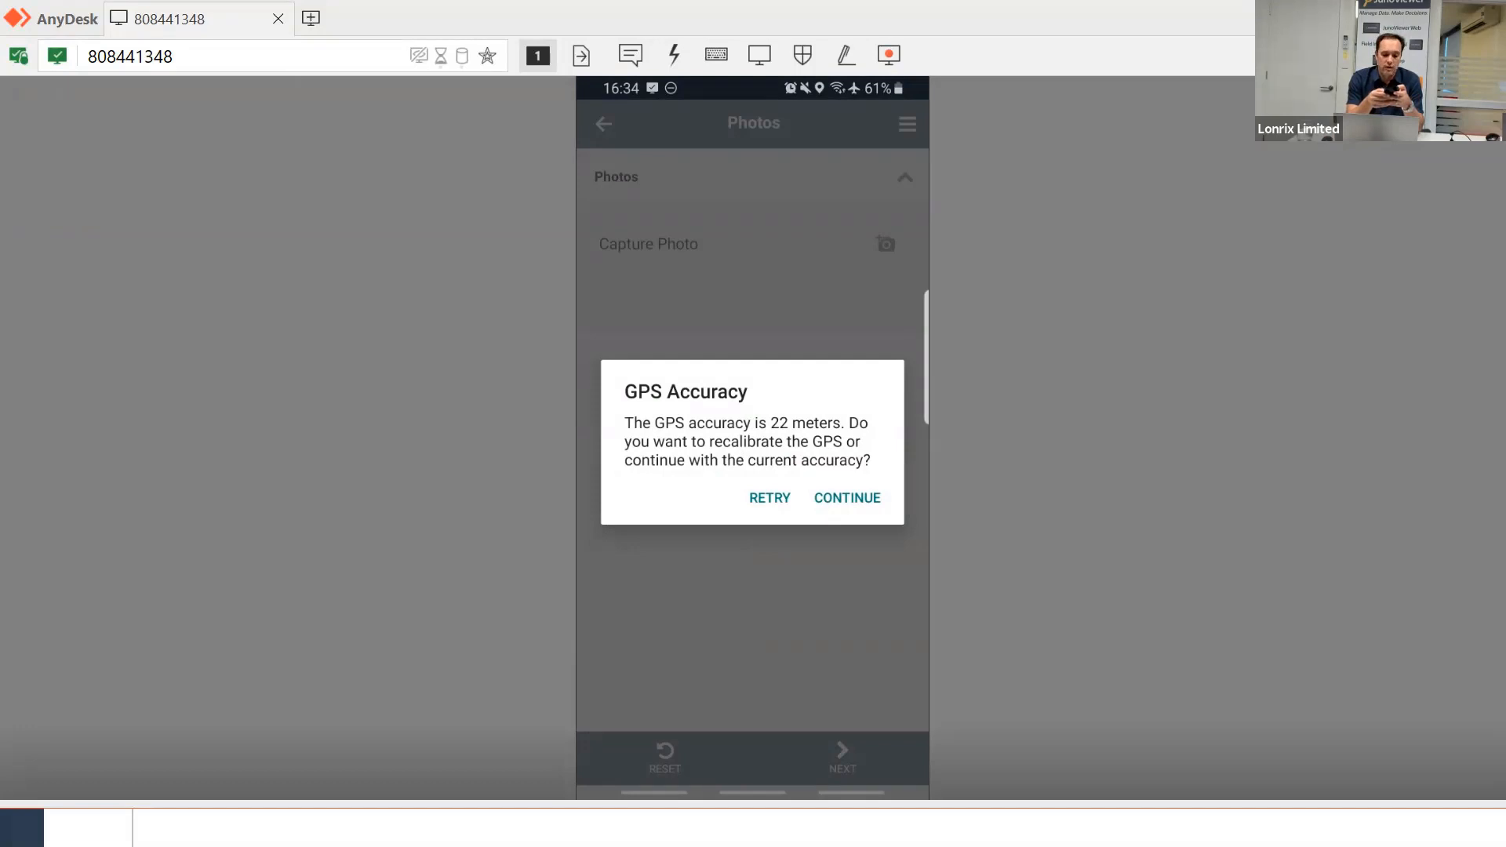
left_click(846, 497)
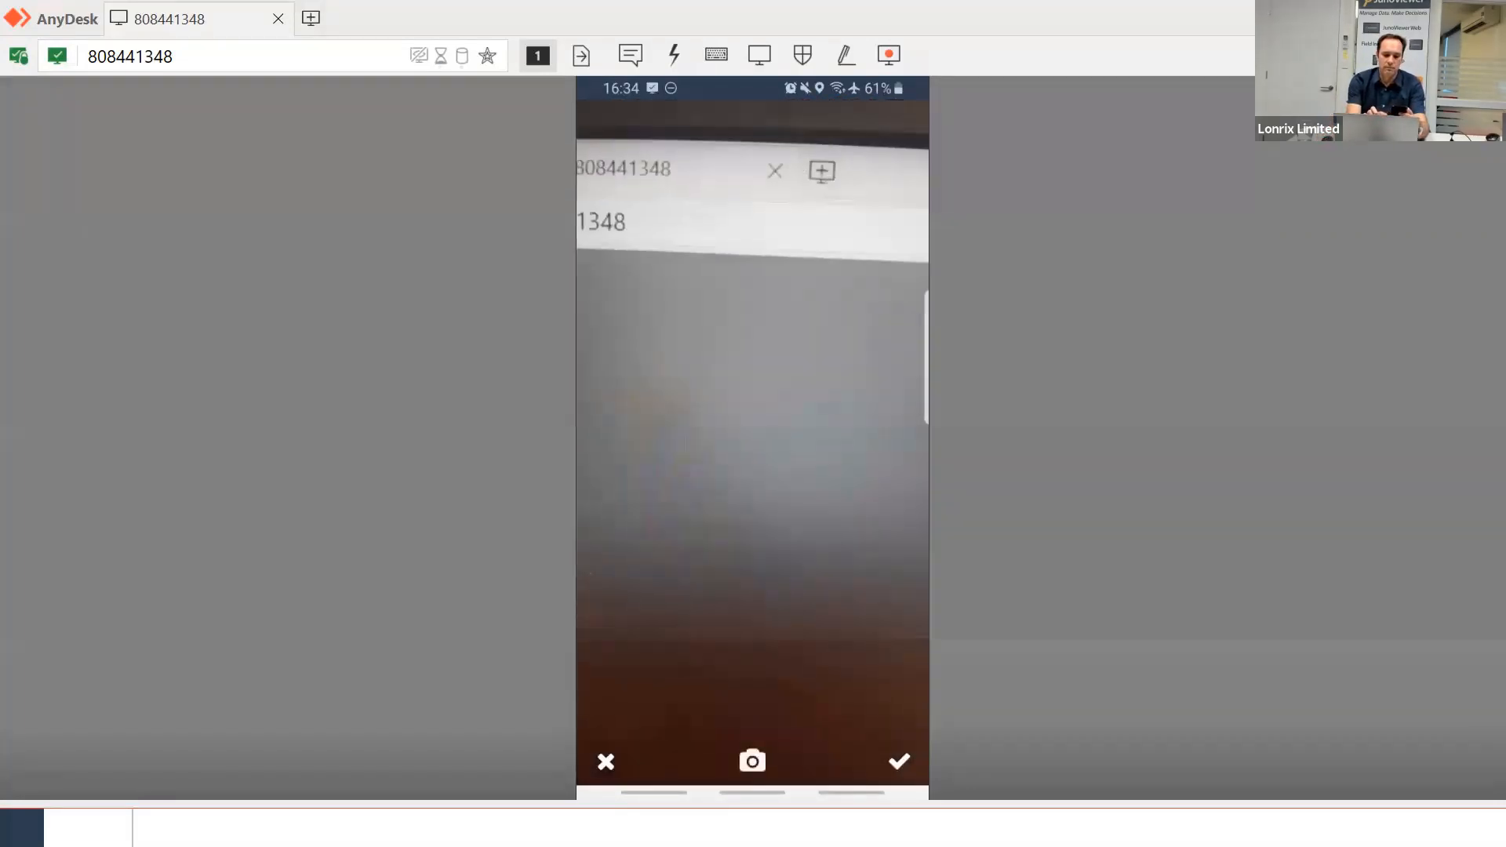
left_click(752, 760)
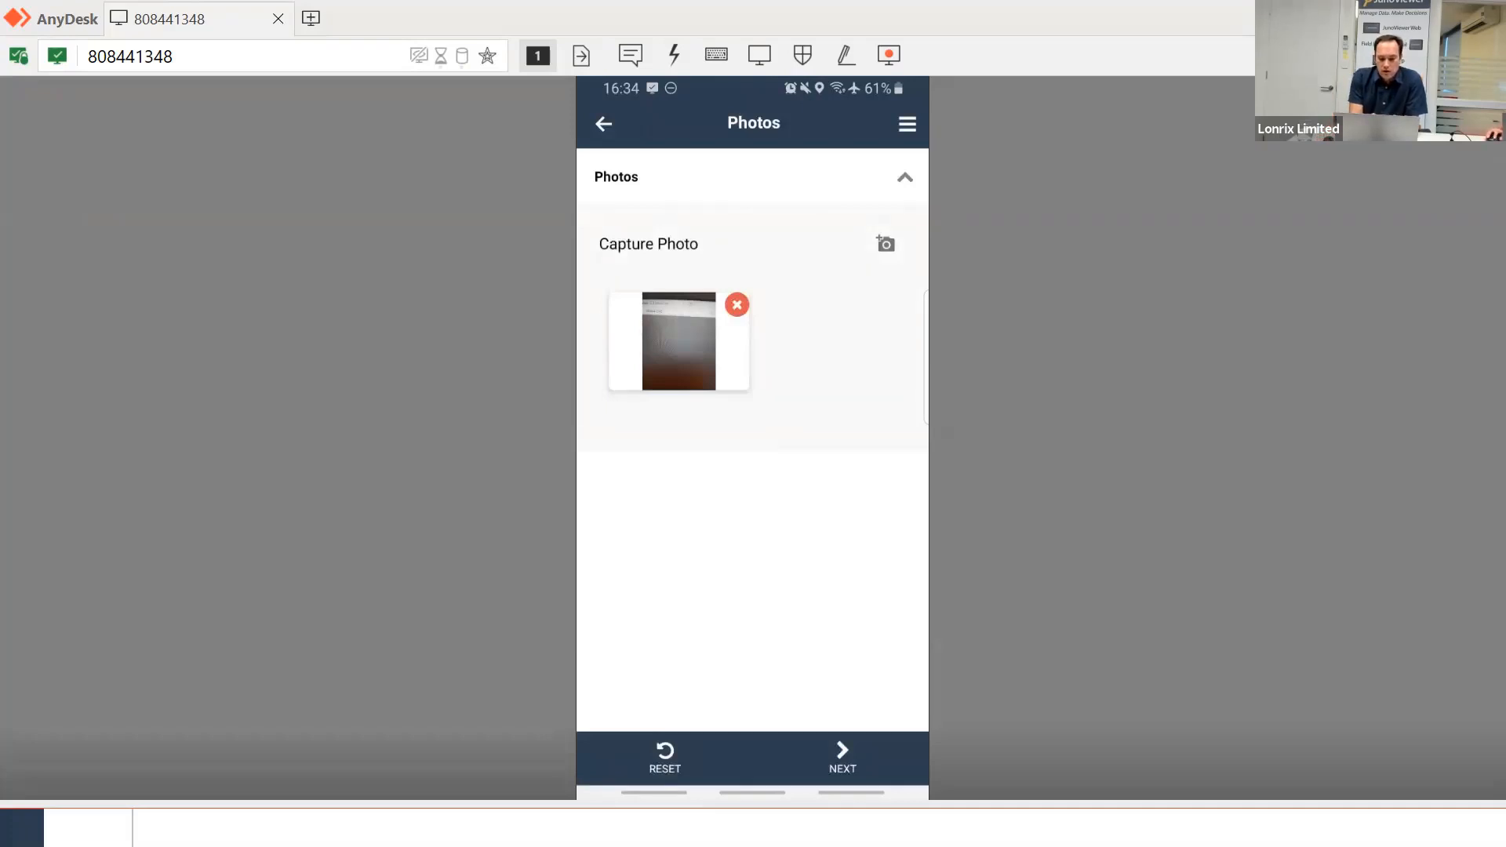
left_click(884, 244)
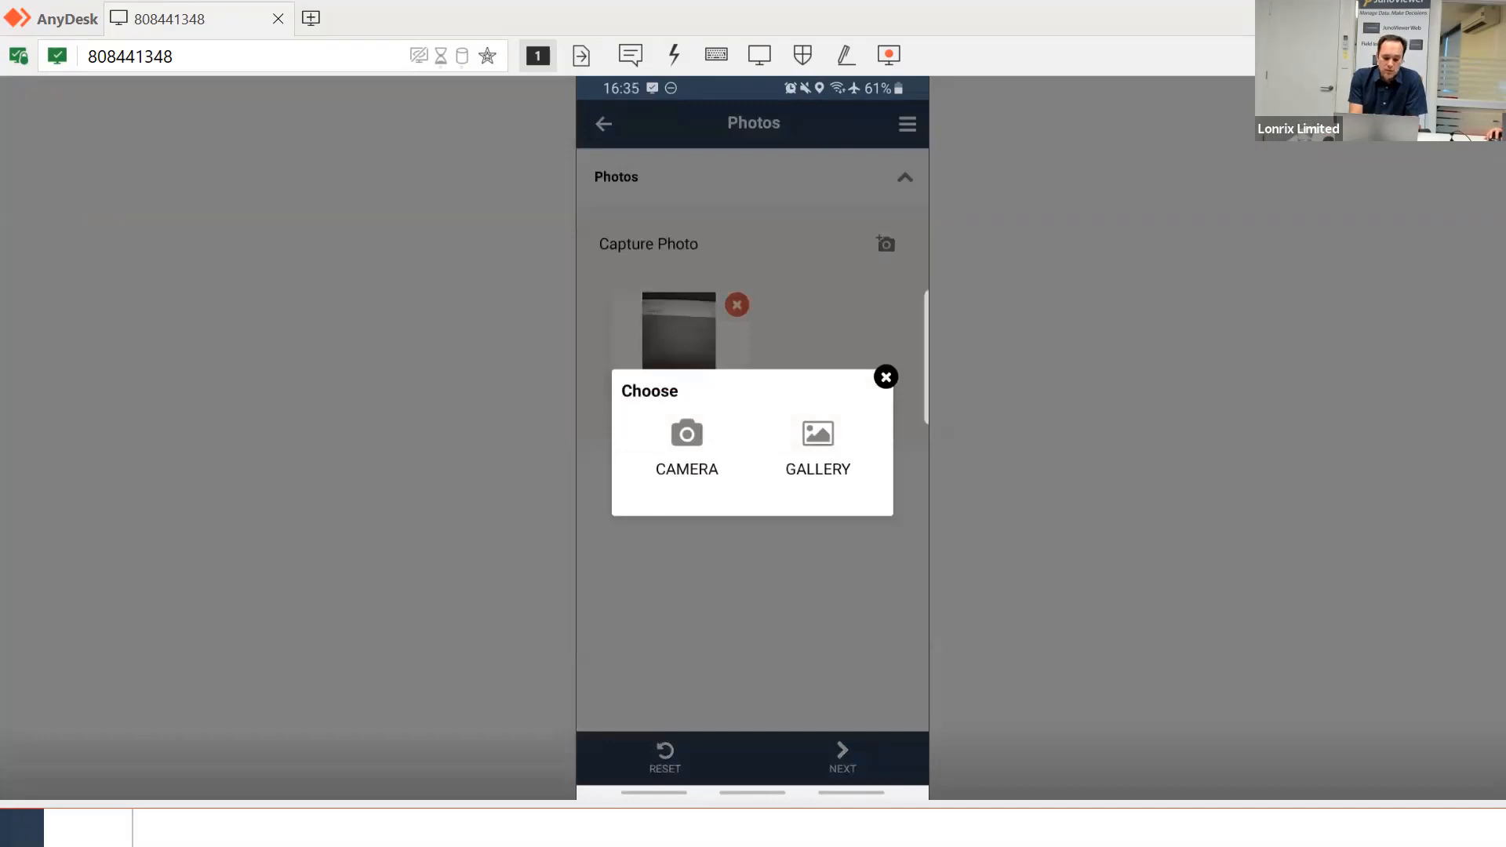
Dismiss the photo source chooser and advance to Photo logger details
left_click(885, 376)
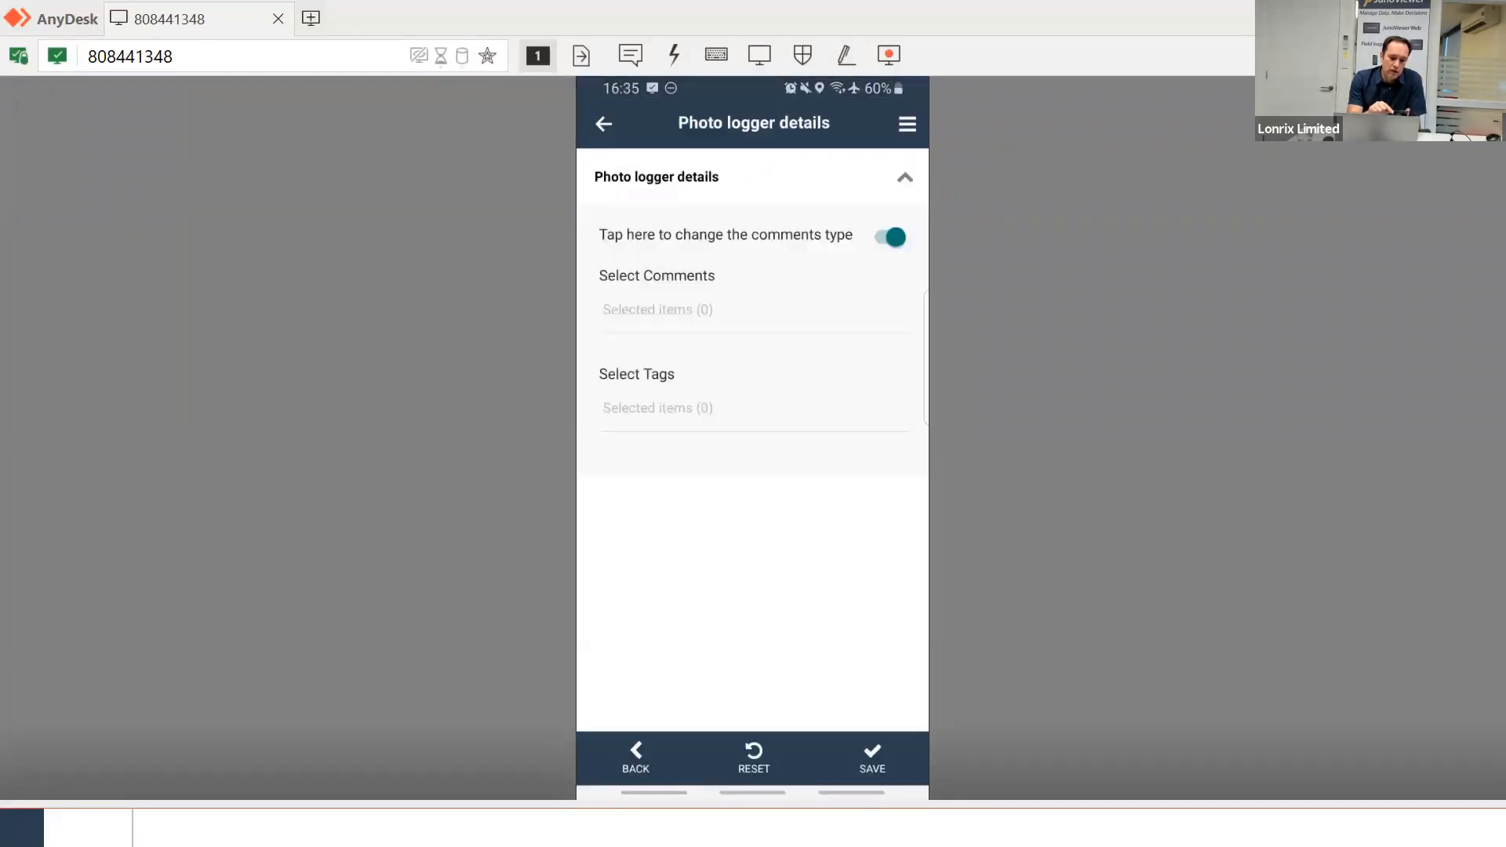
Search for, add and submit 'Potholes' as the photo's comment
left_click(886, 236)
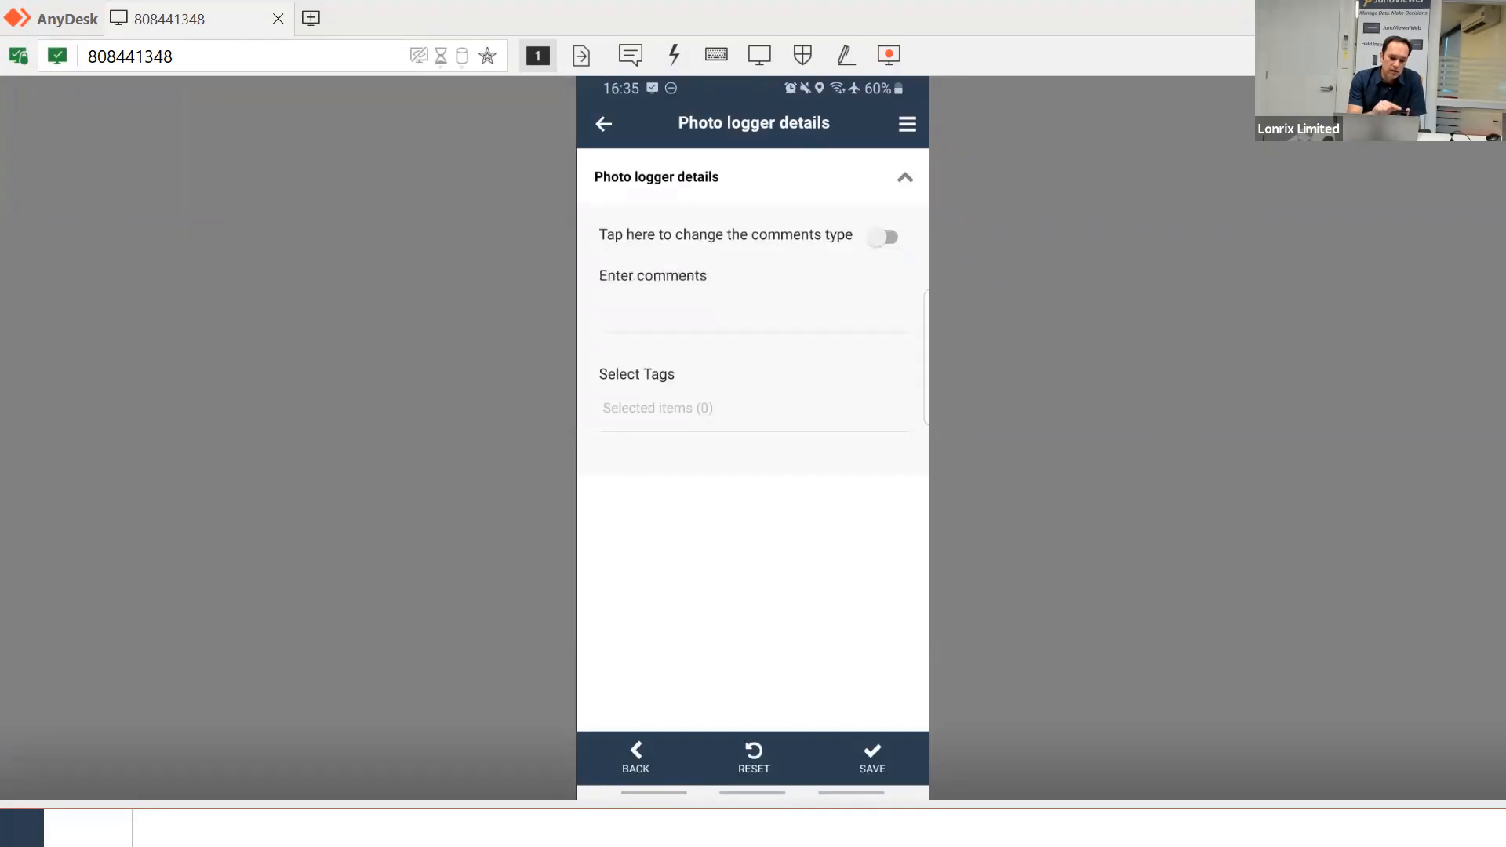
type("Free")
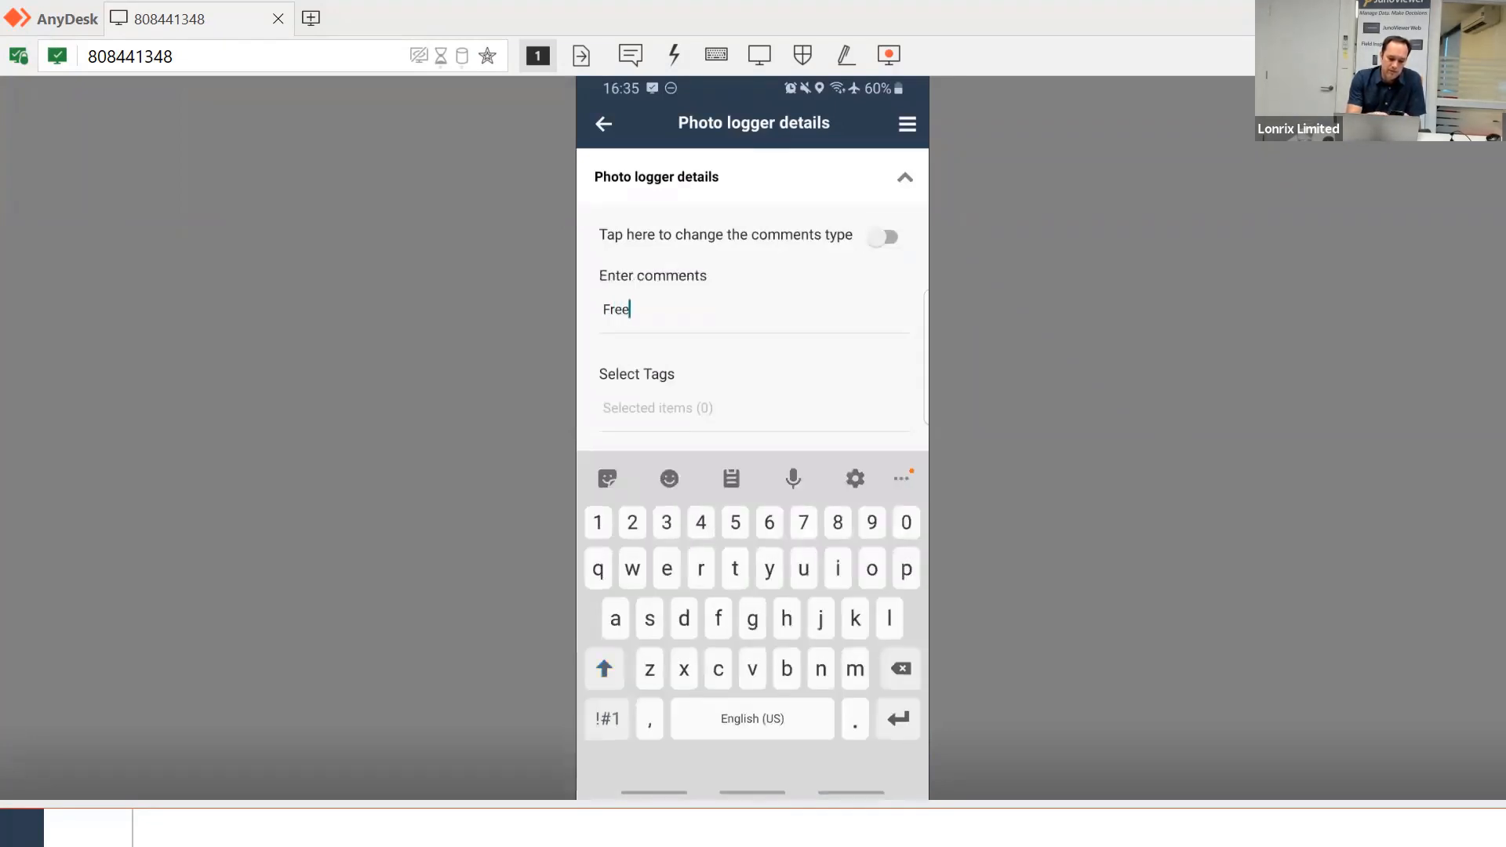
type("text")
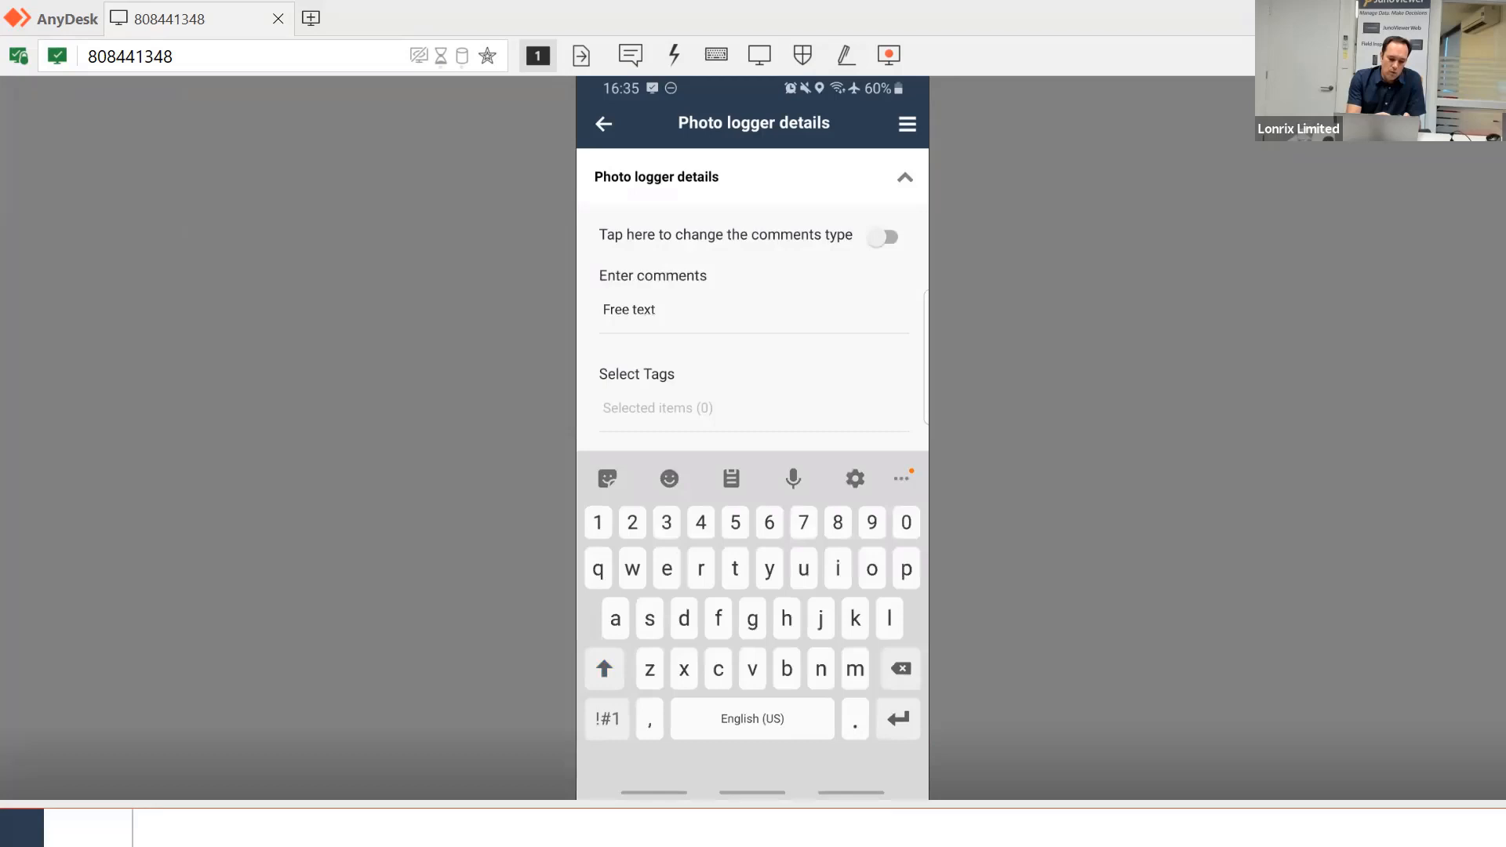
left_click(882, 236)
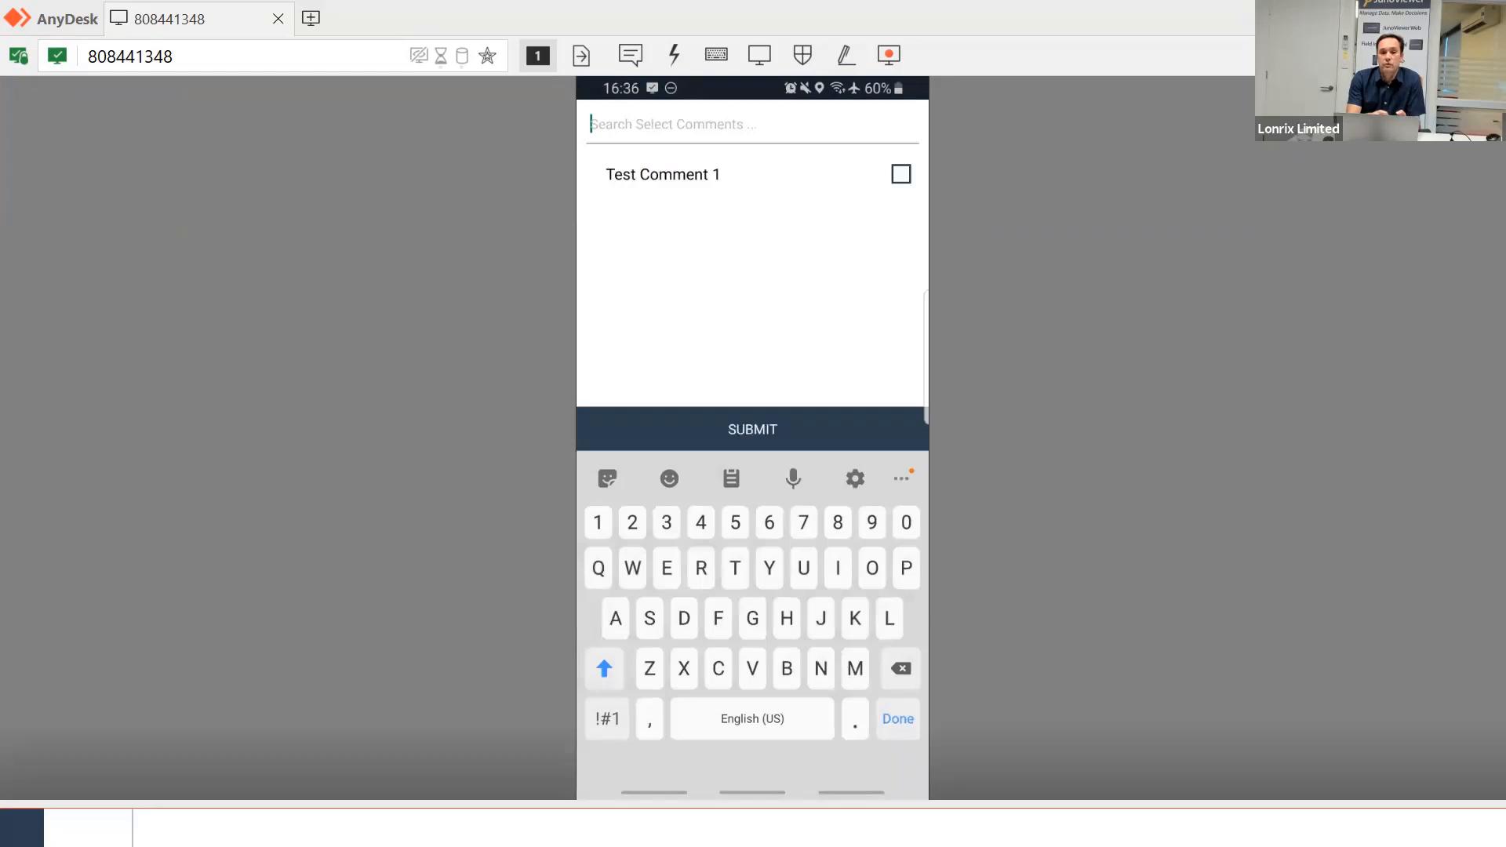
type("p")
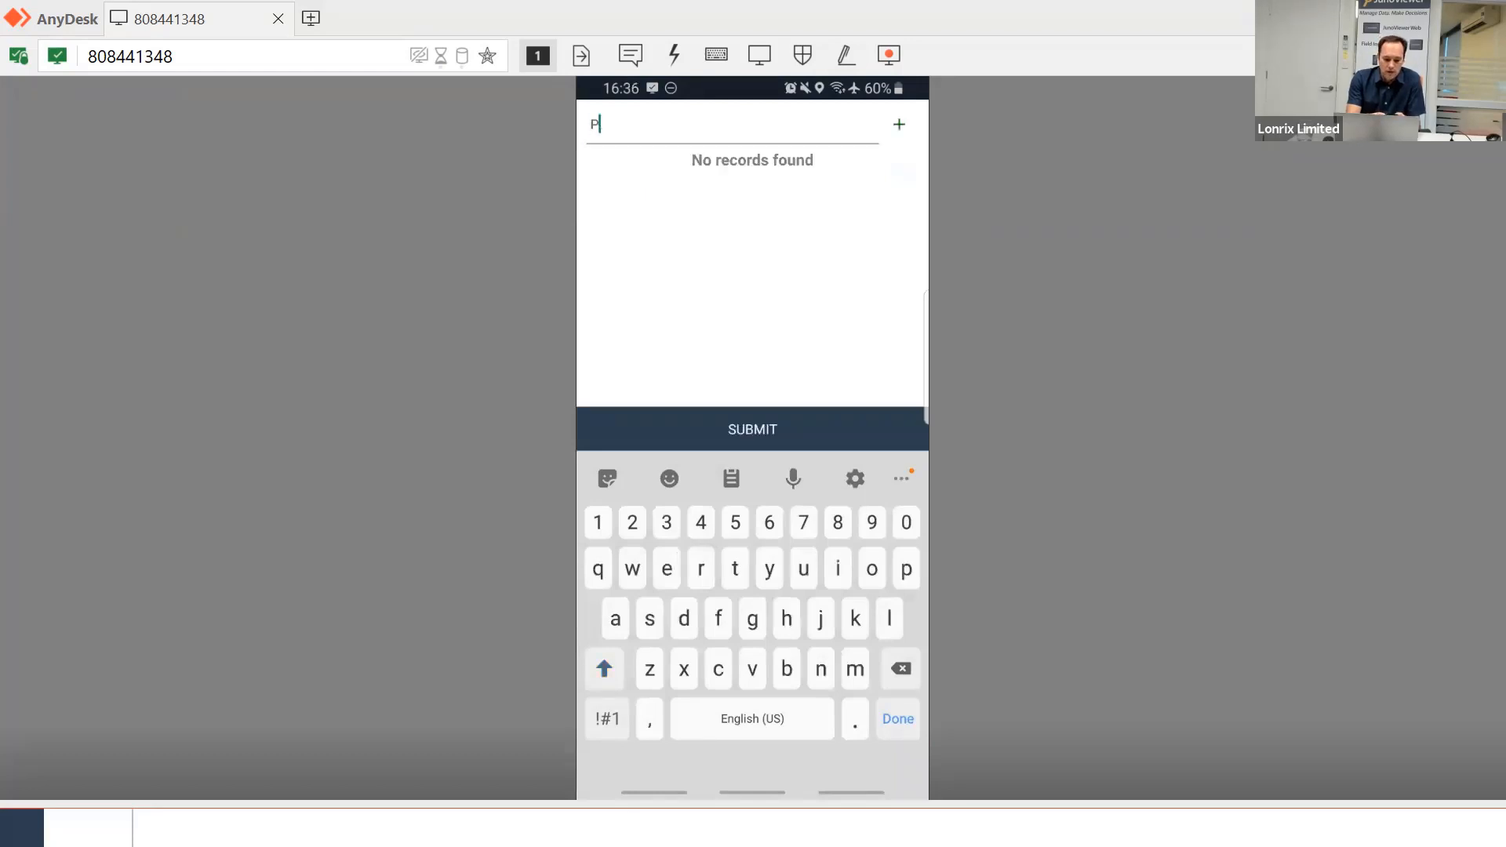
type("otholes")
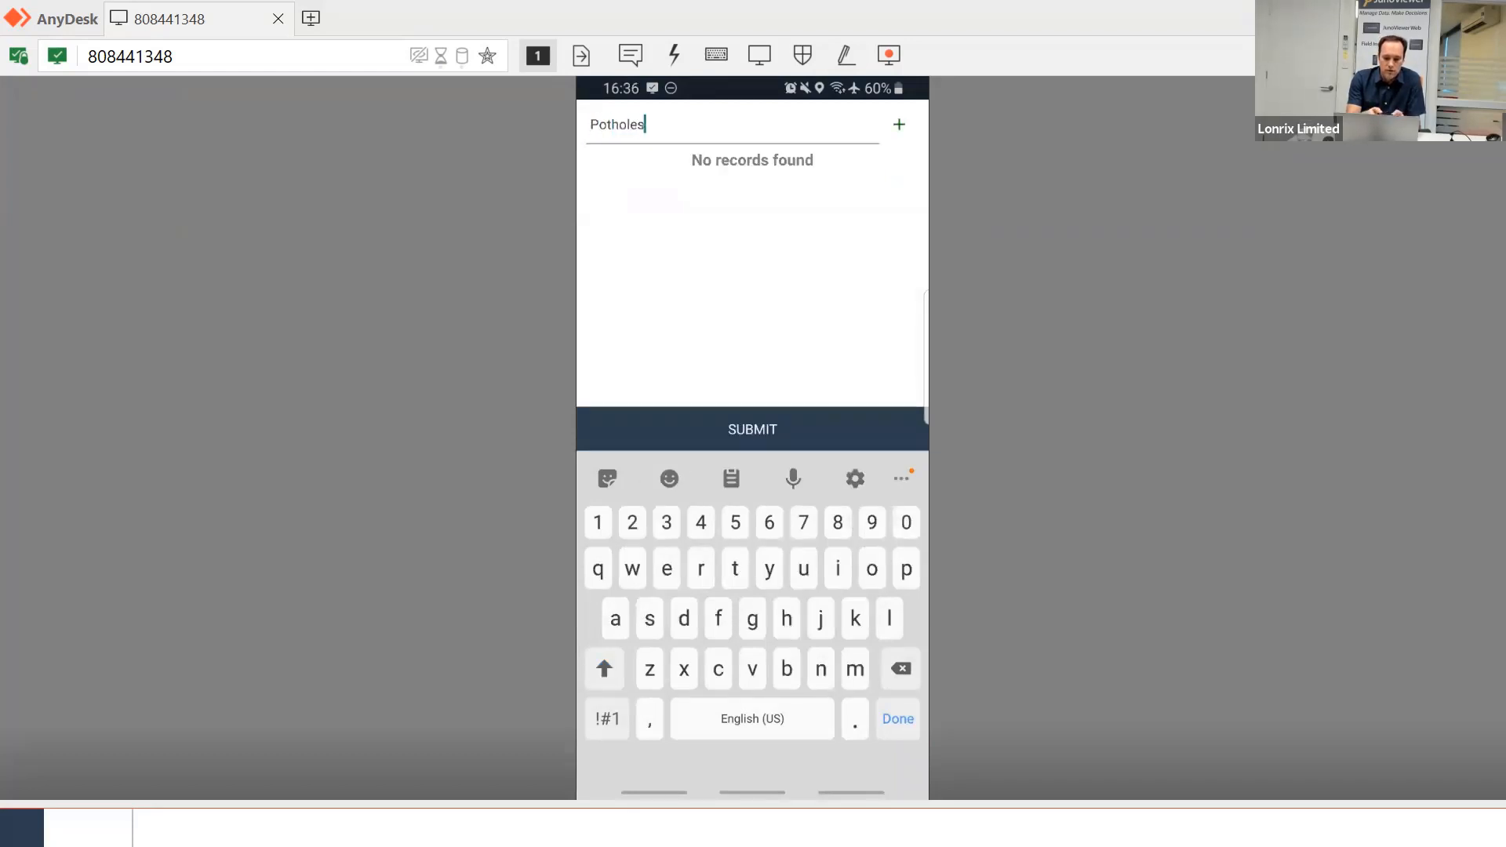
left_click(896, 719)
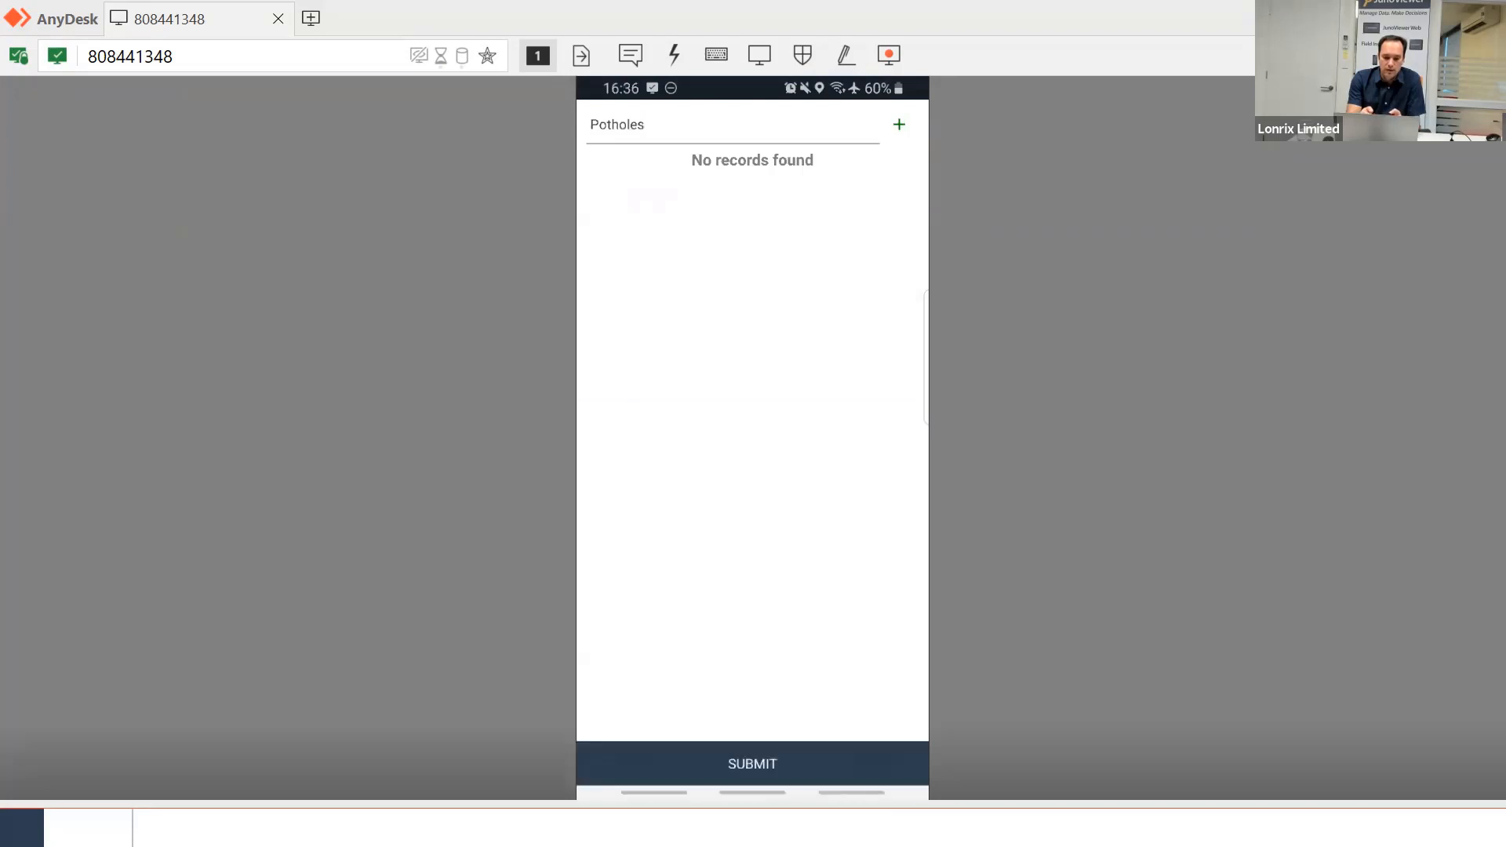
left_click(898, 124)
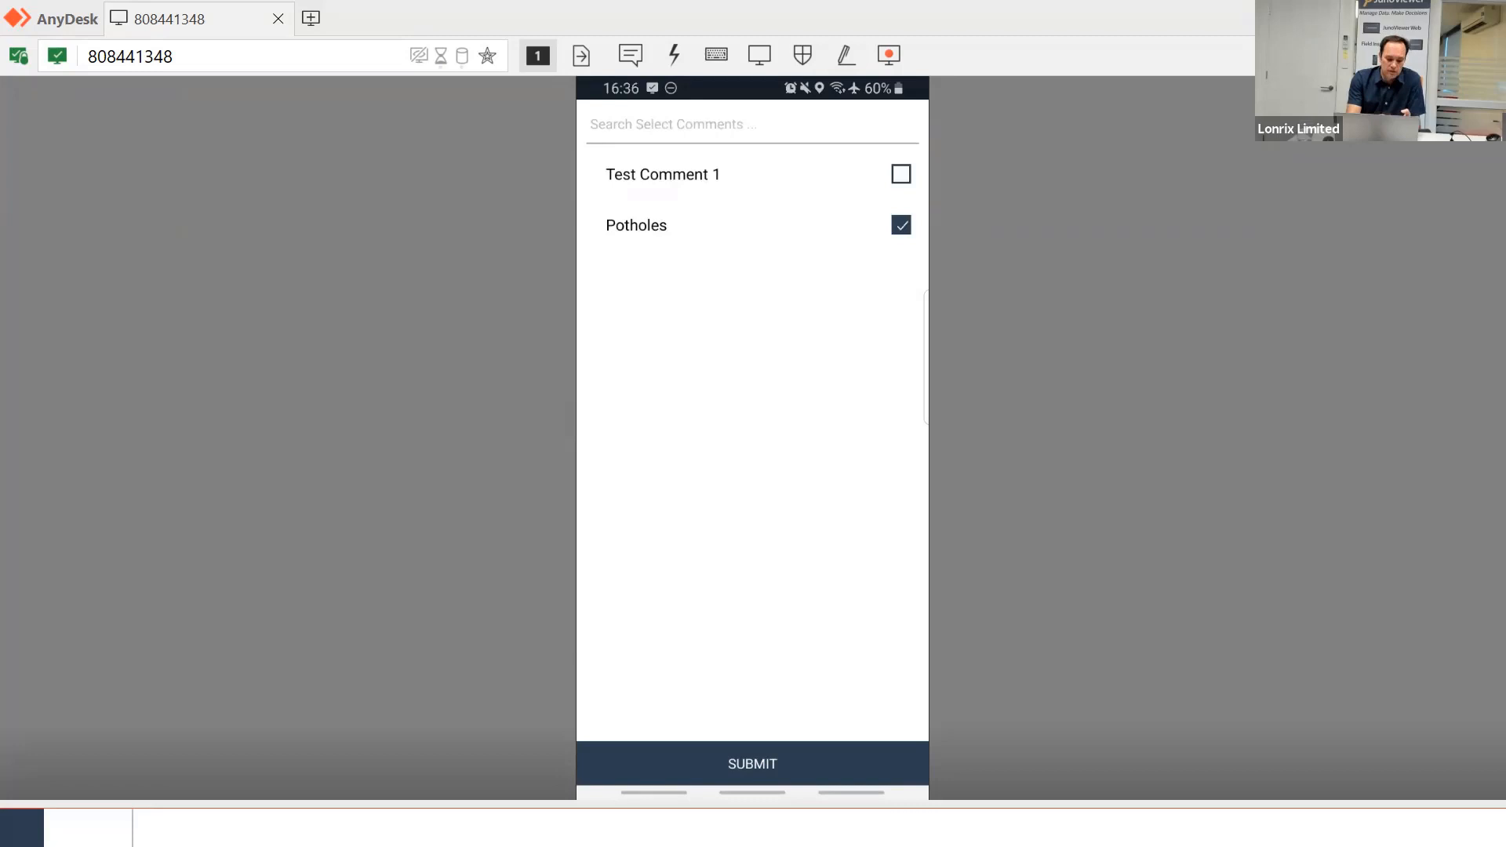
left_click(752, 764)
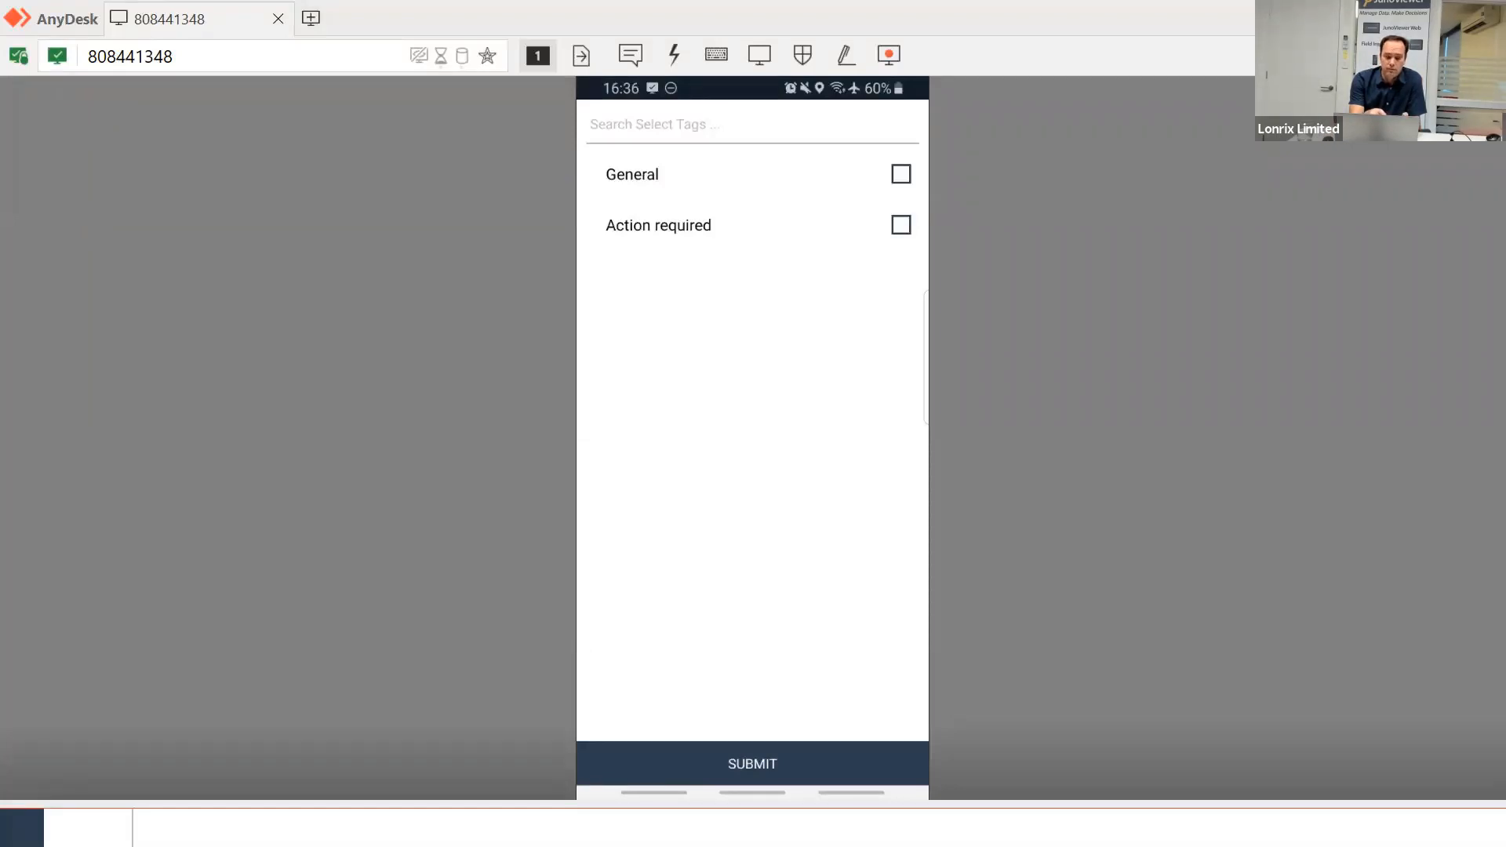
Tag the photo 'Action required' and save the Photo logger details
left_click(900, 174)
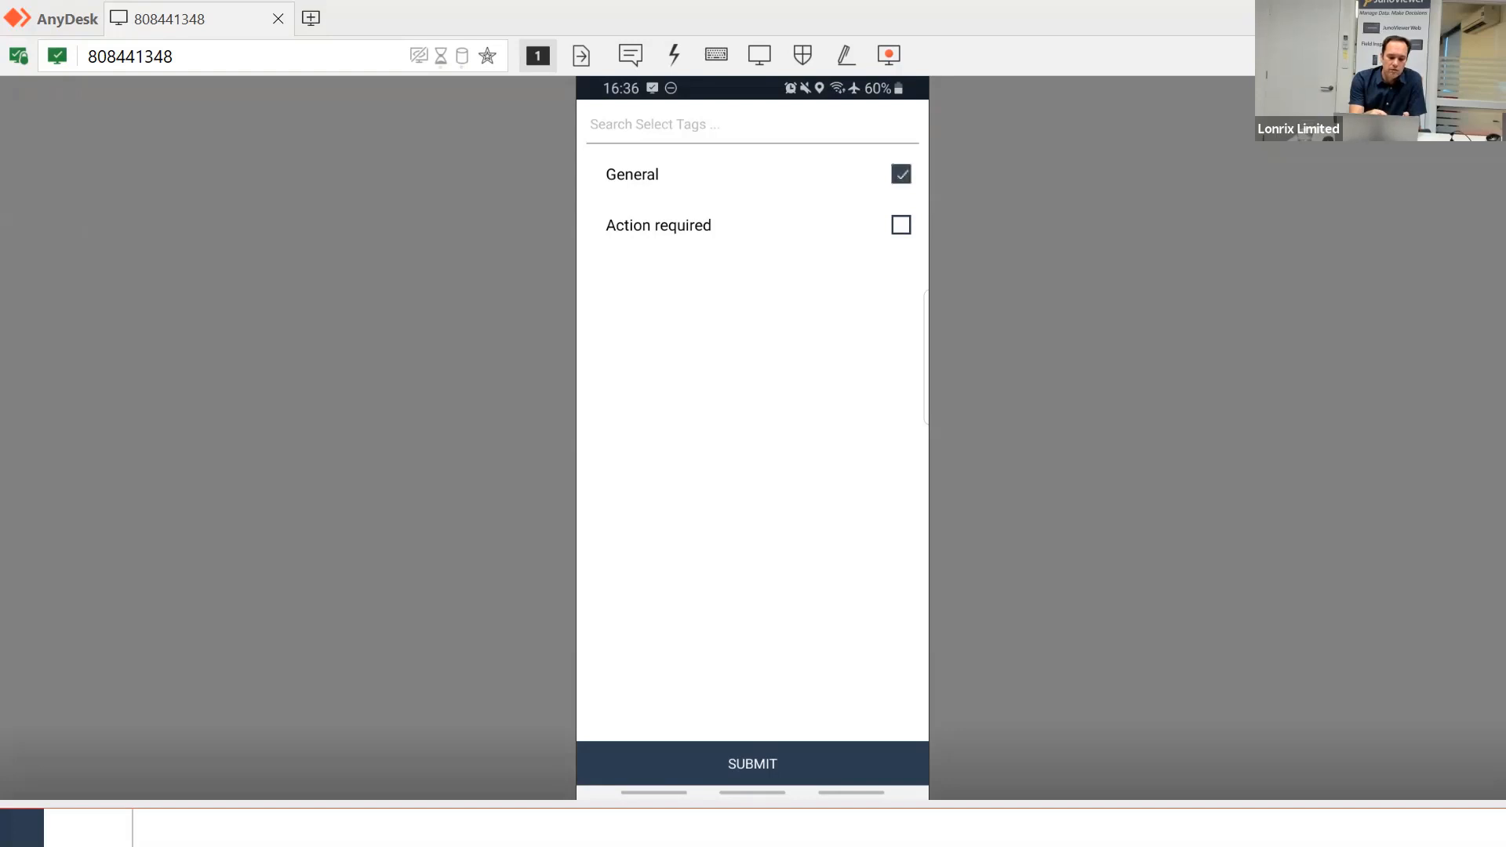
left_click(899, 225)
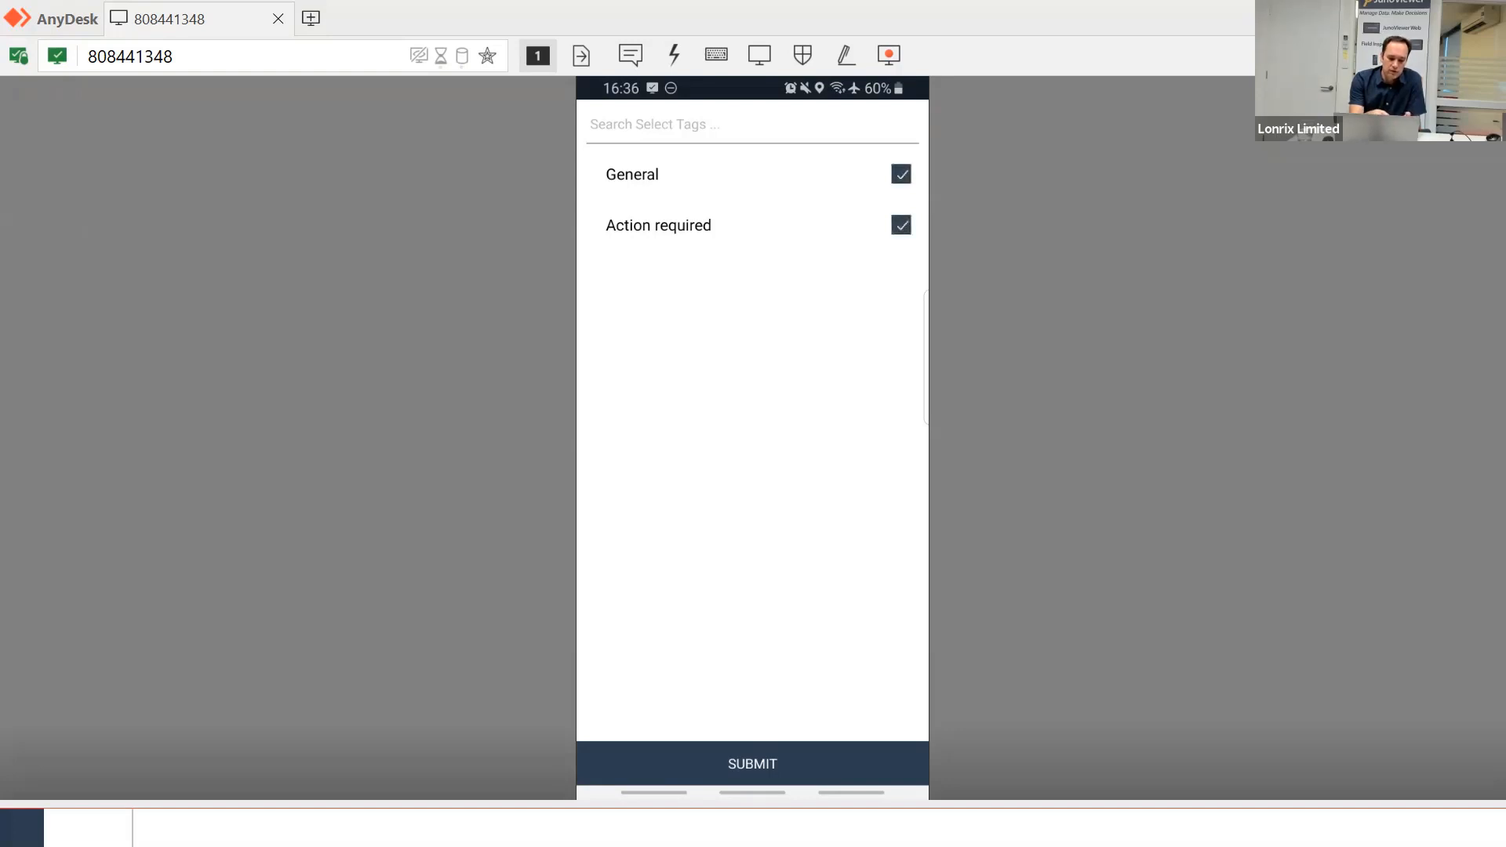
left_click(899, 174)
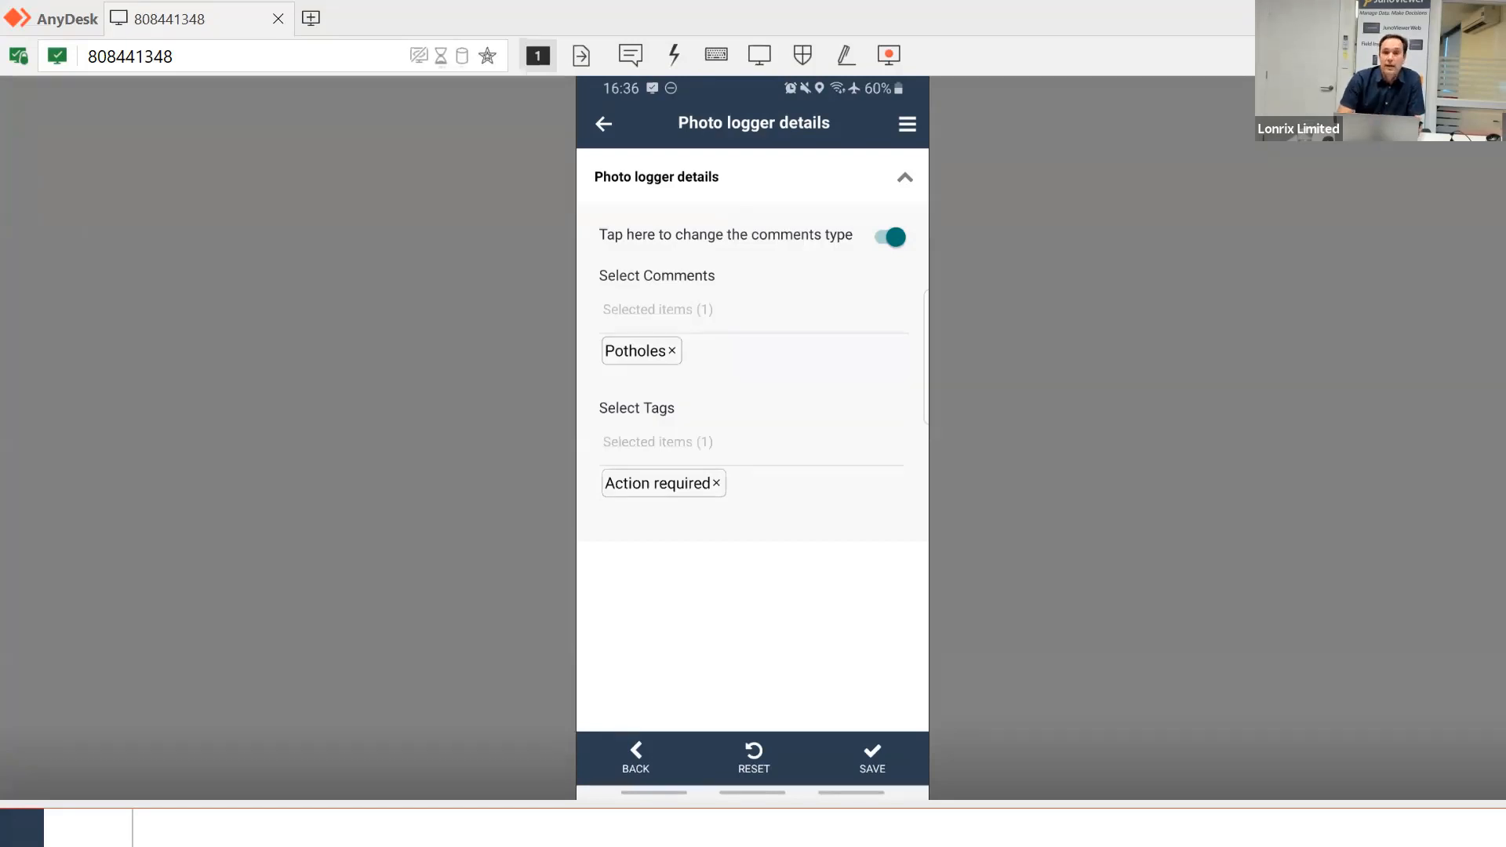
left_click(870, 757)
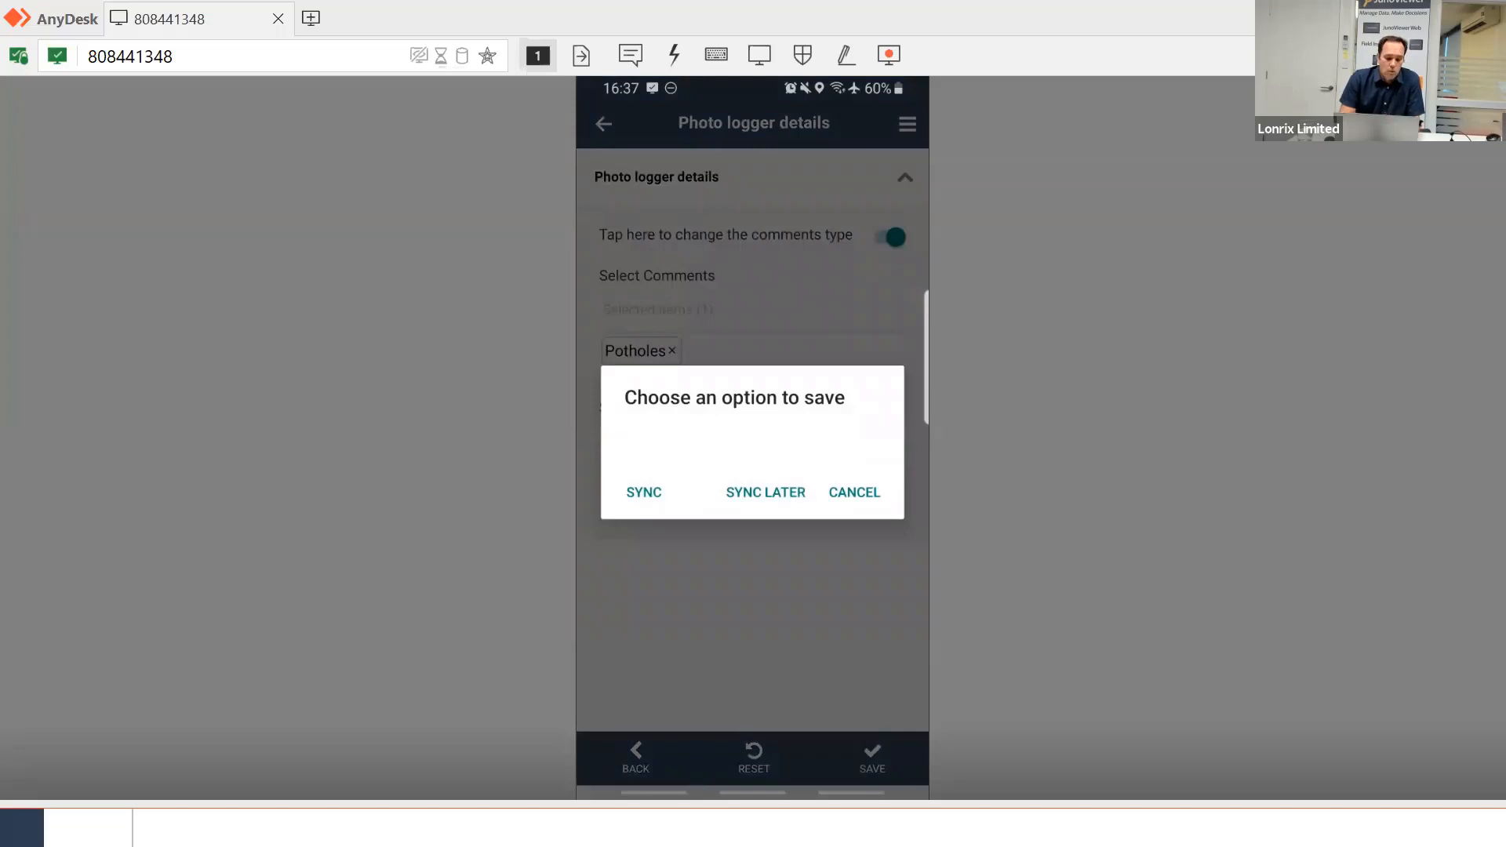
Sync the saved photo record and return to the Photo Viewer slide
left_click(643, 492)
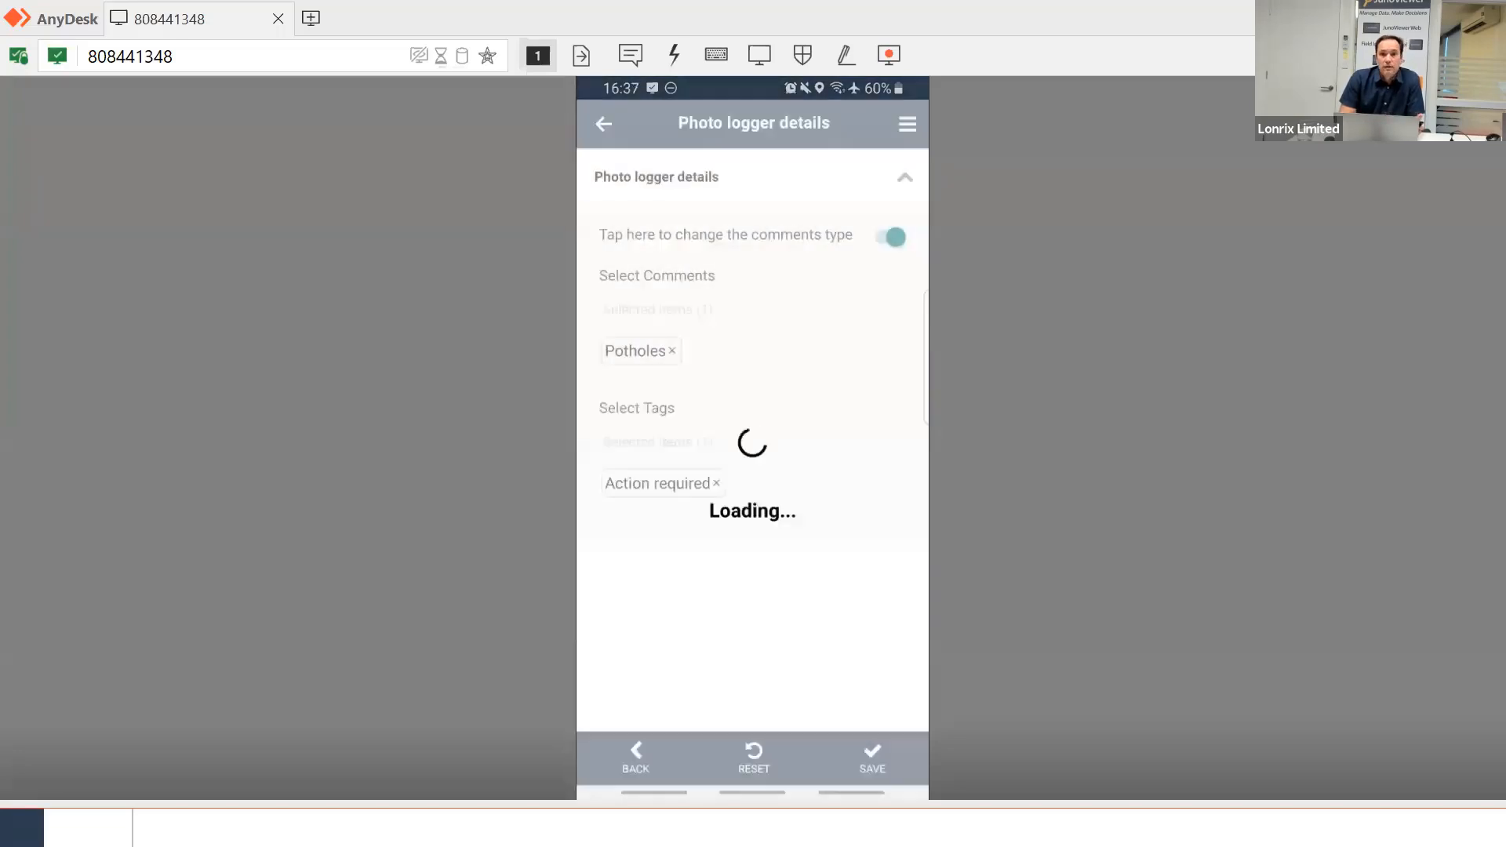
left_click(870, 758)
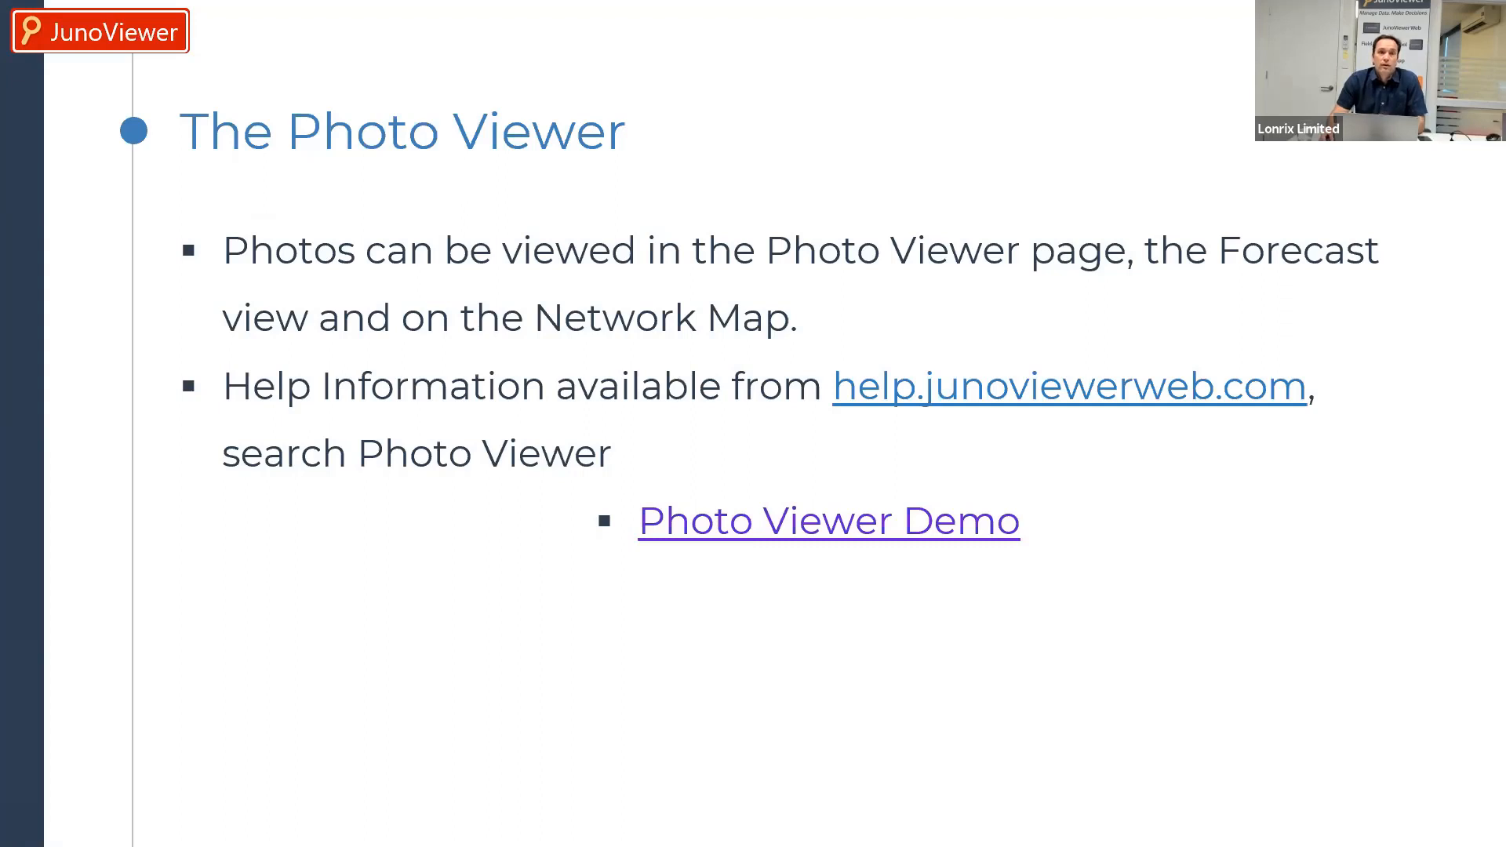
mouse_move(830, 466)
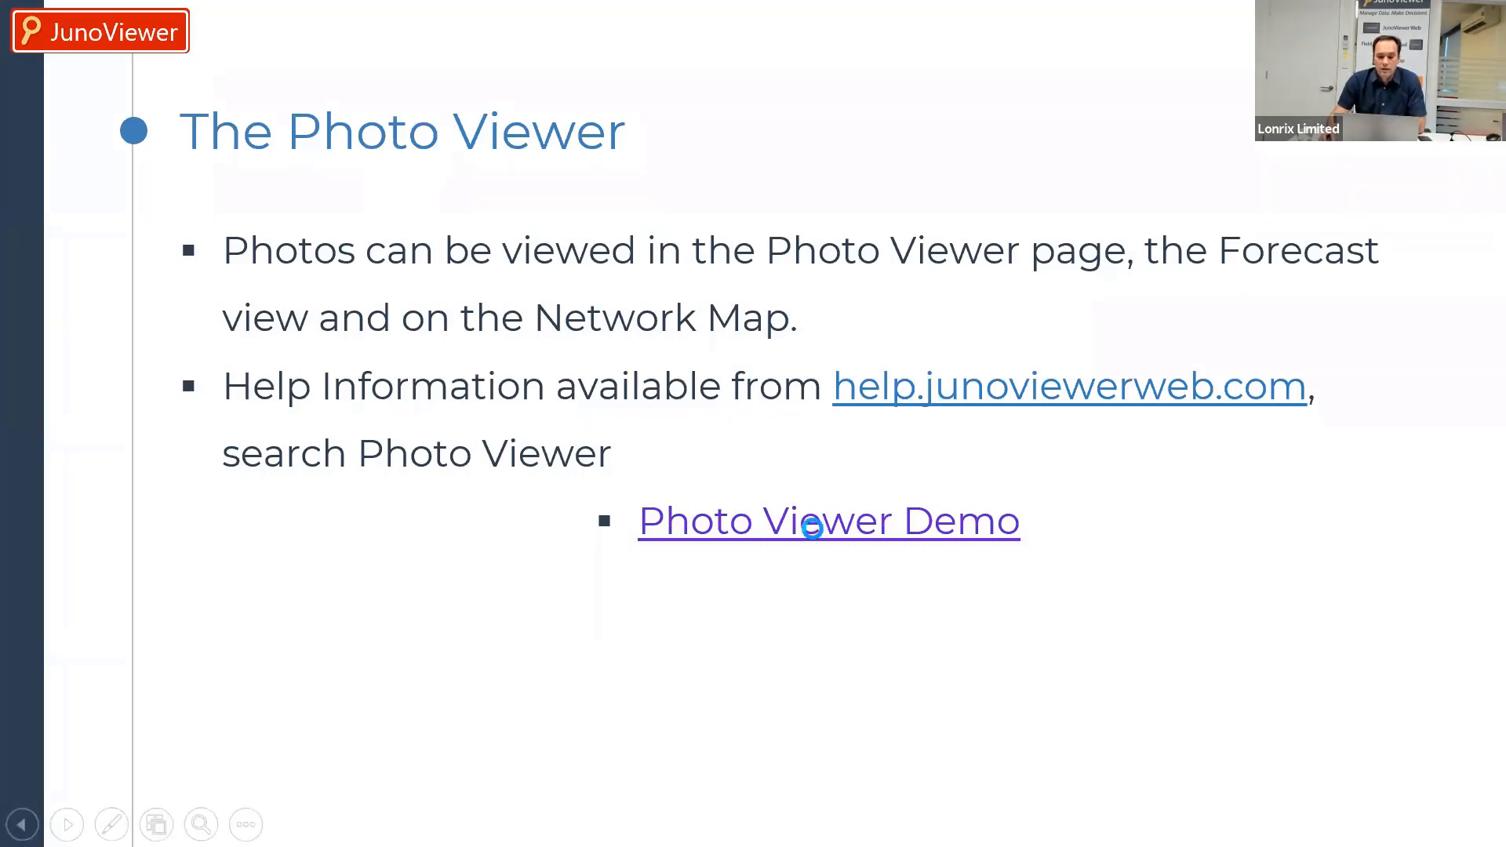
Open Photo Viewer and filter to sub-section Lonrix_T, 21–22 July 2021
left_click(828, 520)
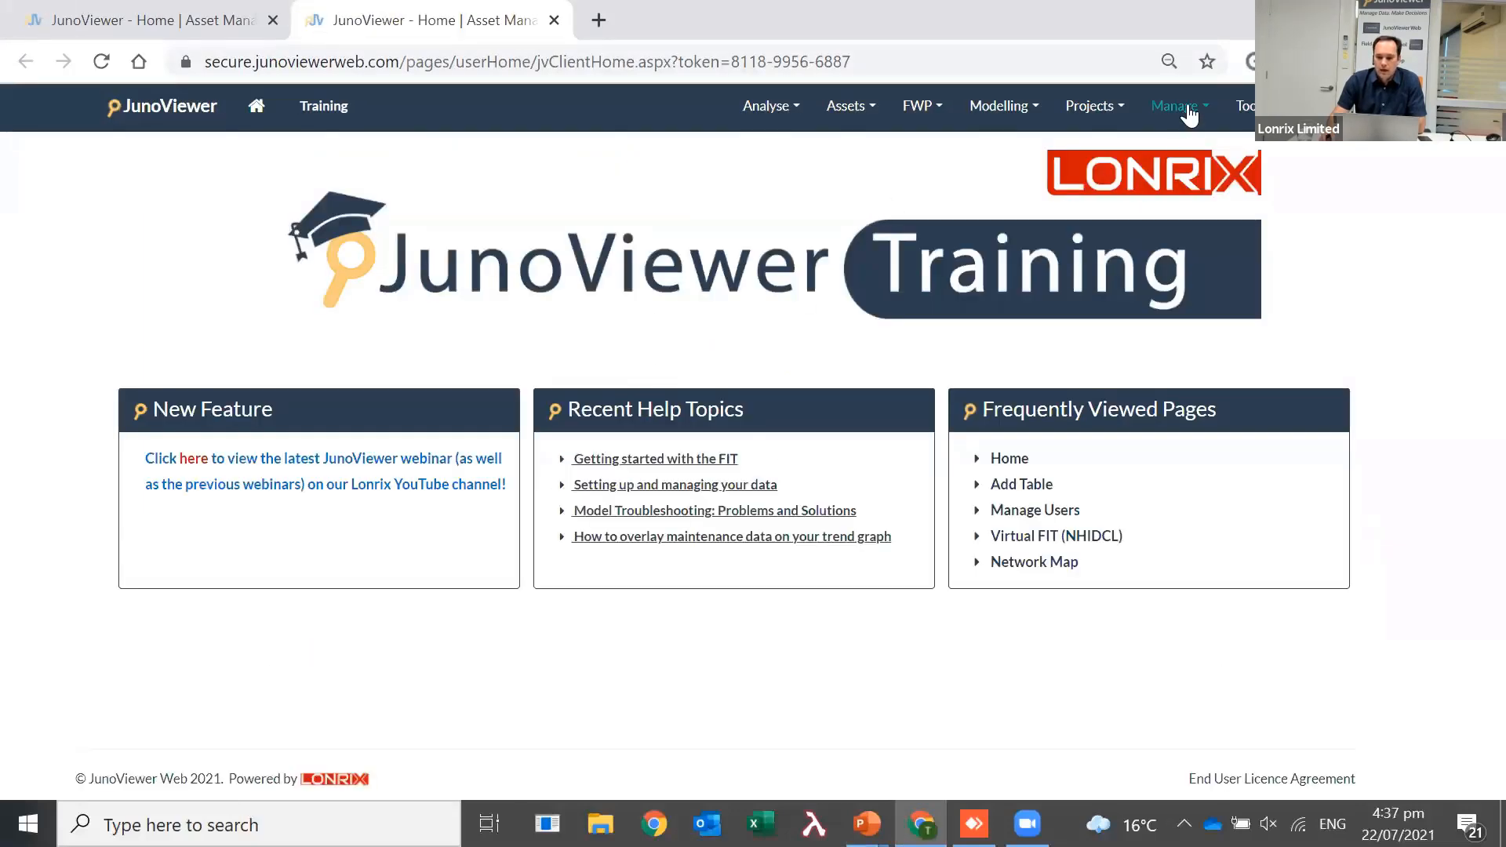
left_click(1173, 105)
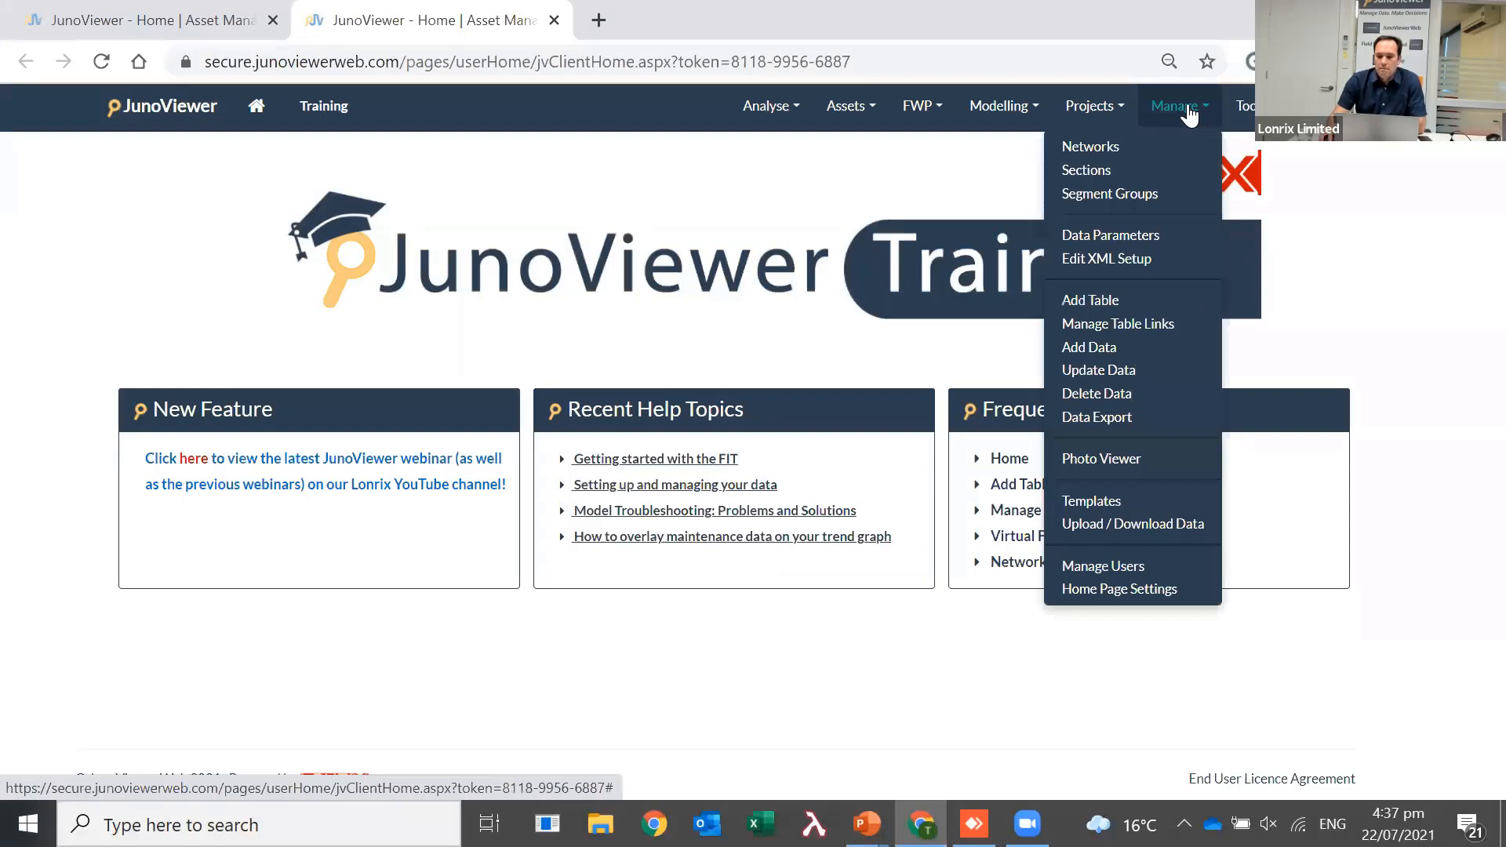
mouse_move(1101, 458)
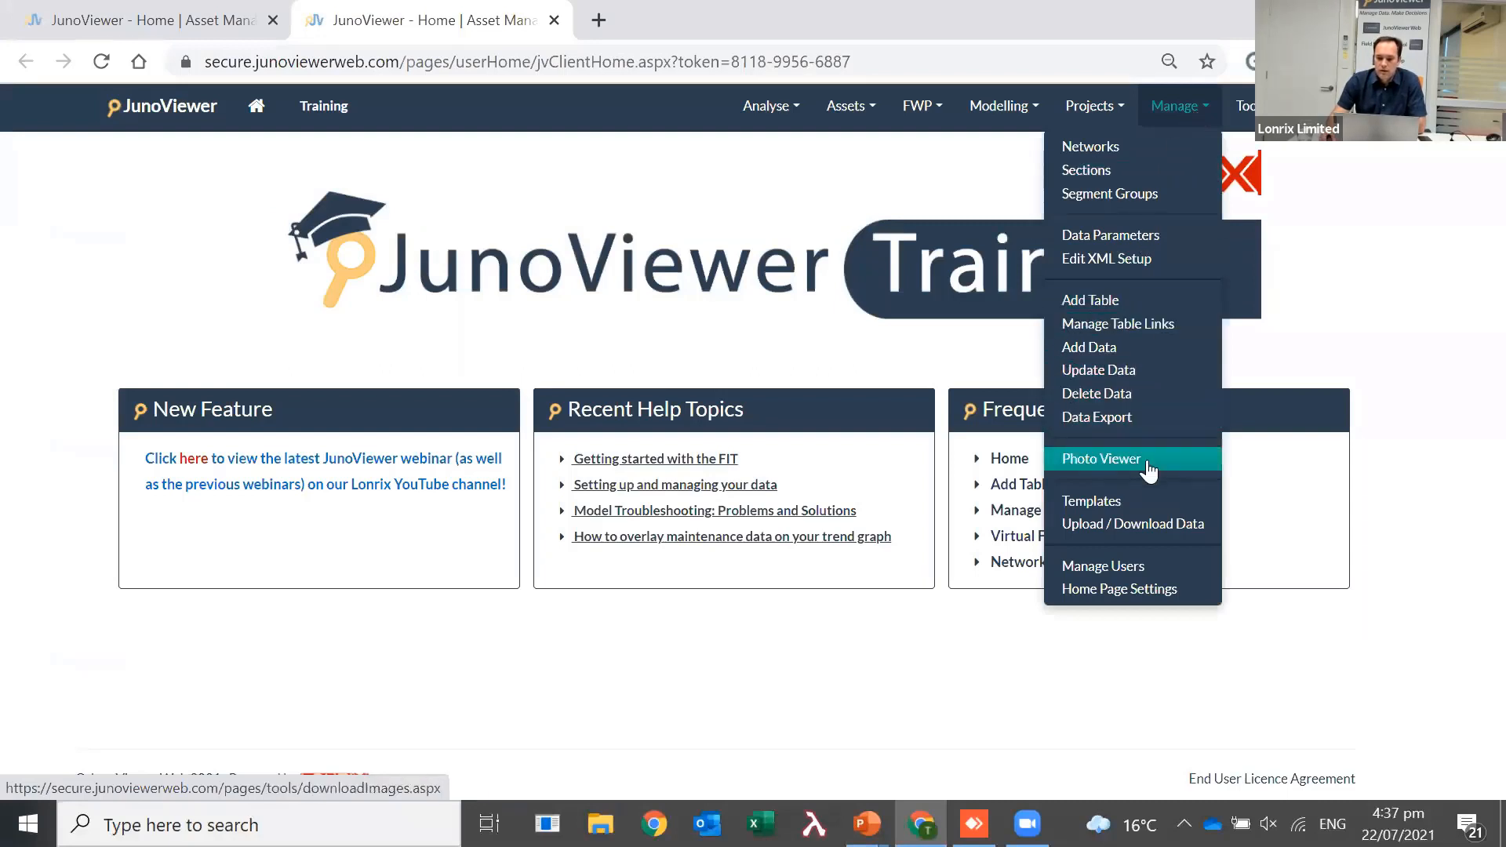
left_click(1102, 458)
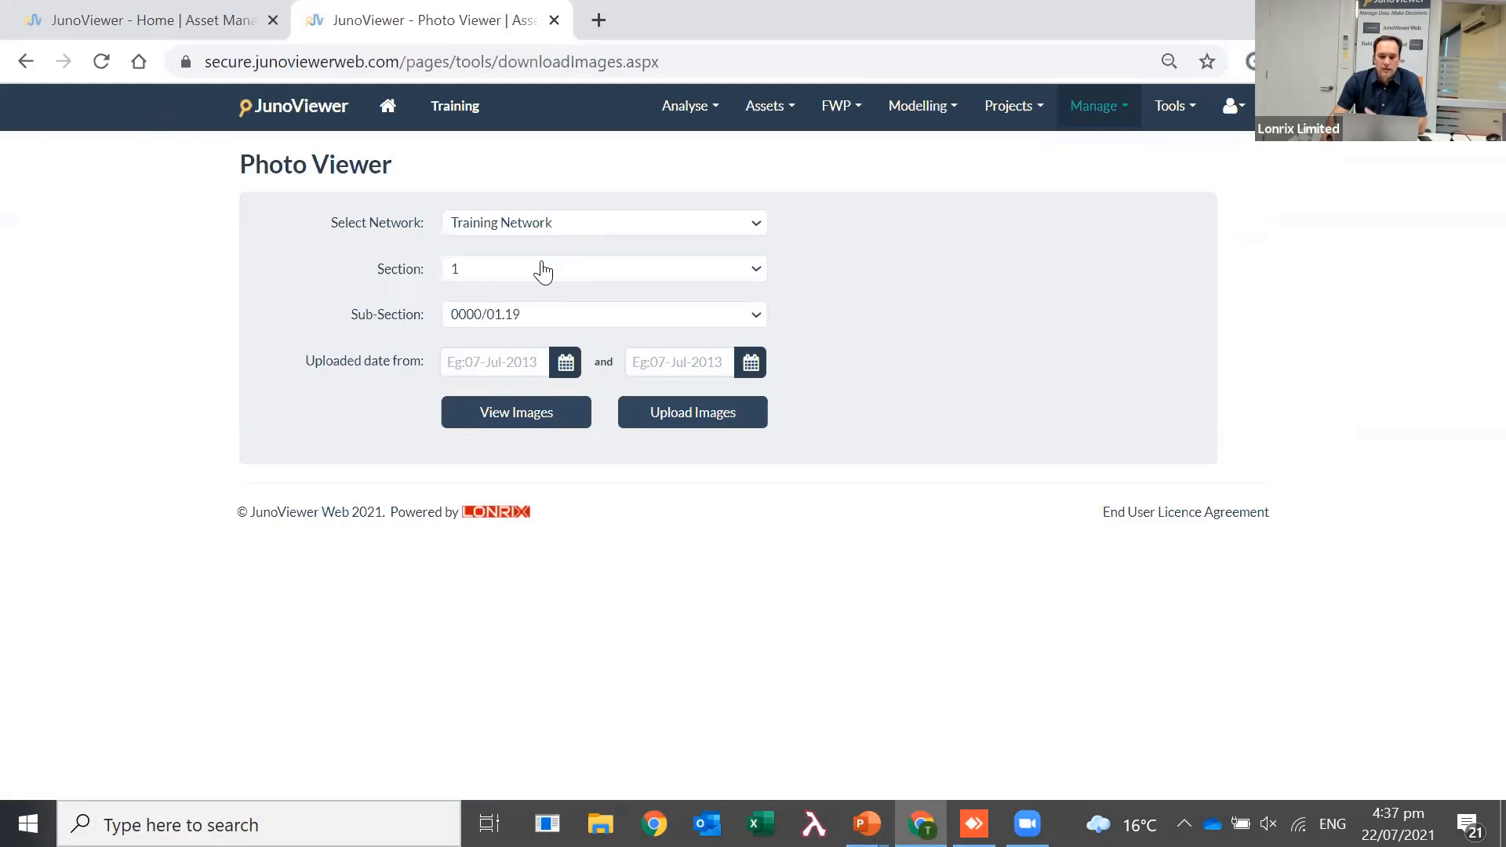
mouse_move(550, 325)
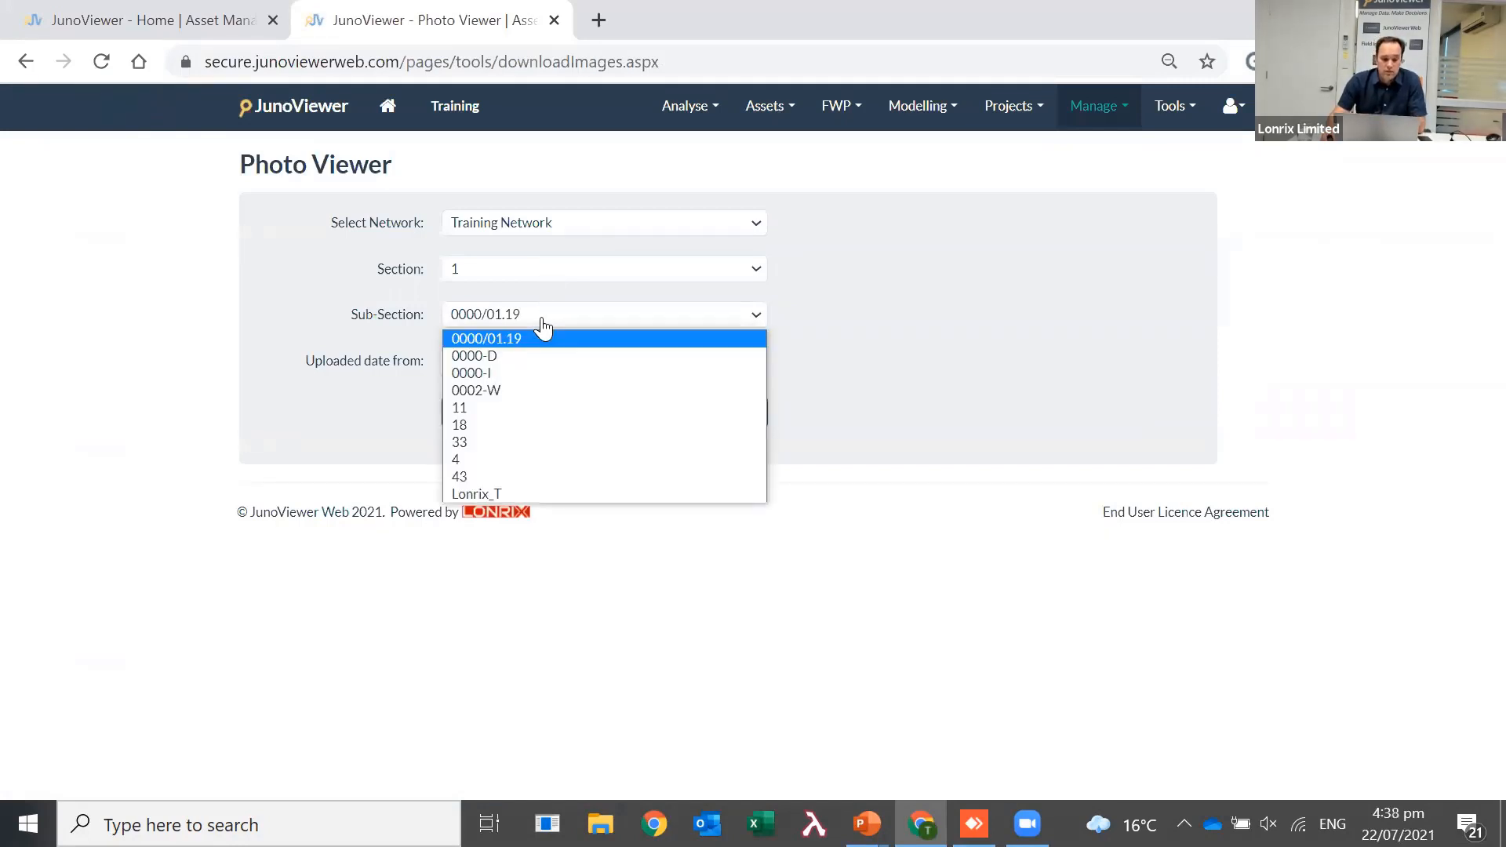
left_click(476, 493)
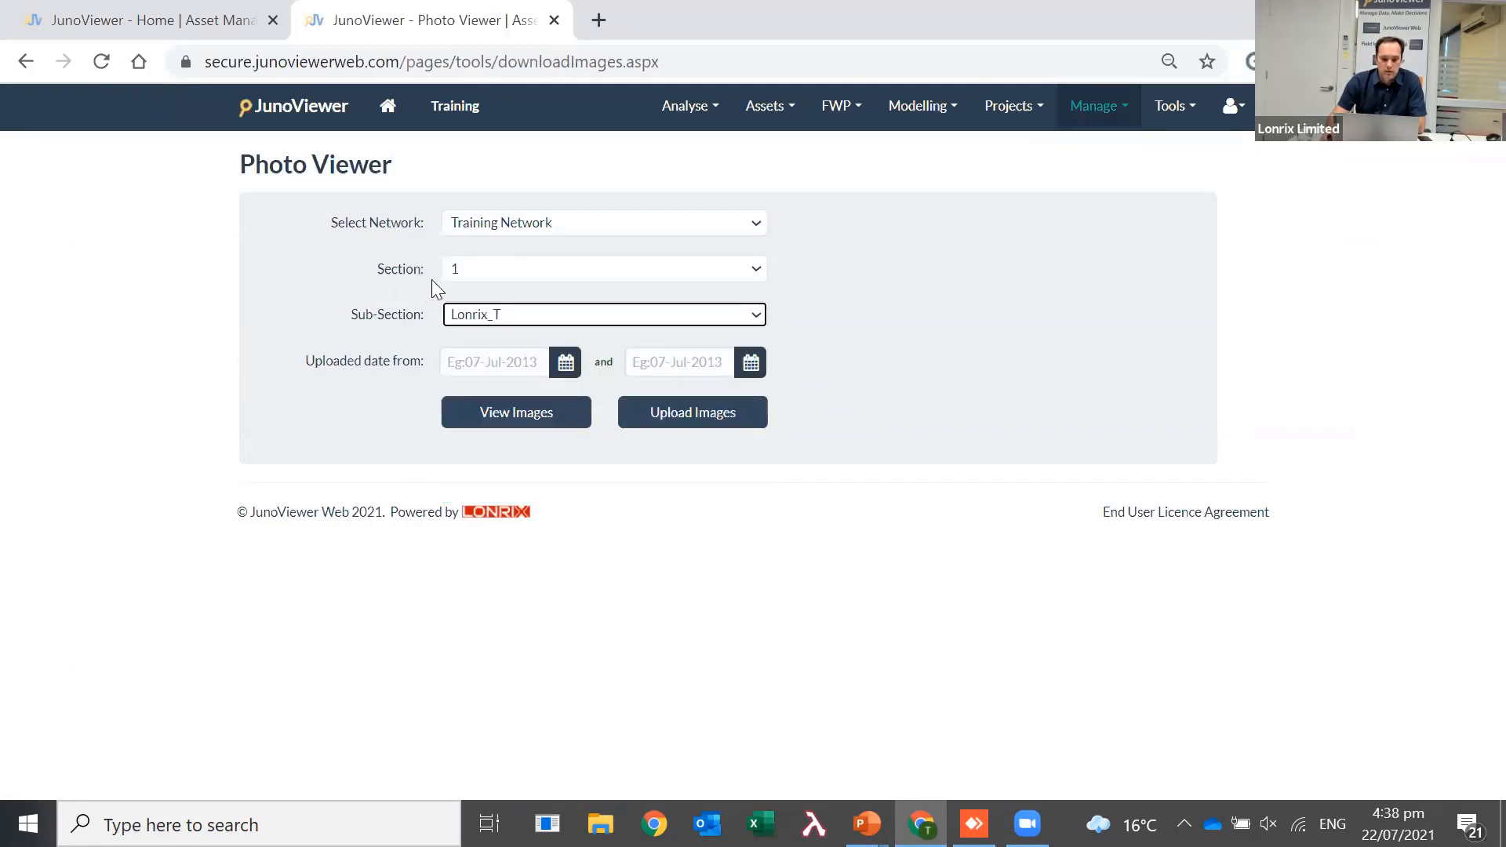
mouse_move(571, 457)
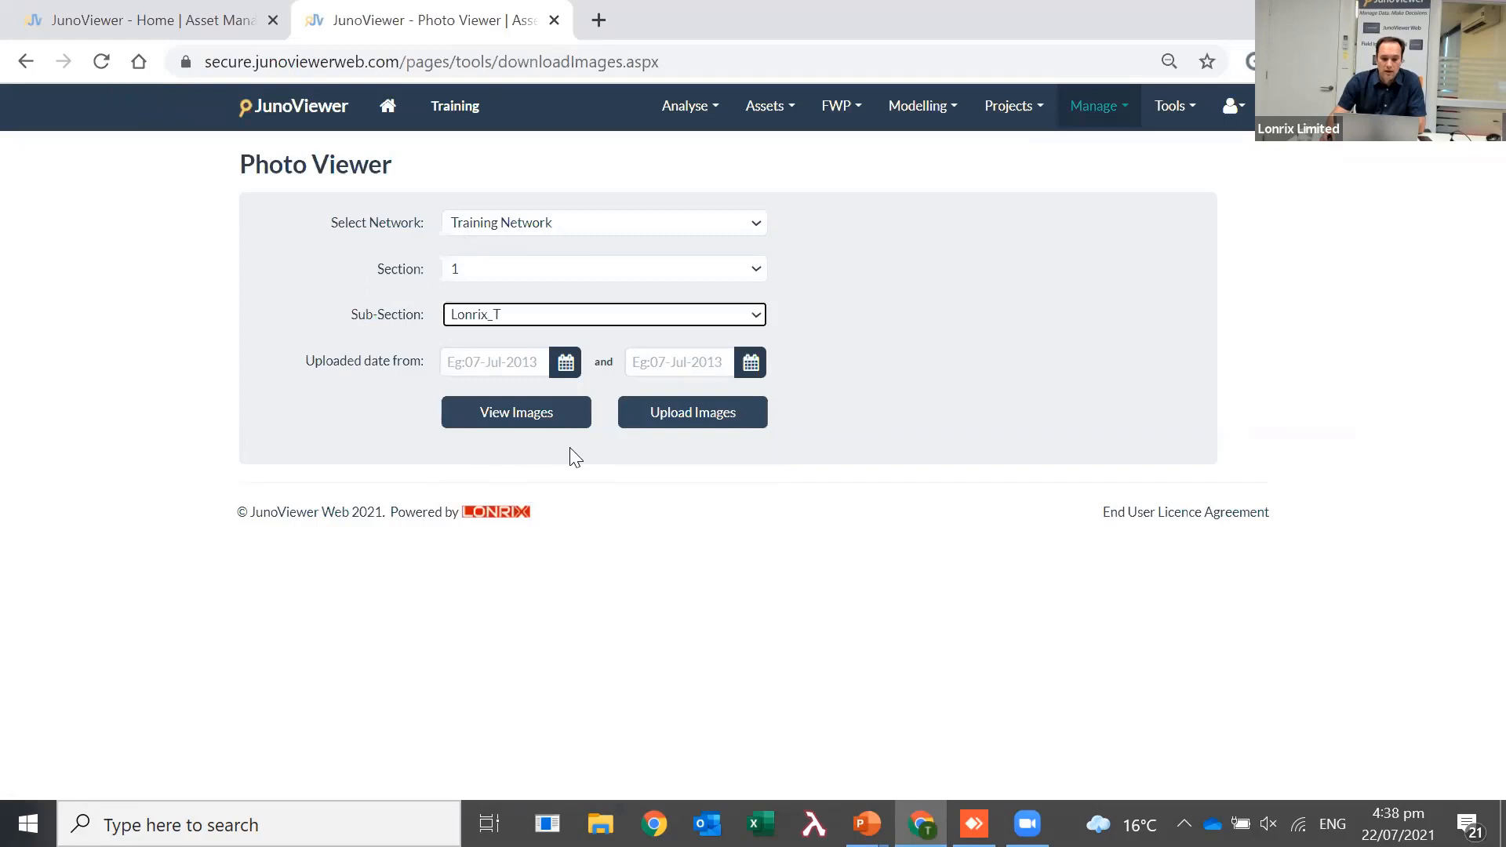
left_click(565, 361)
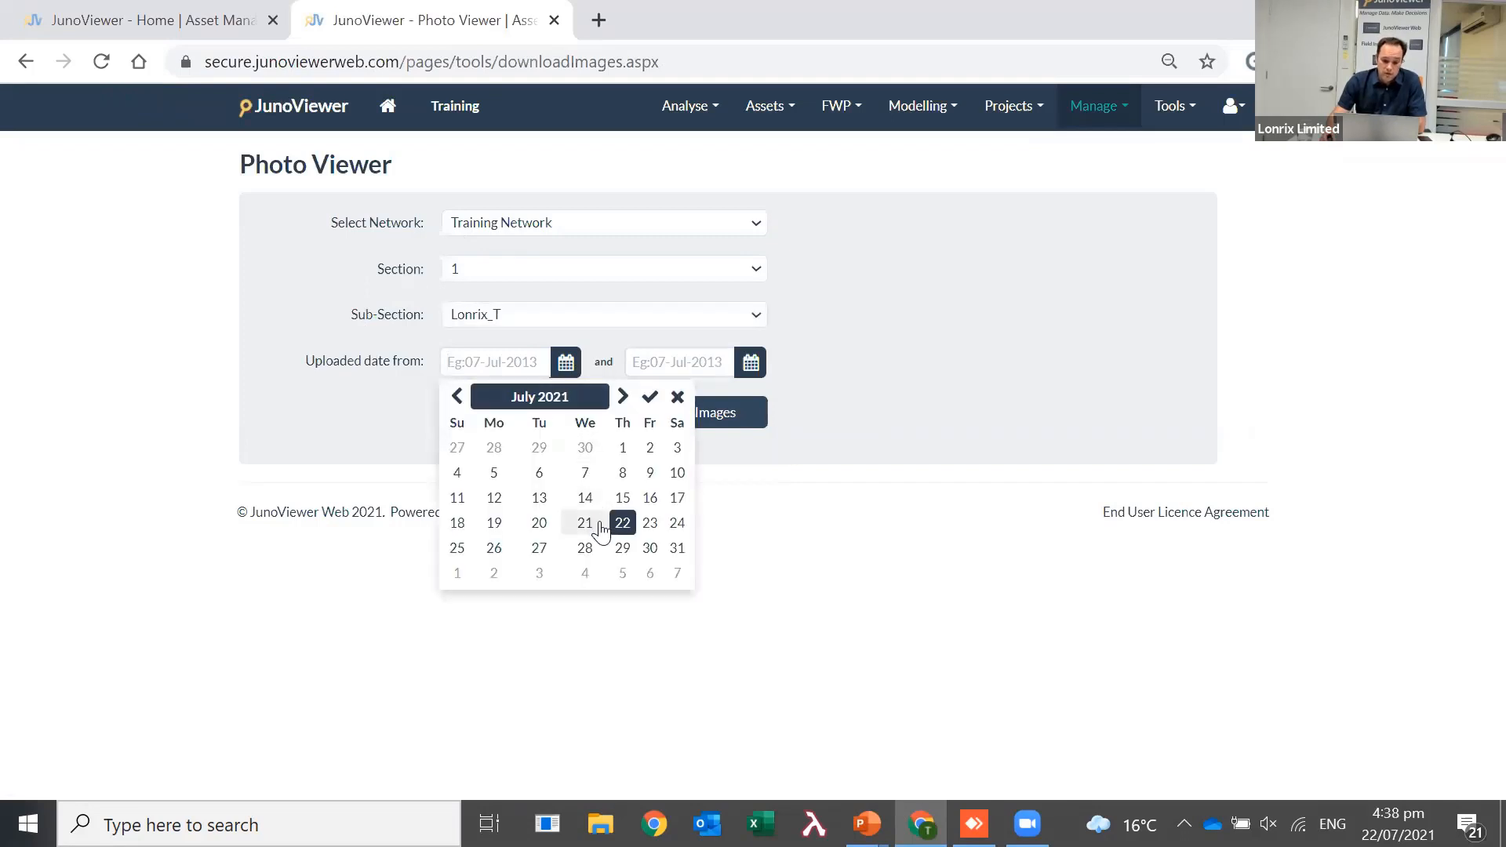
left_click(585, 522)
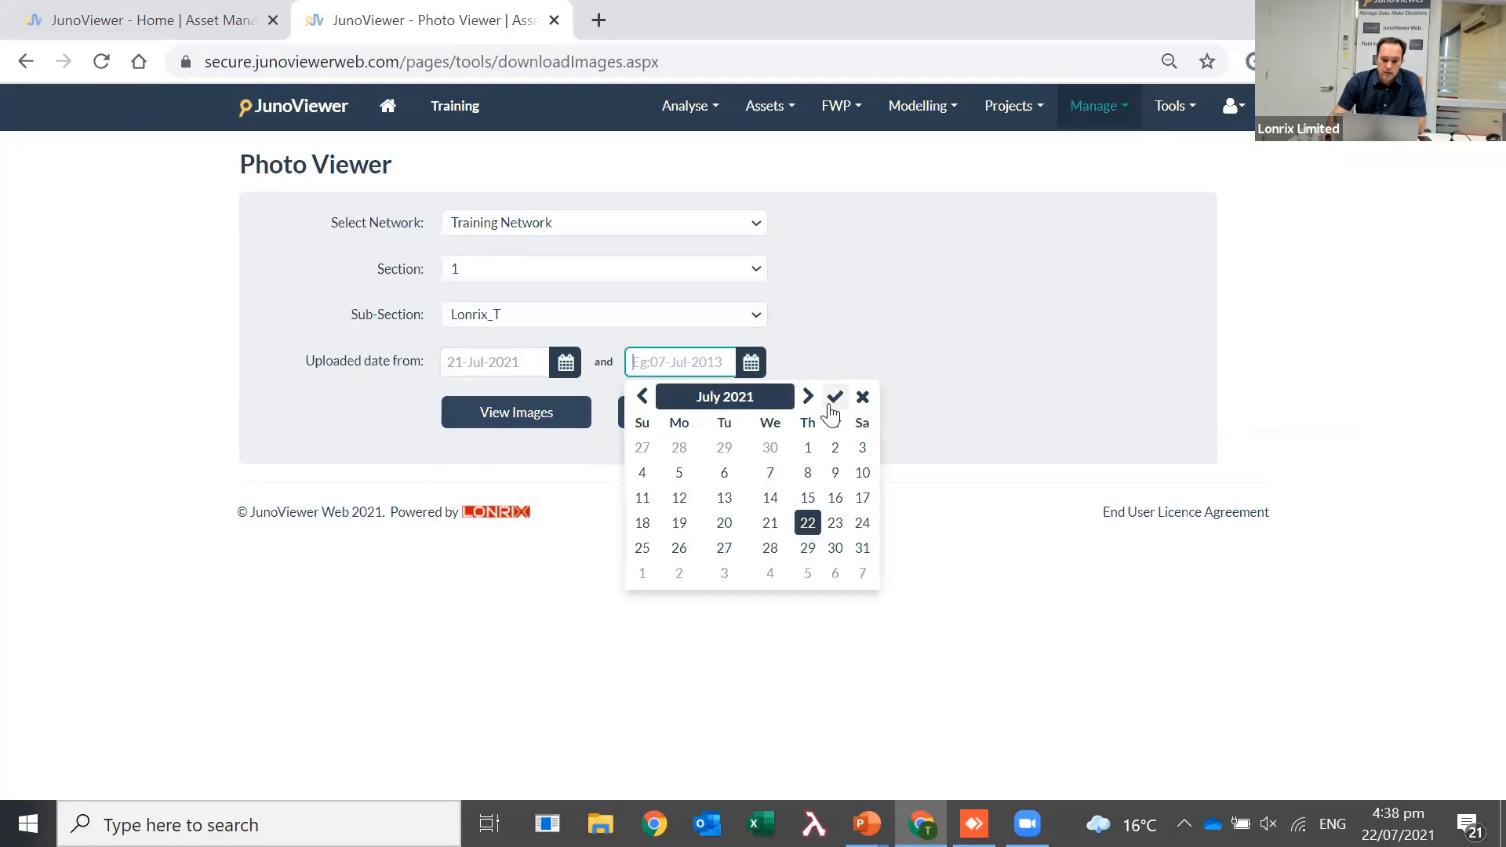
left_click(834, 397)
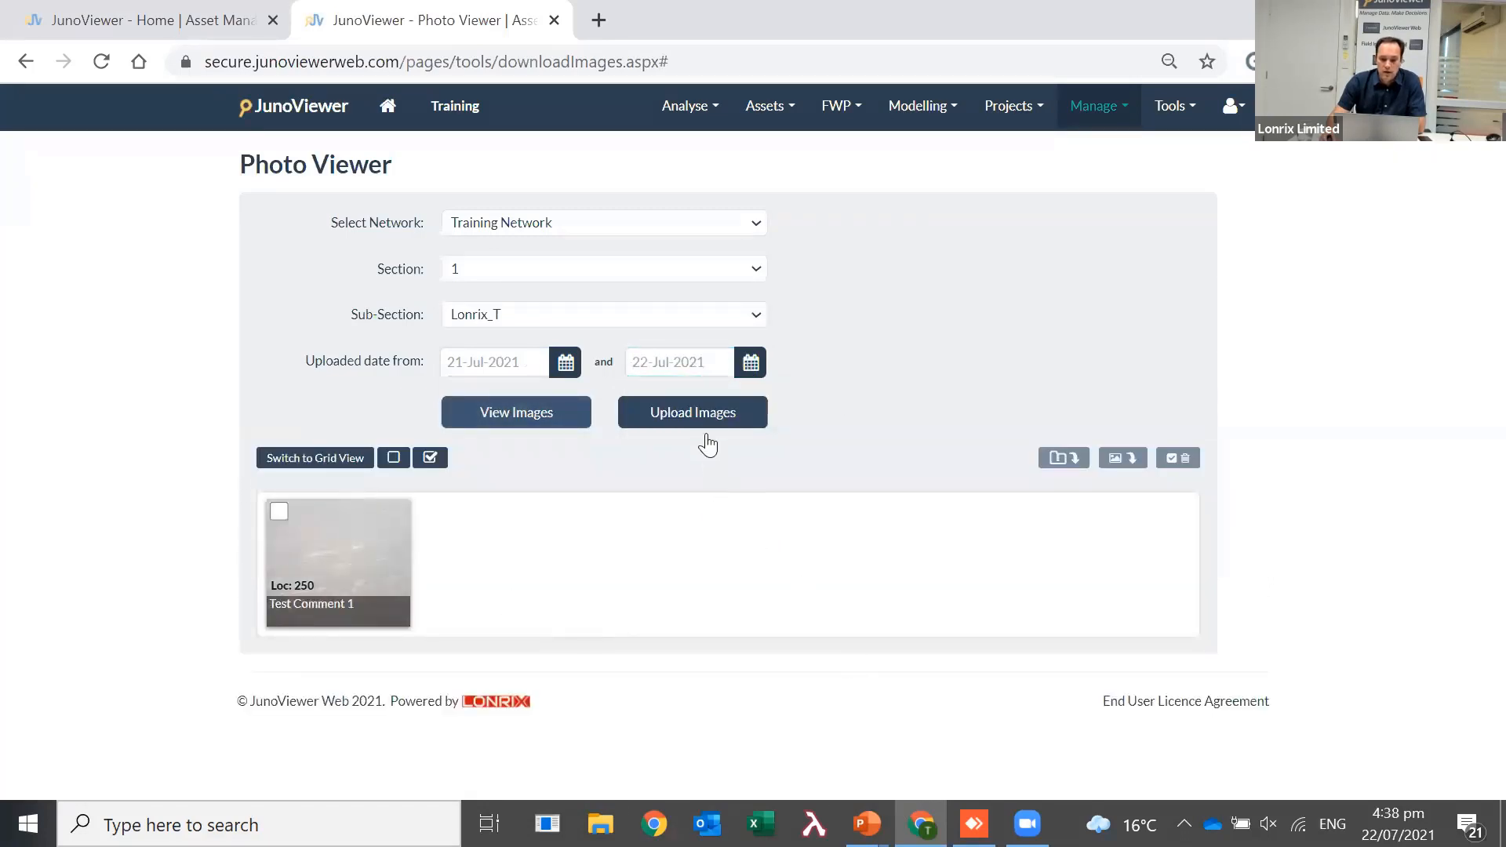
mouse_move(693, 412)
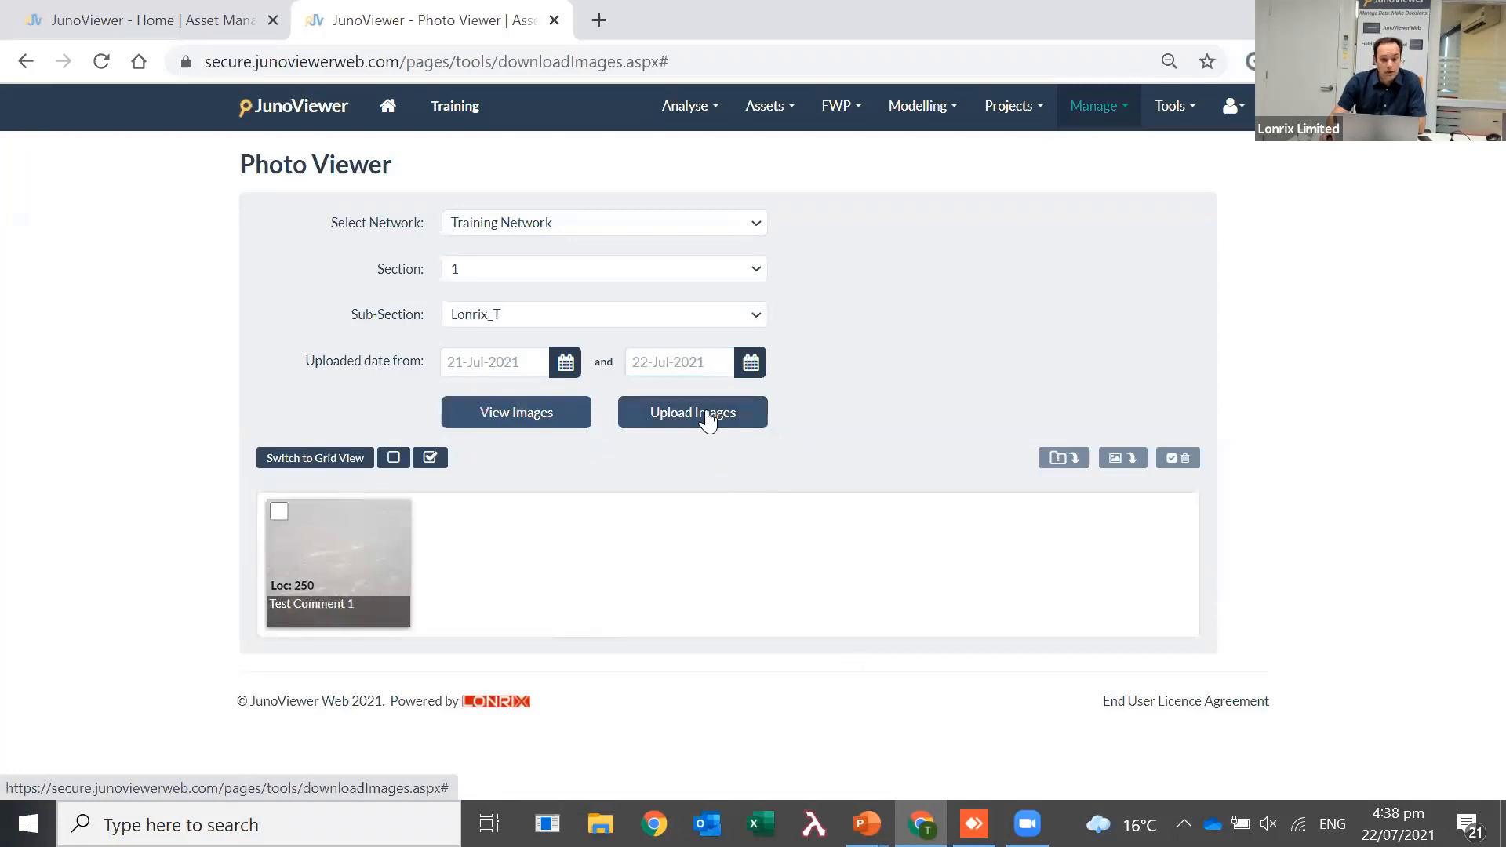
Upload 'Test Image for JV Upload.jfif' at location 290 with comment 'Mechanical Damage', then refresh
left_click(693, 412)
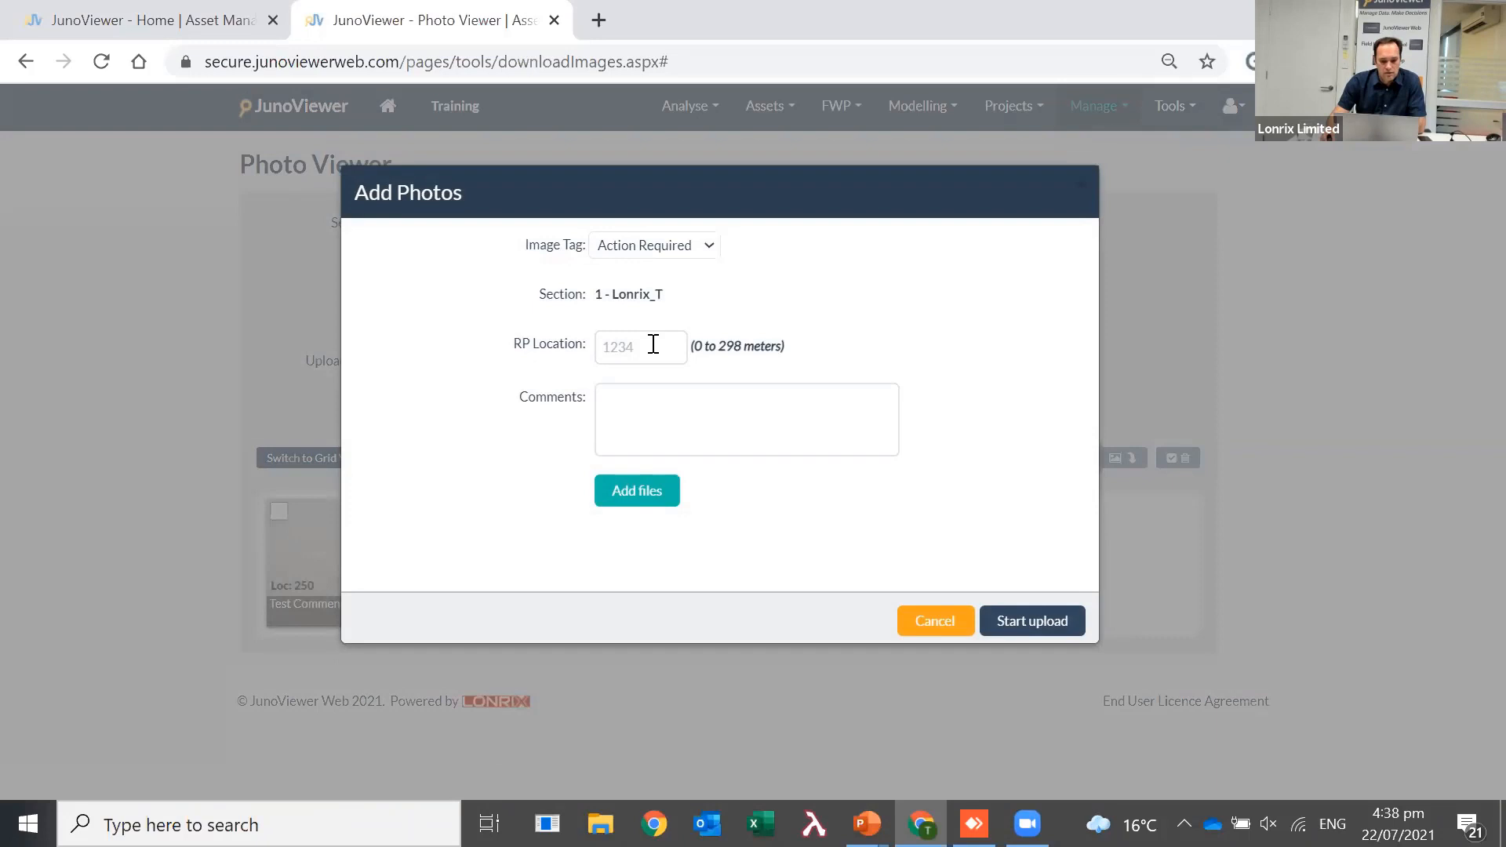
left_click(640, 347)
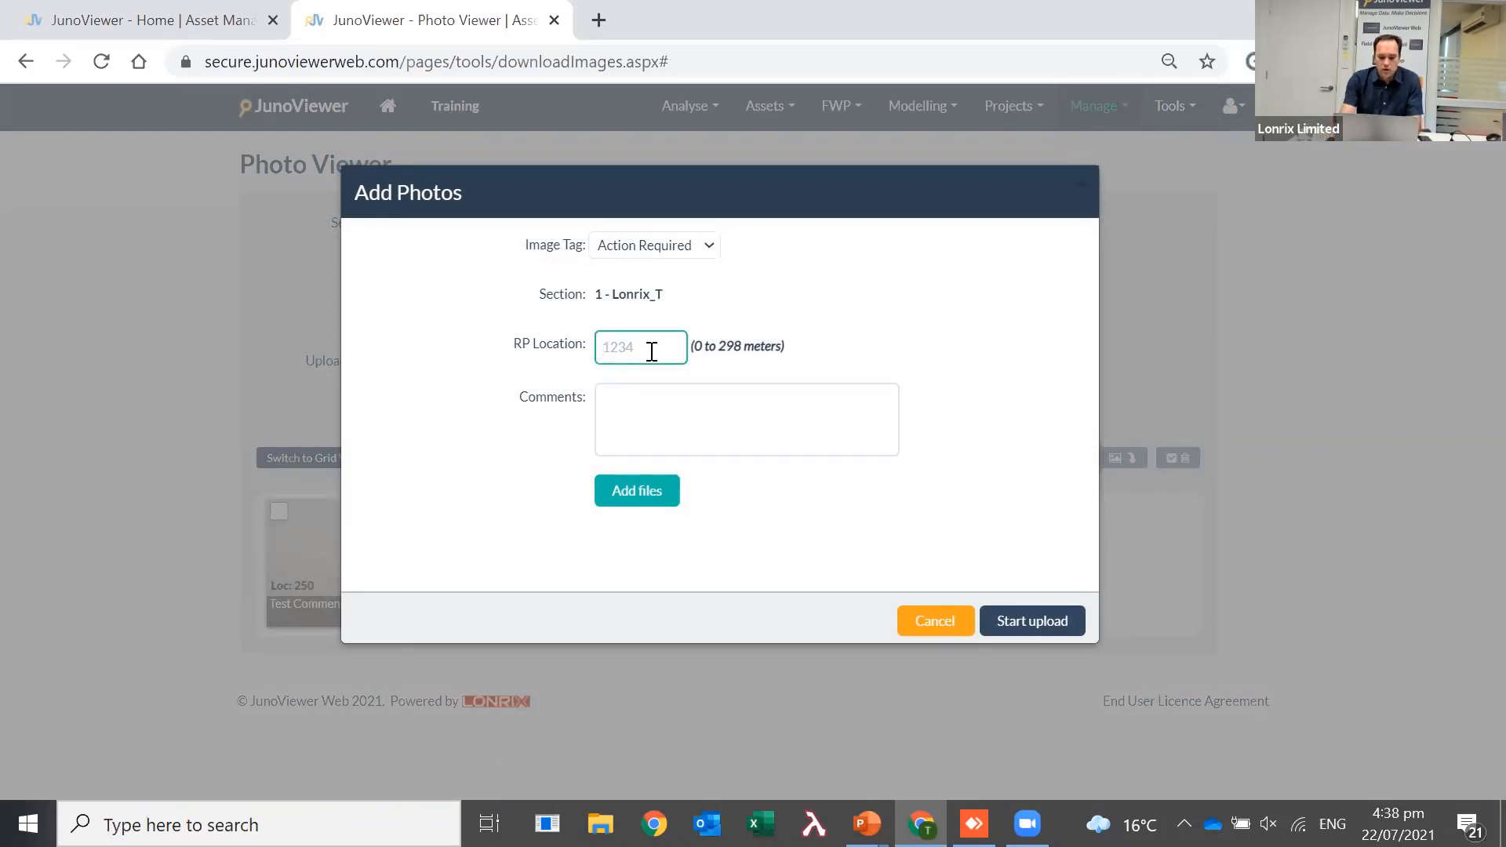
type("290")
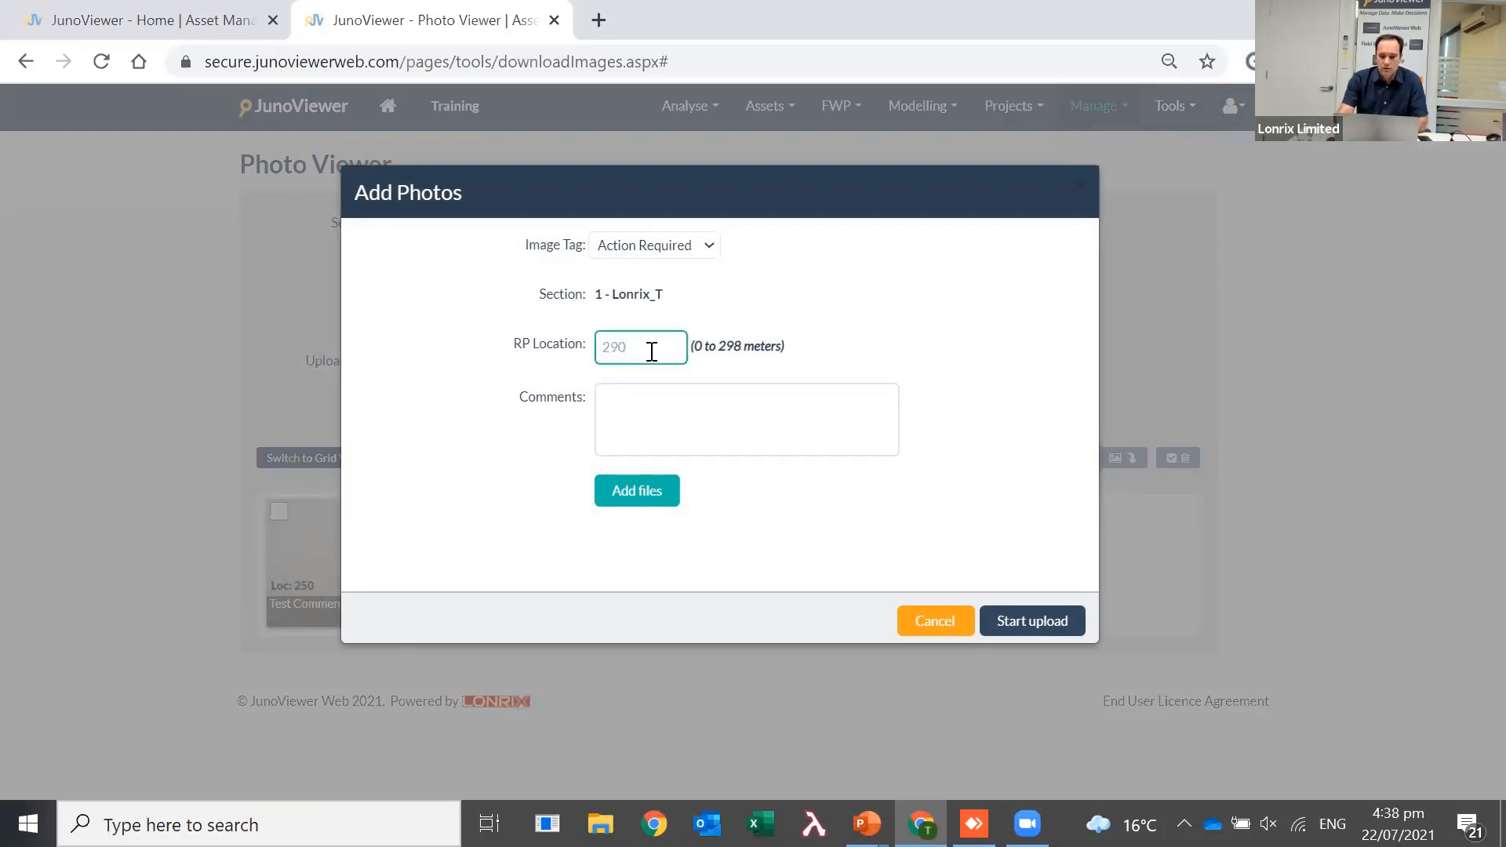
left_click(745, 419)
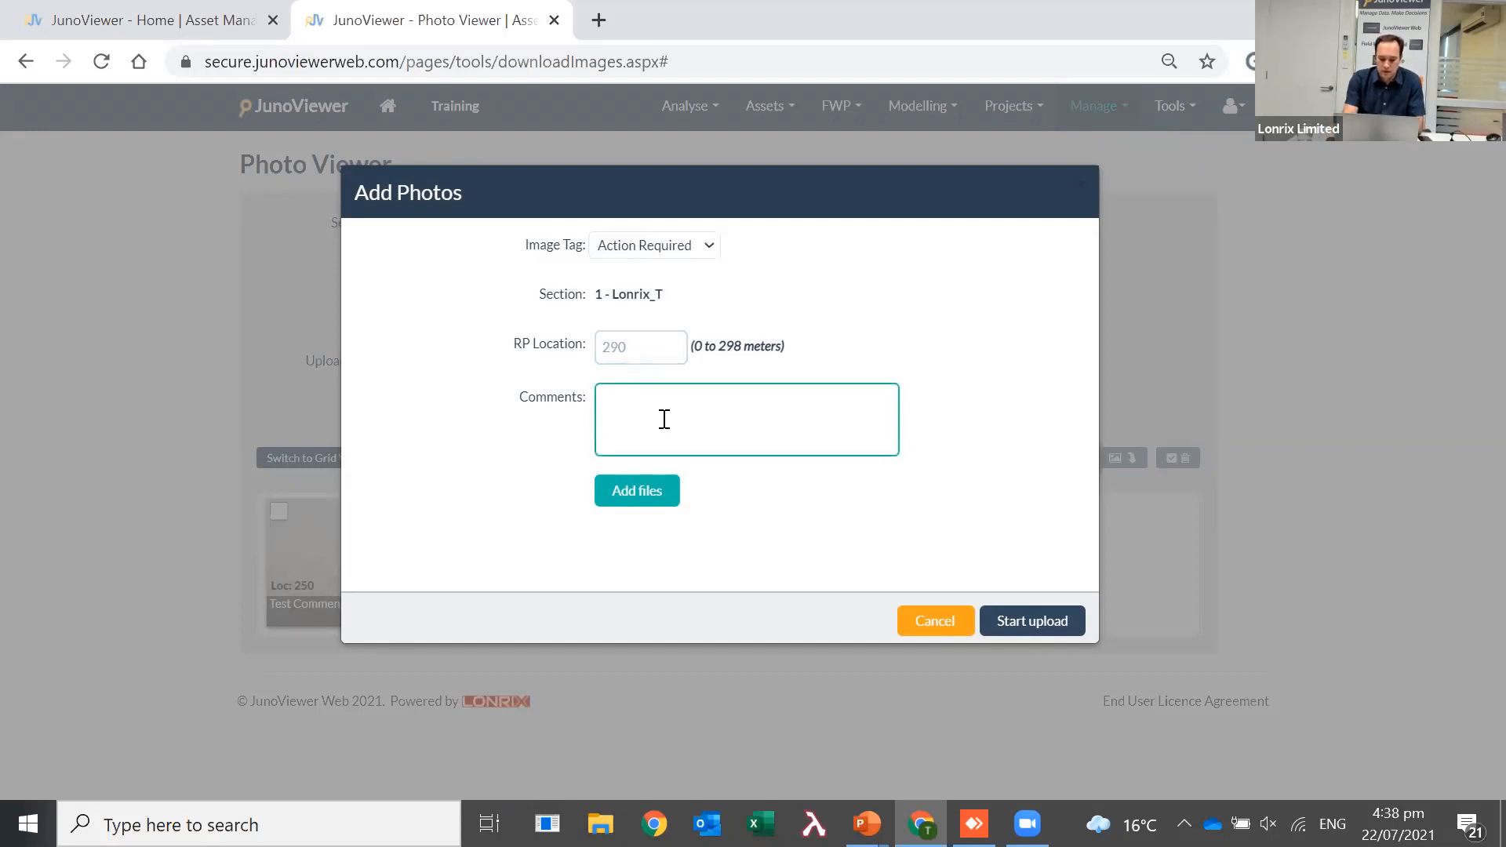
type("Mechanical D")
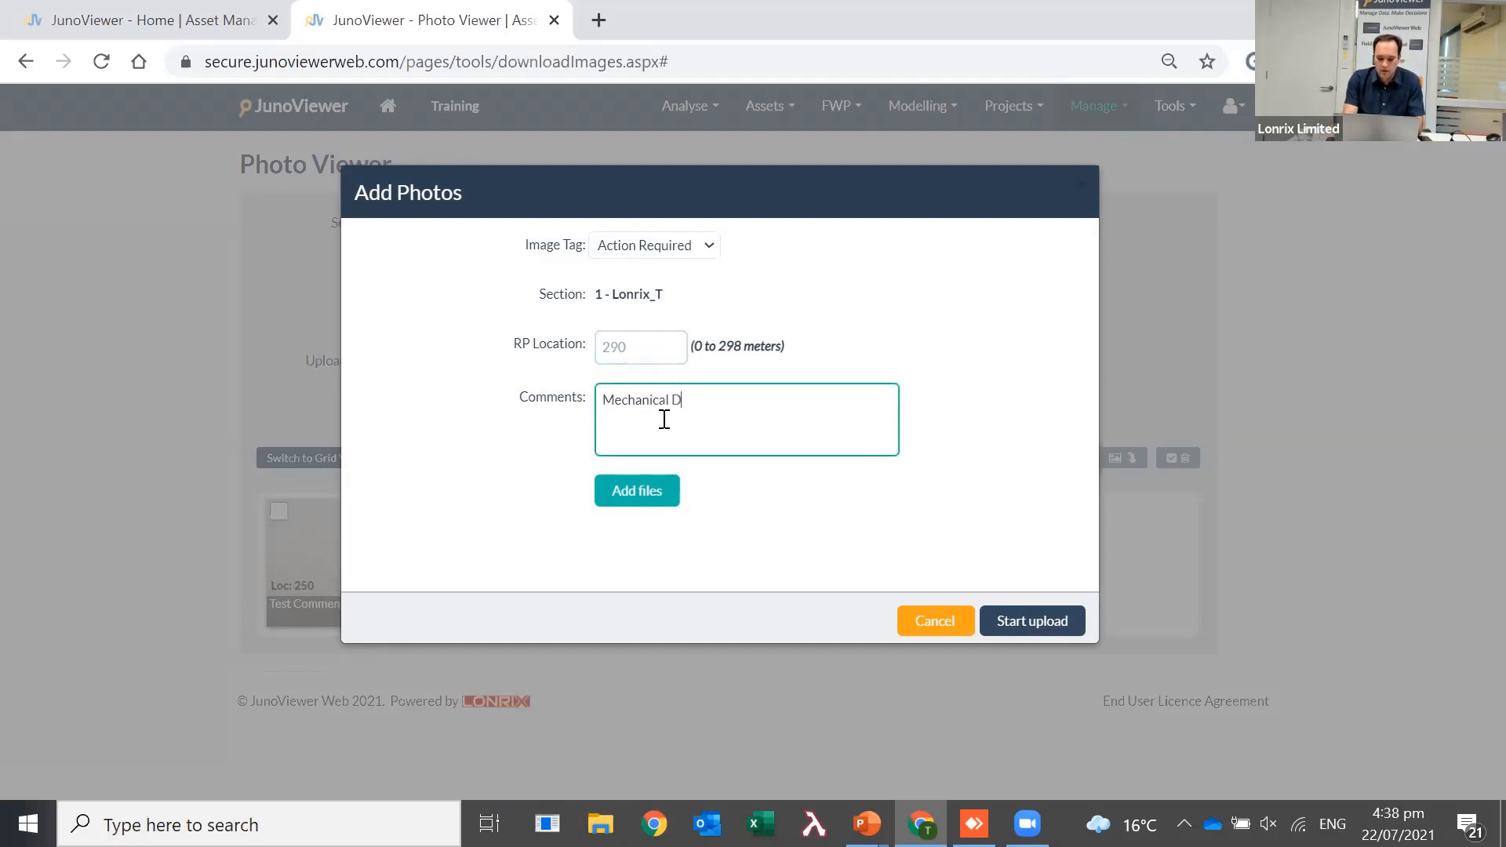
type("amage")
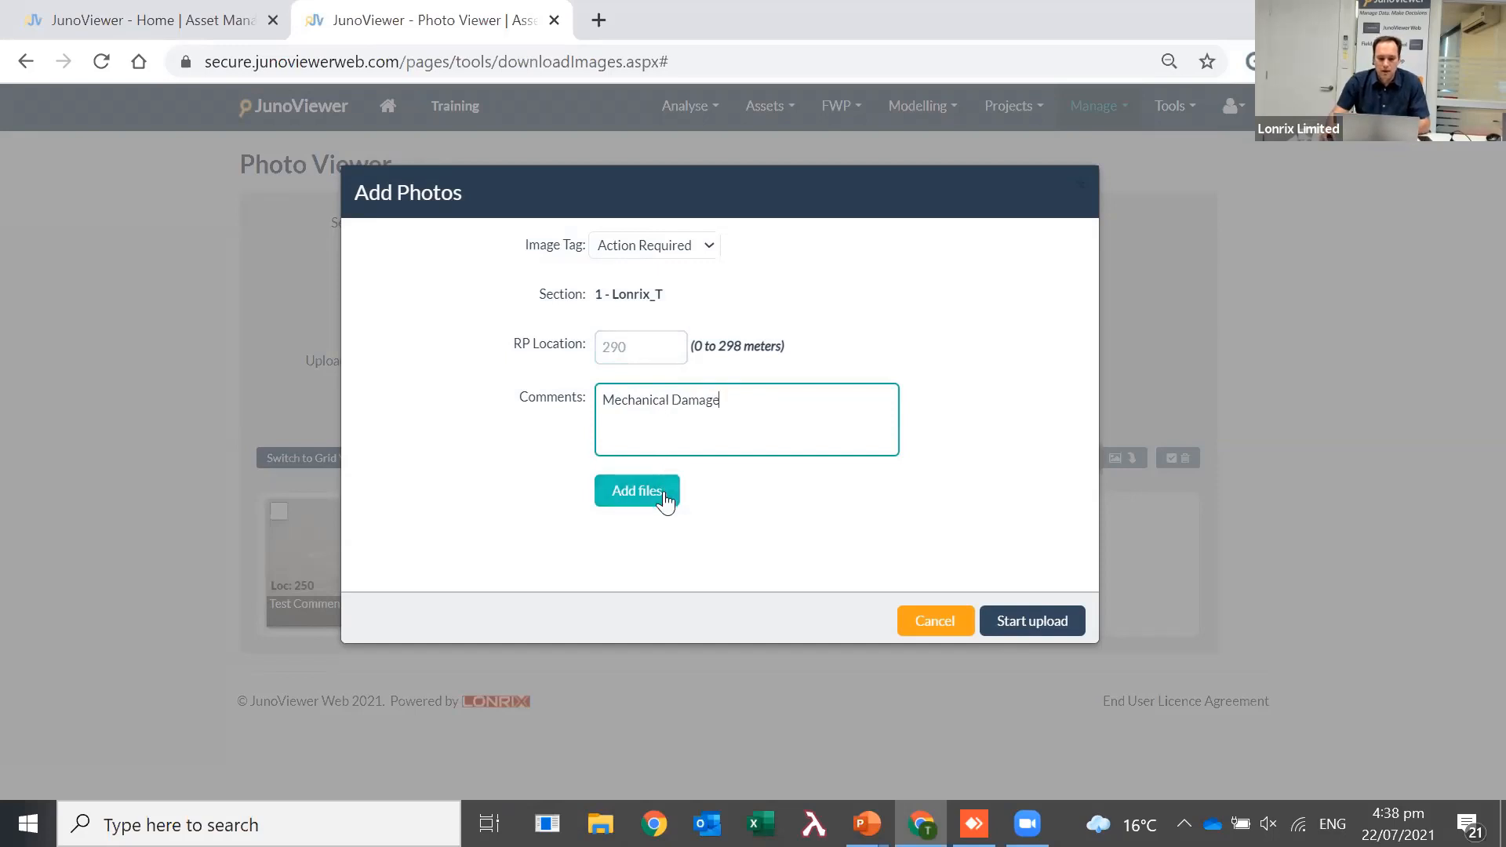
left_click(637, 491)
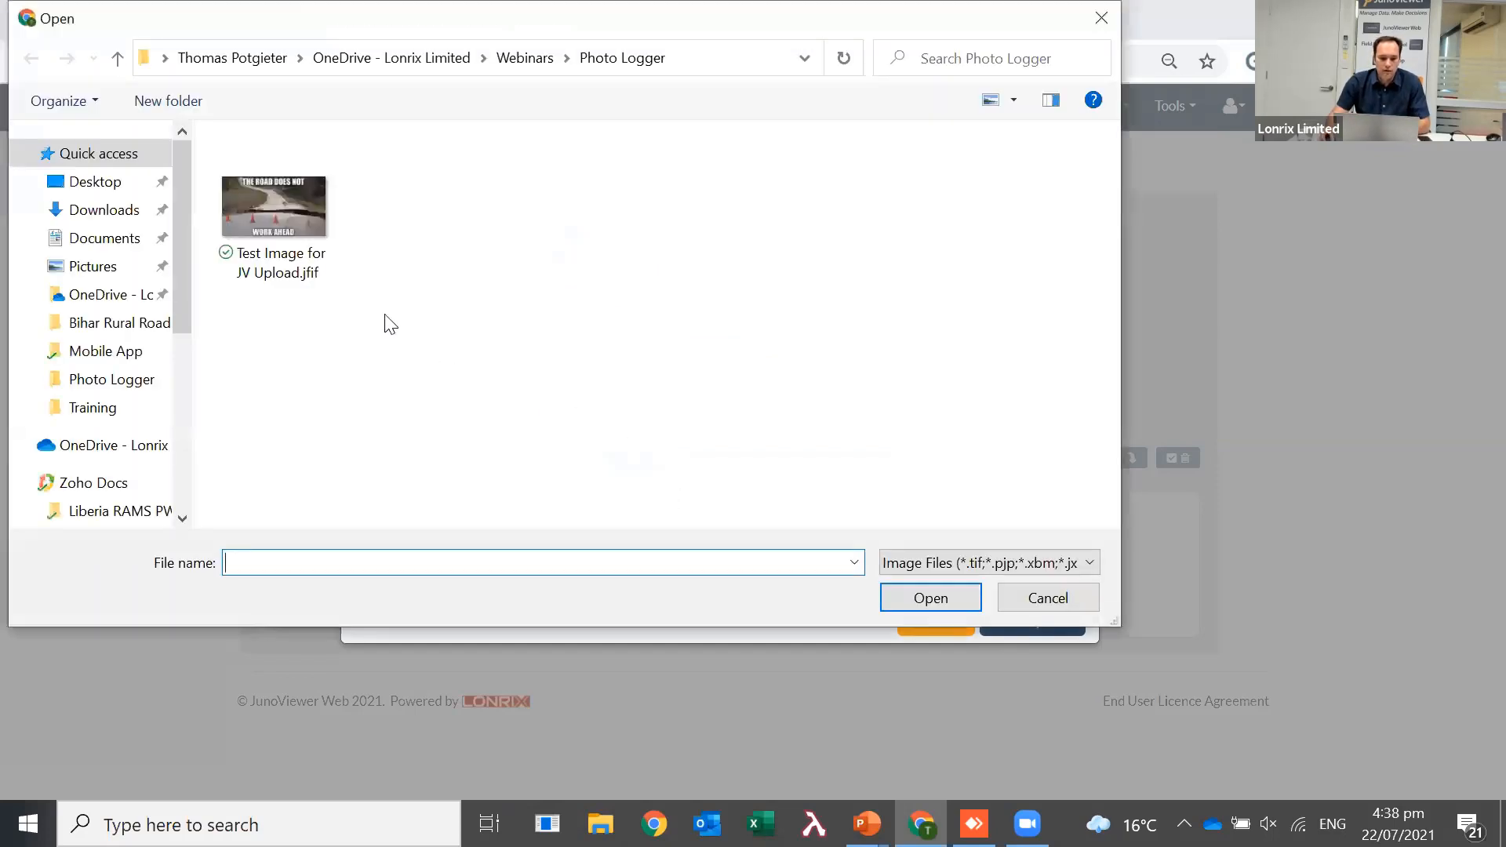
left_click(274, 205)
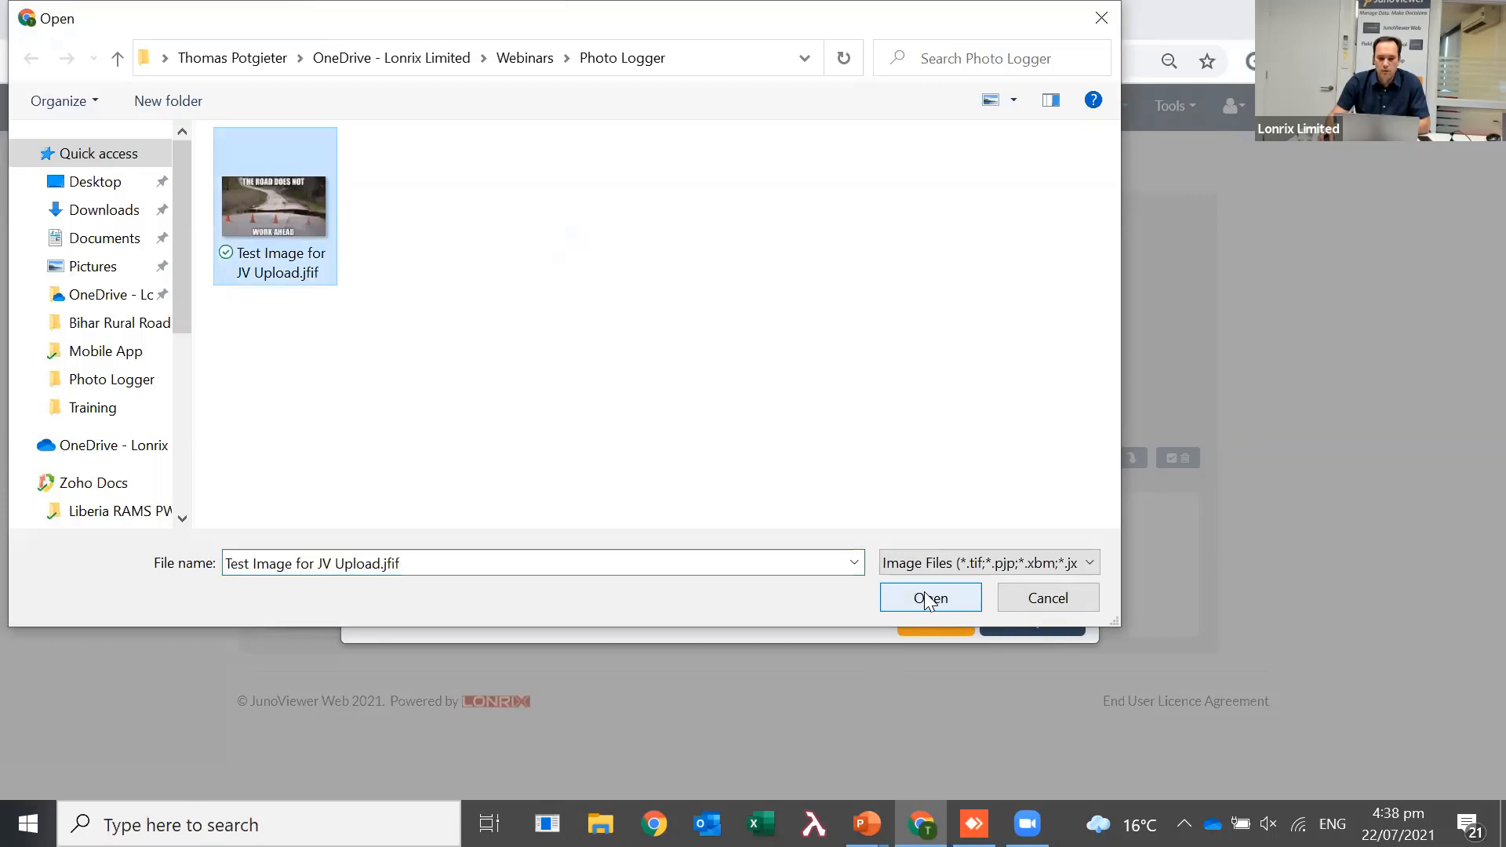
left_click(929, 598)
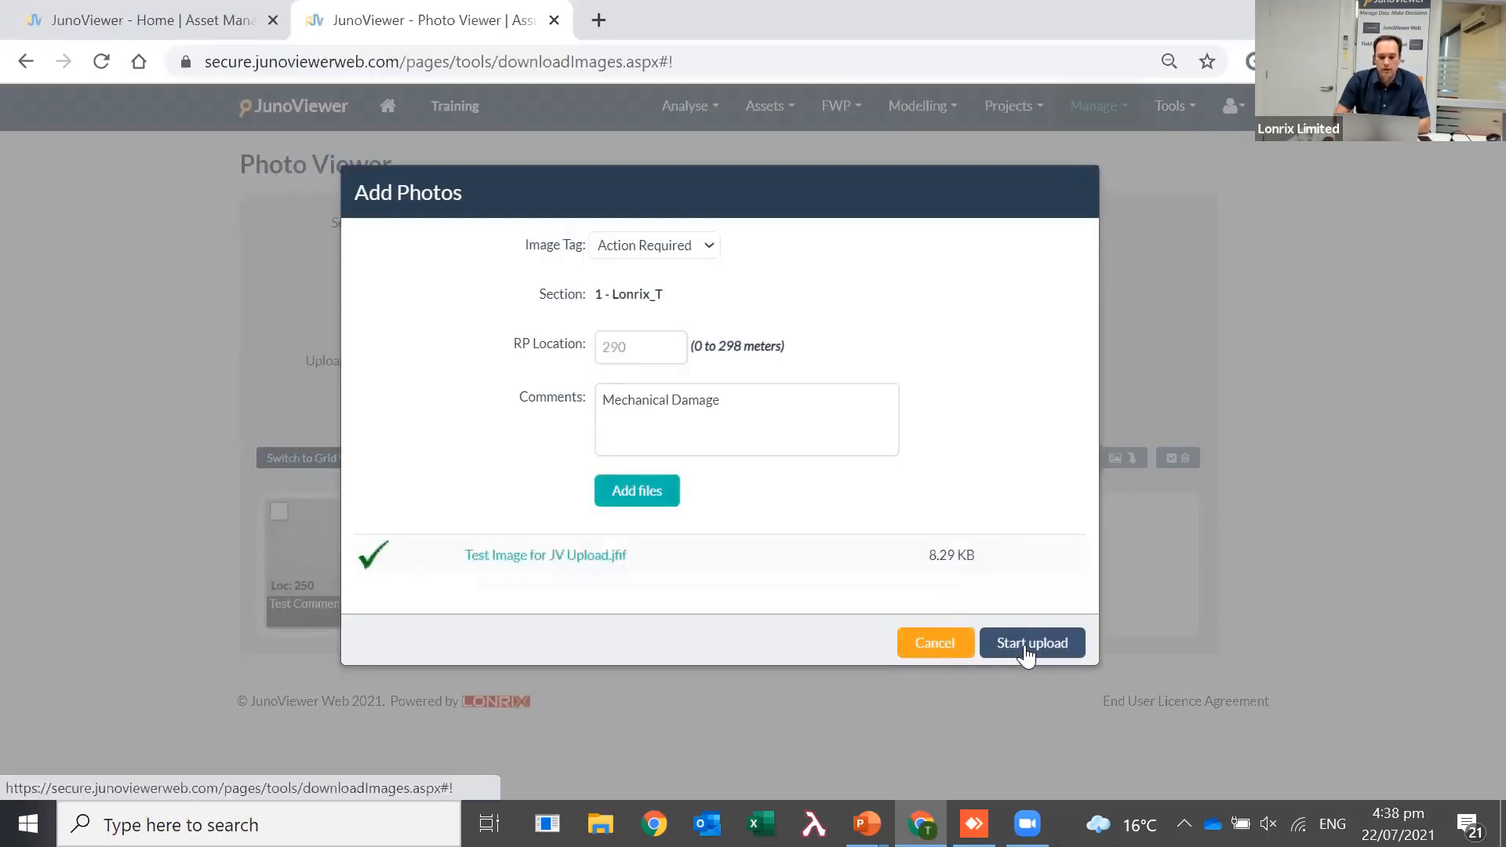
mouse_move(972, 666)
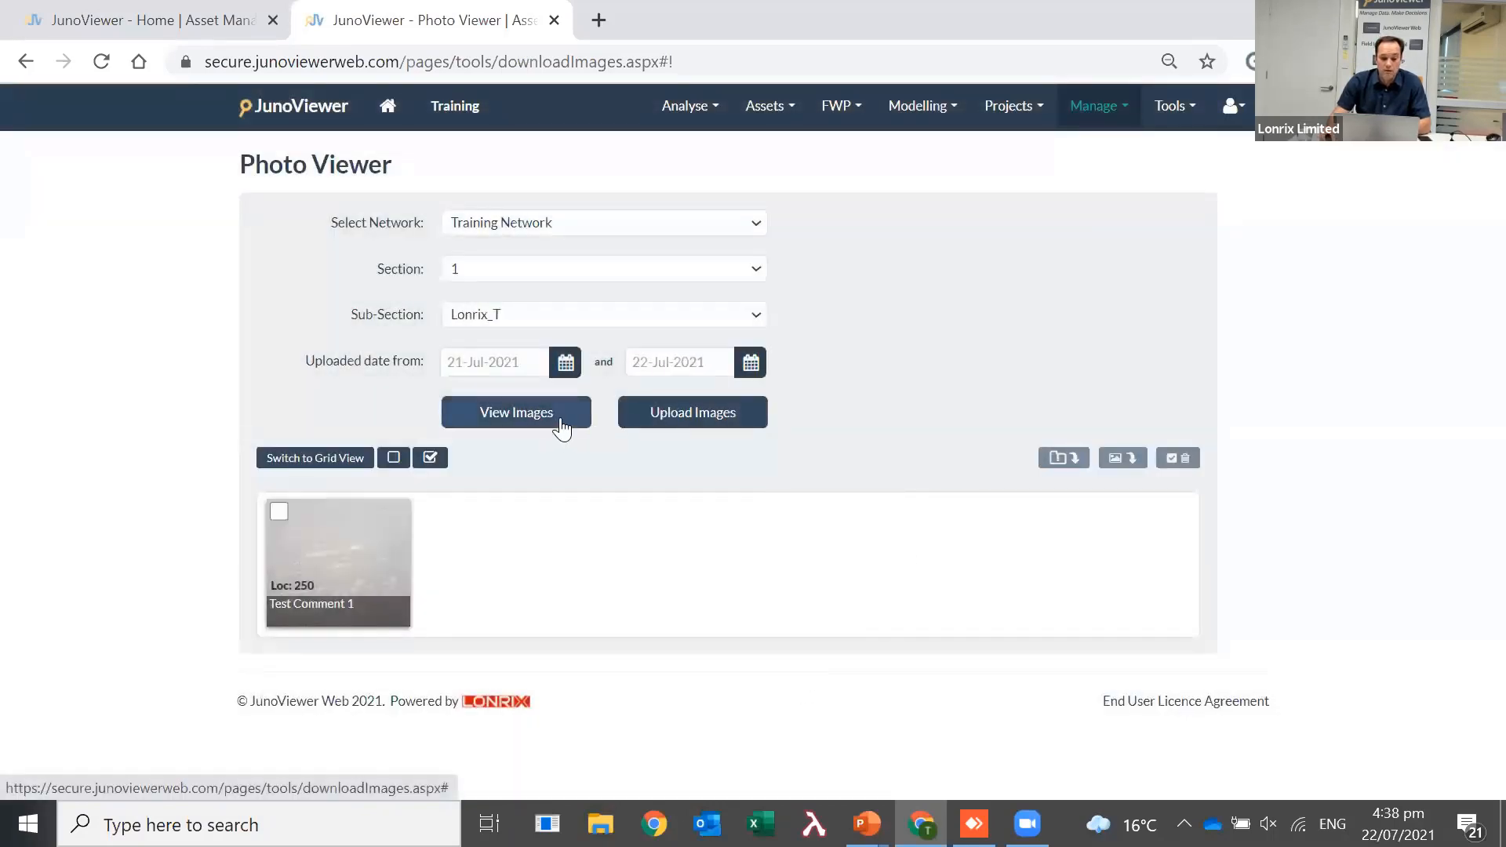
left_click(516, 412)
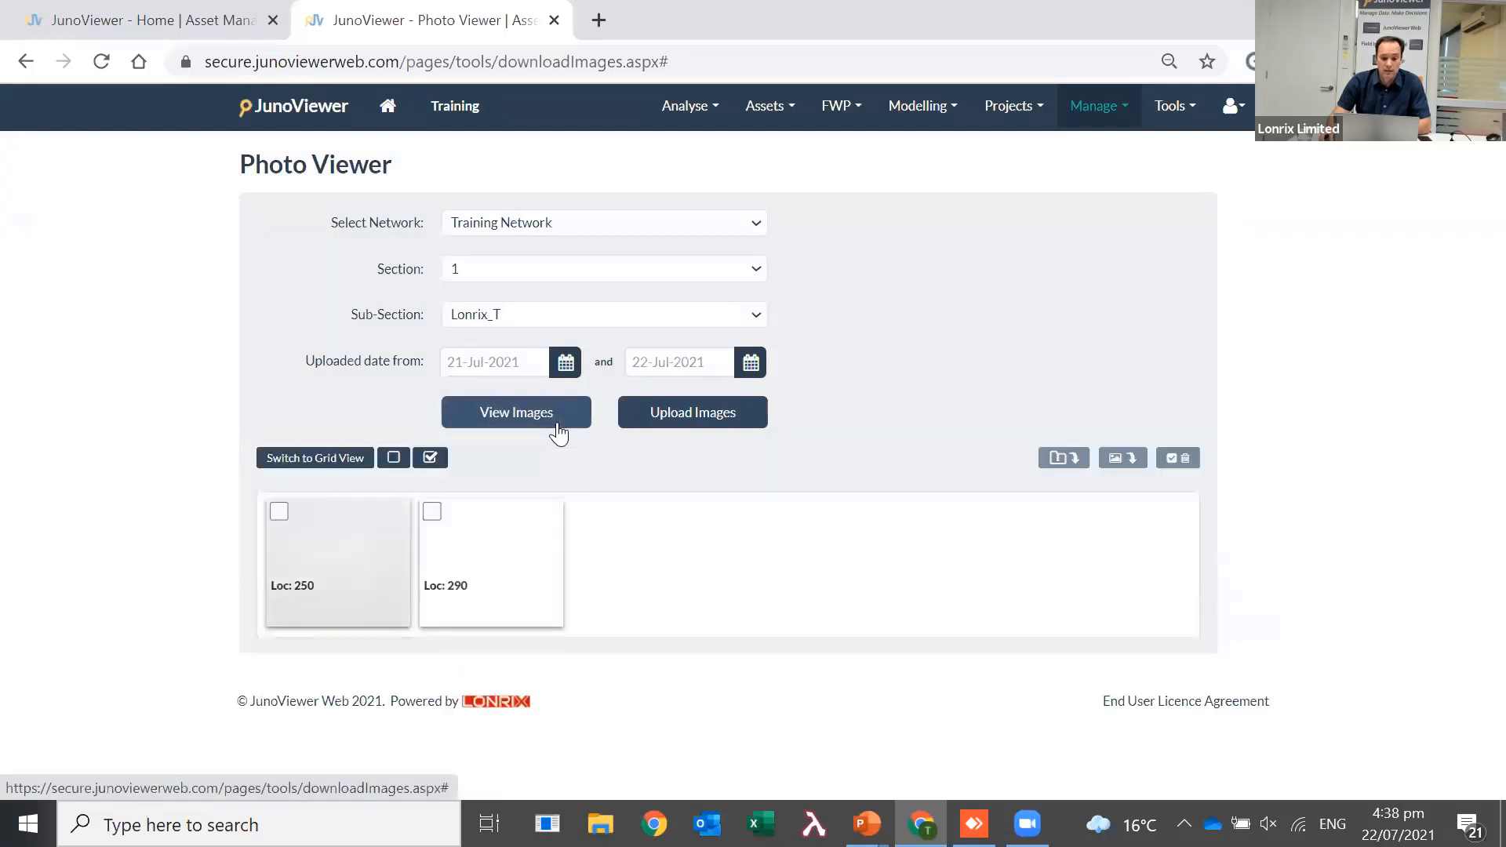
left_click(516, 412)
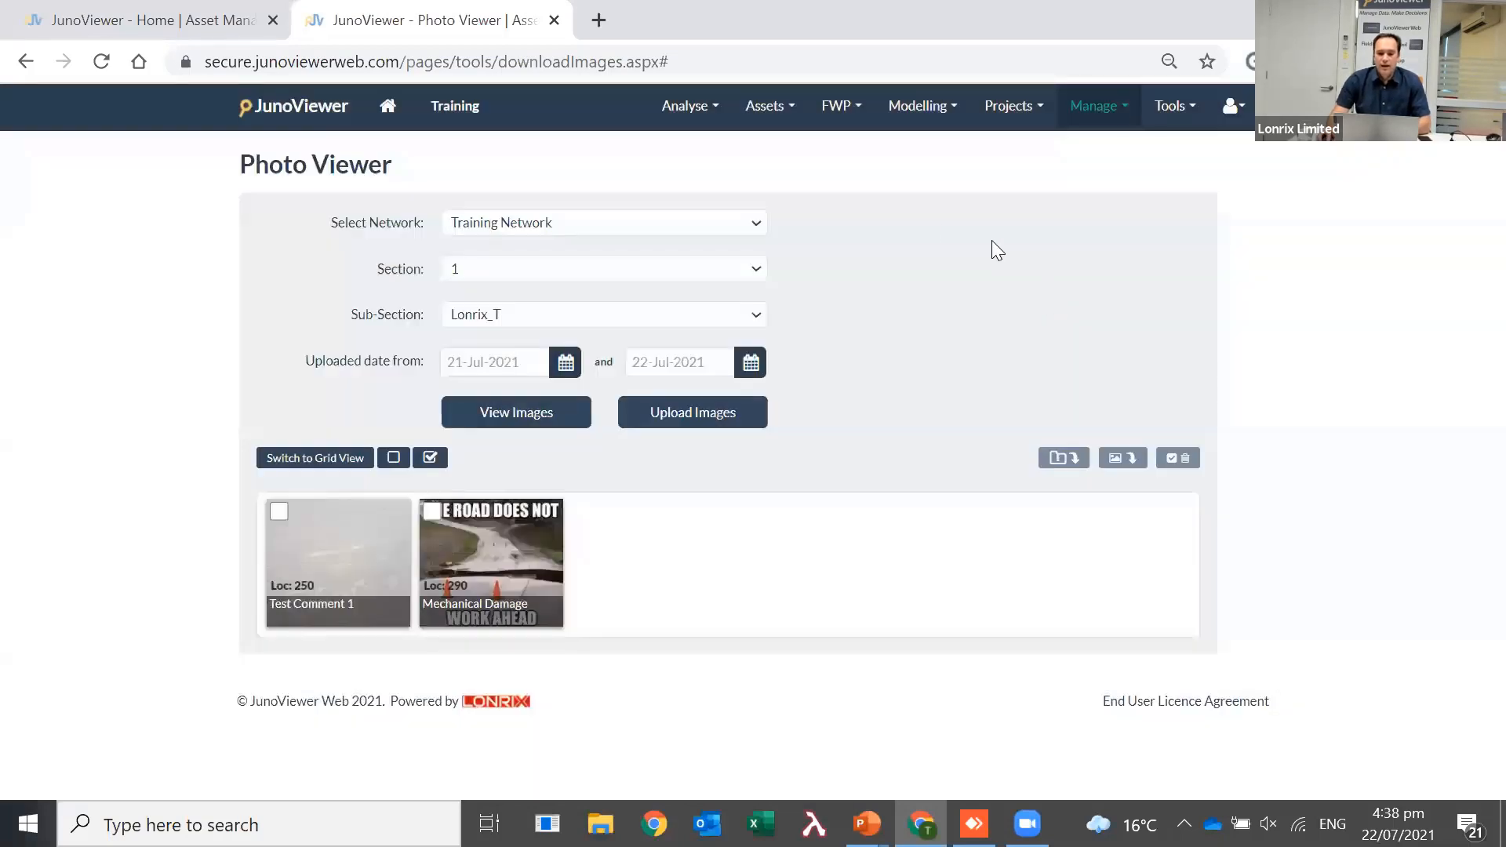
On the Network Map, plot section 1 - Lonrix_T with photo dates 20-Jul-2021 to 22-Jul-2021
left_click(684, 105)
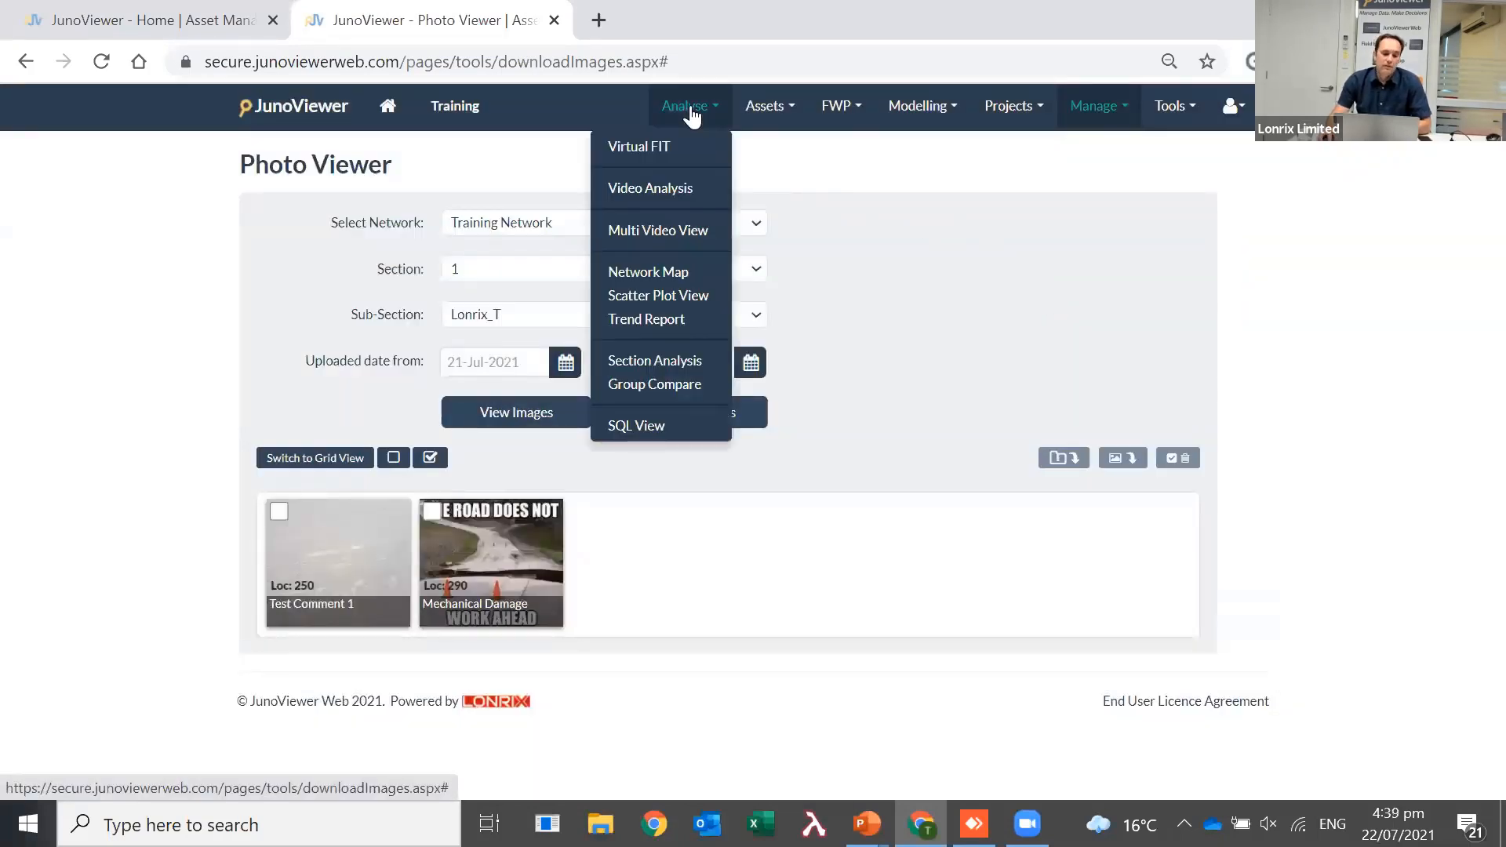
mouse_move(685, 206)
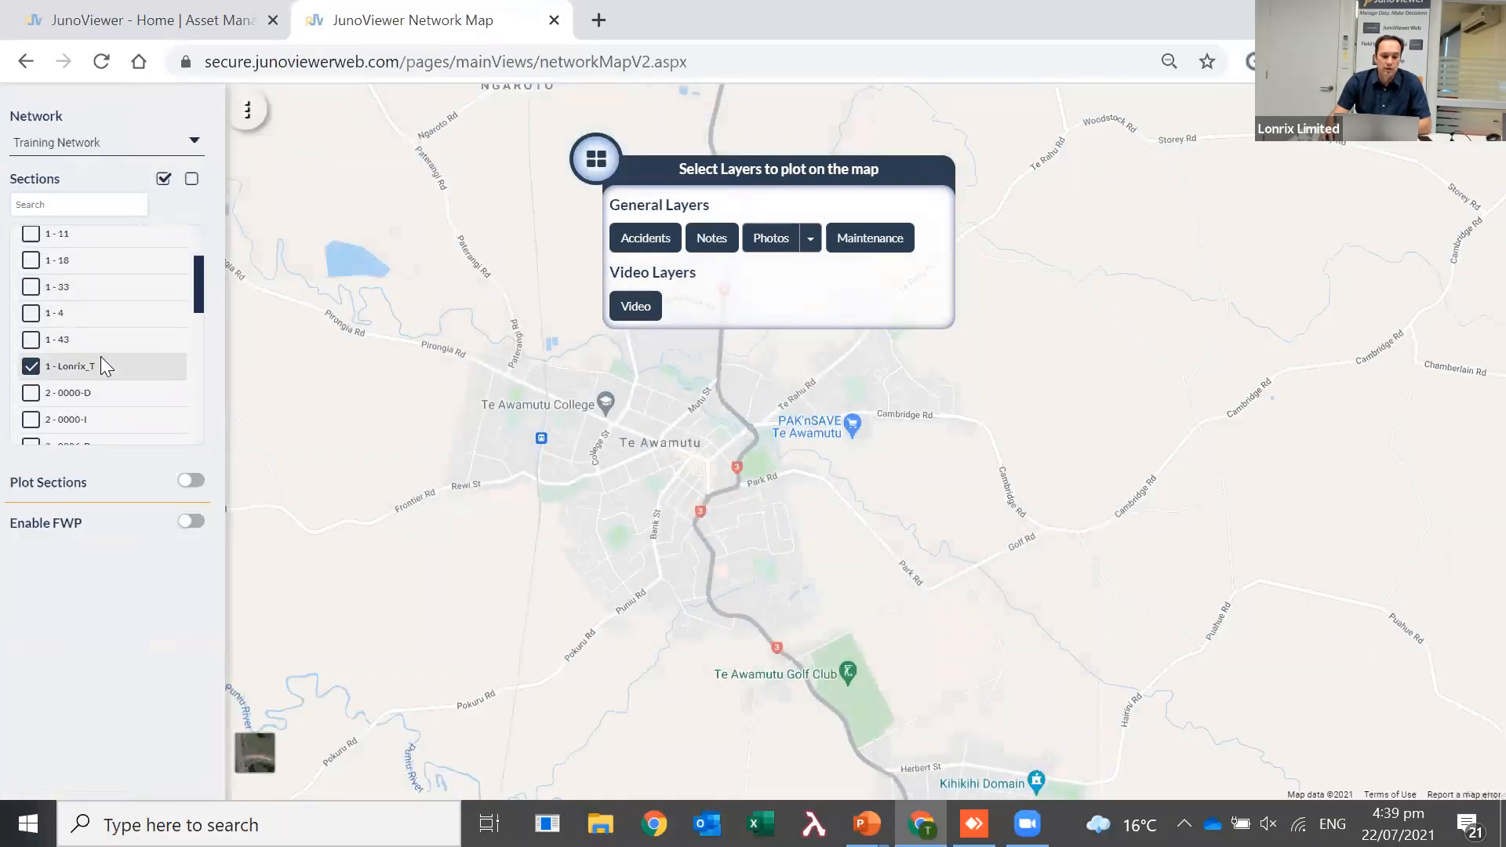
mouse_move(185, 517)
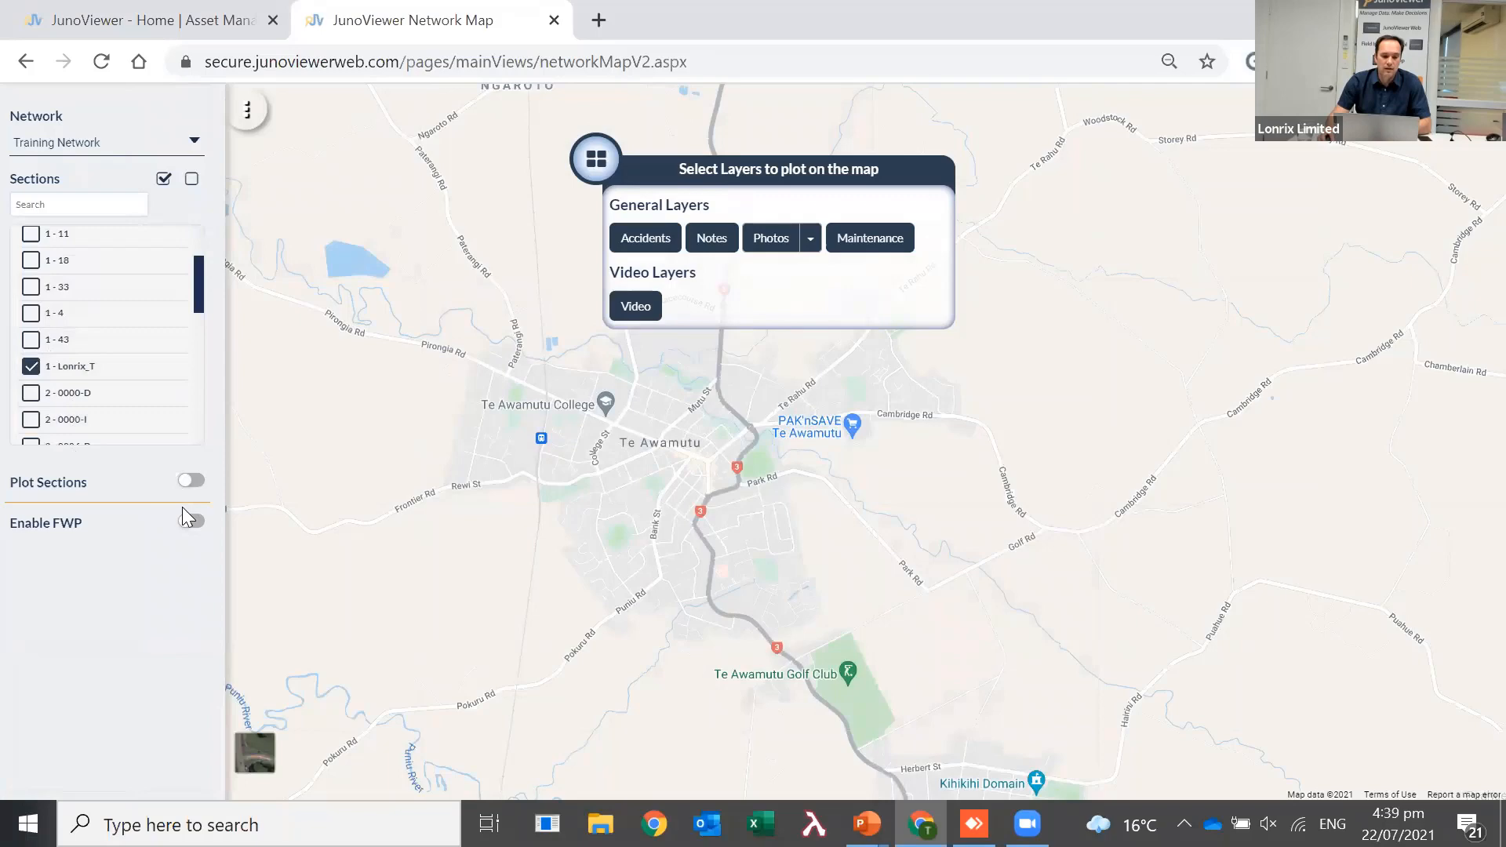
left_click(188, 483)
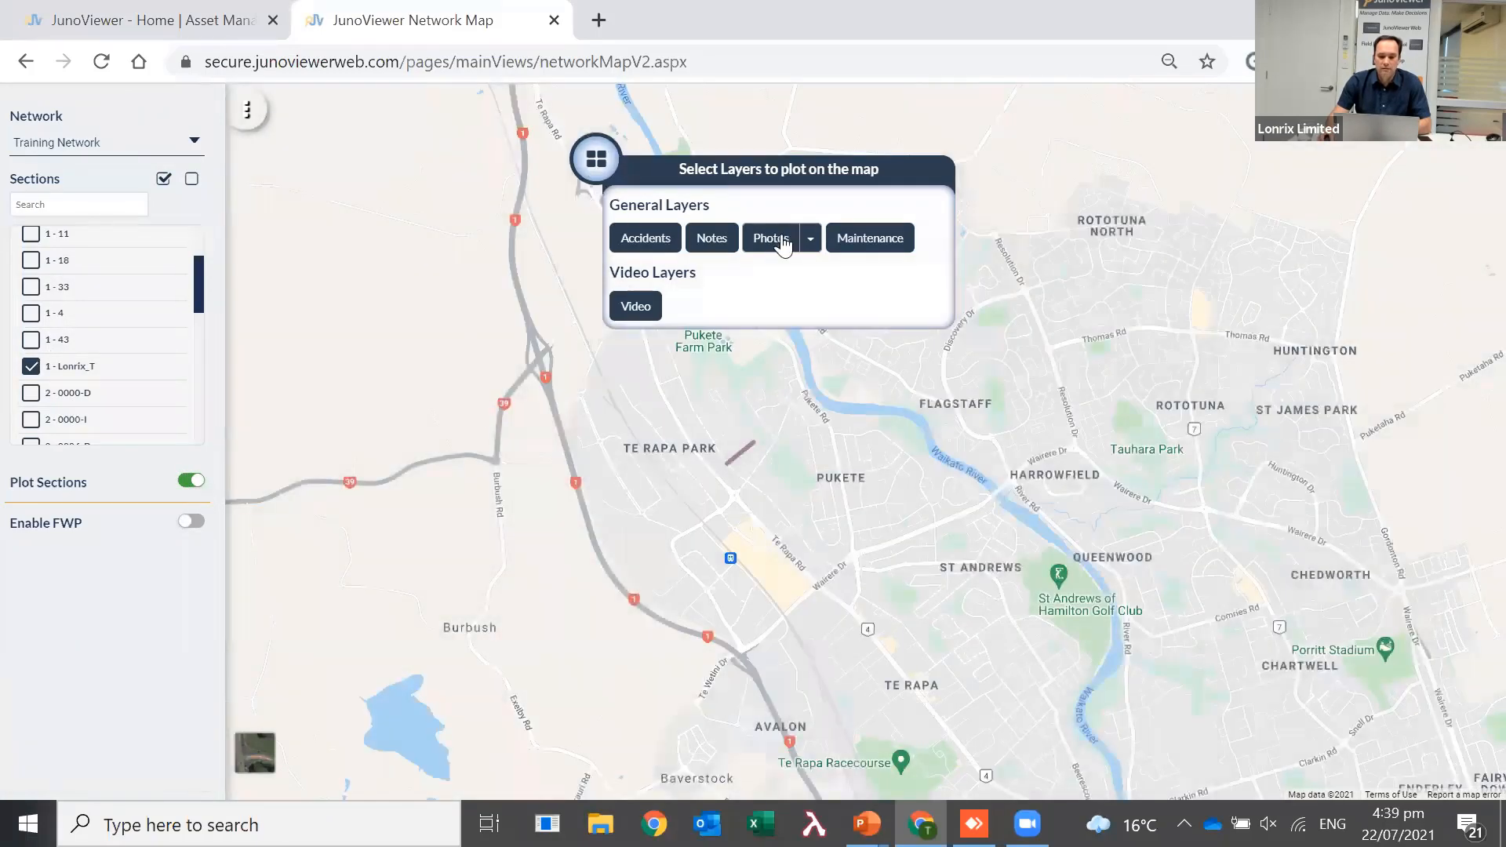
left_click(809, 237)
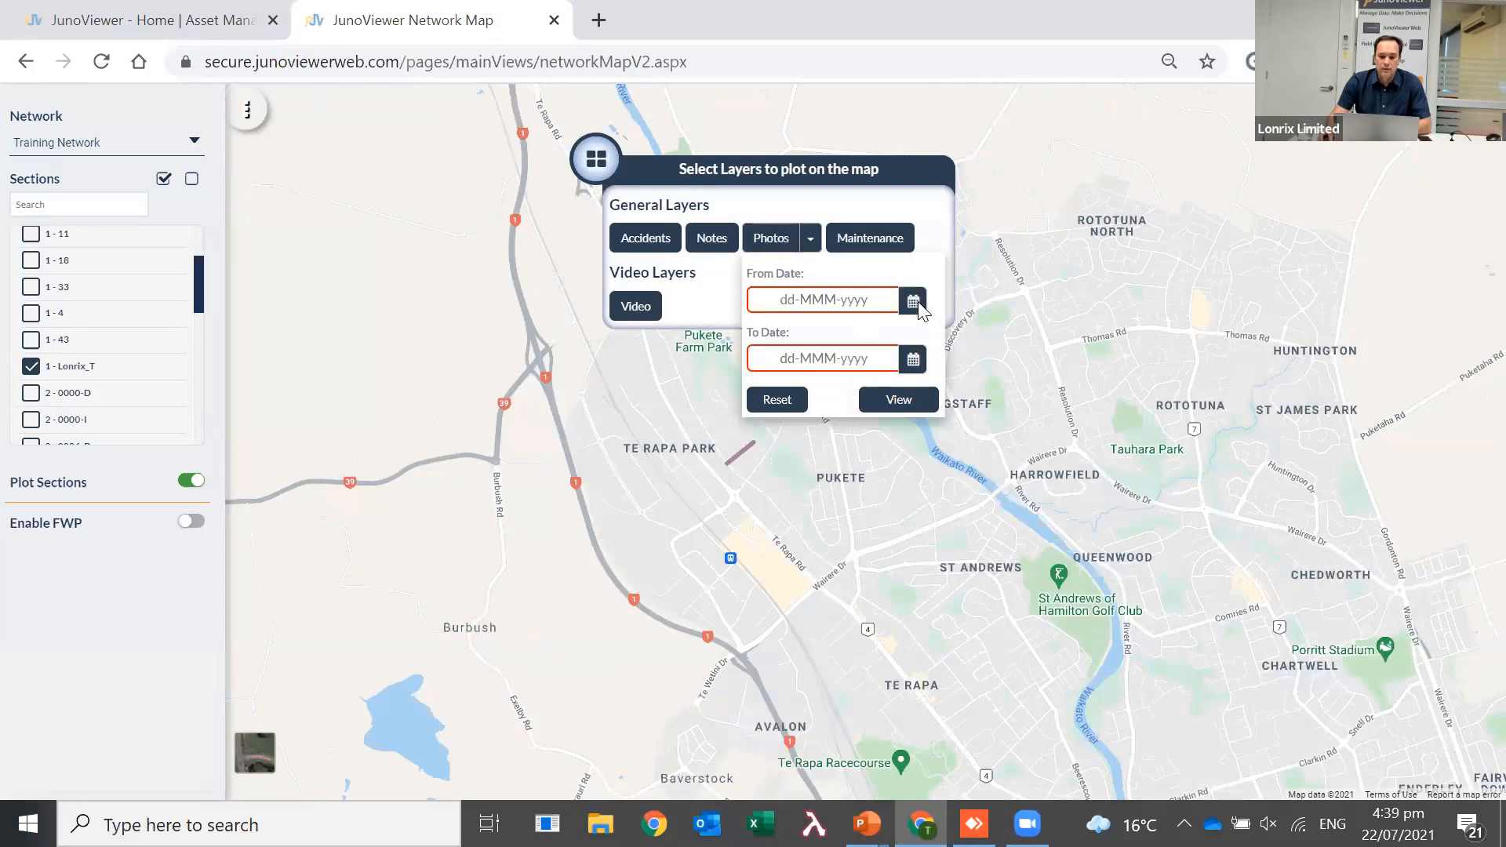
left_click(911, 299)
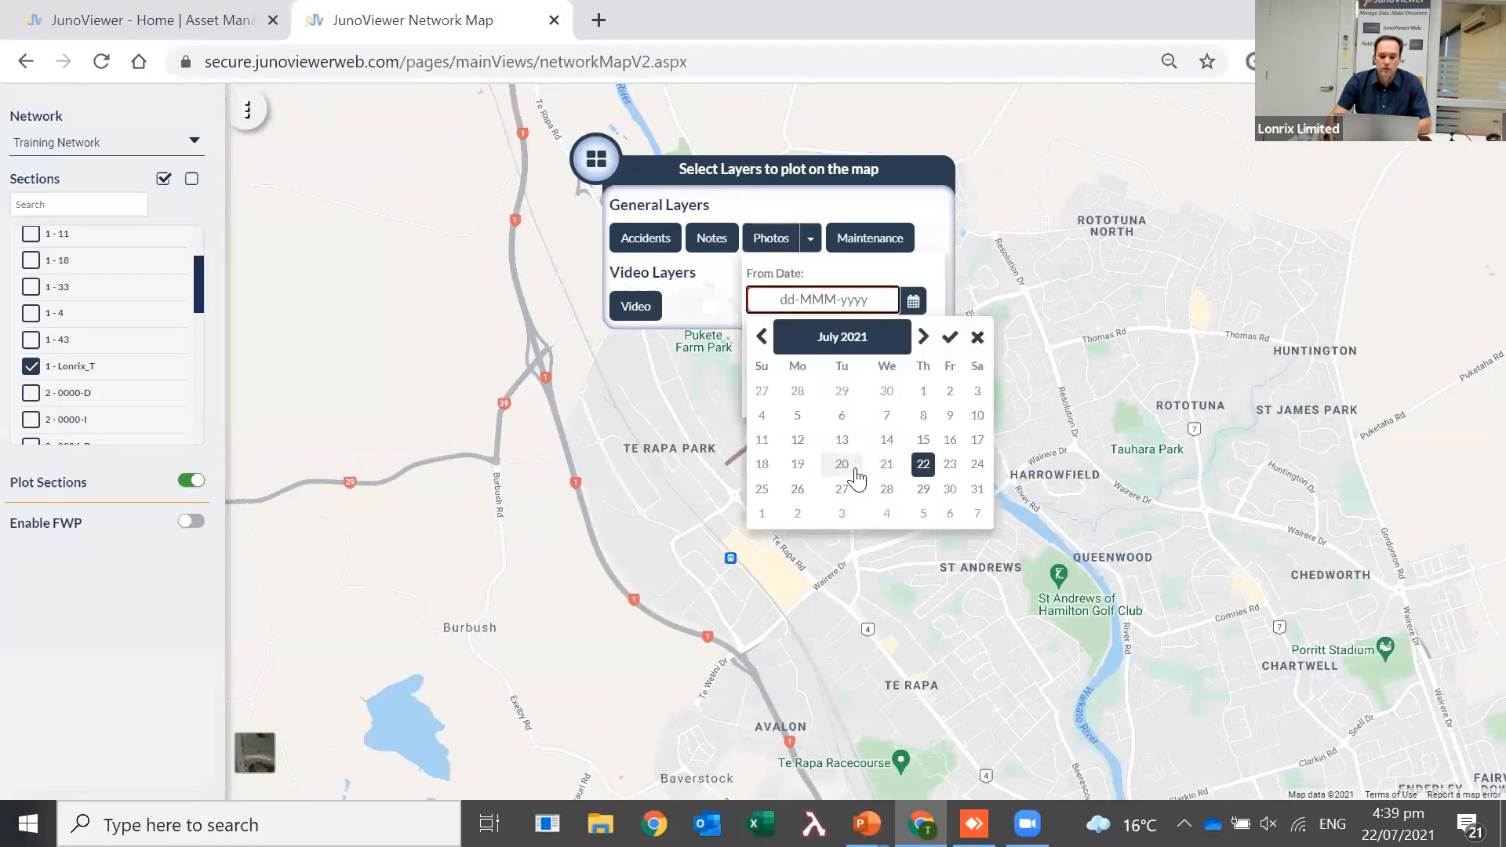
left_click(842, 463)
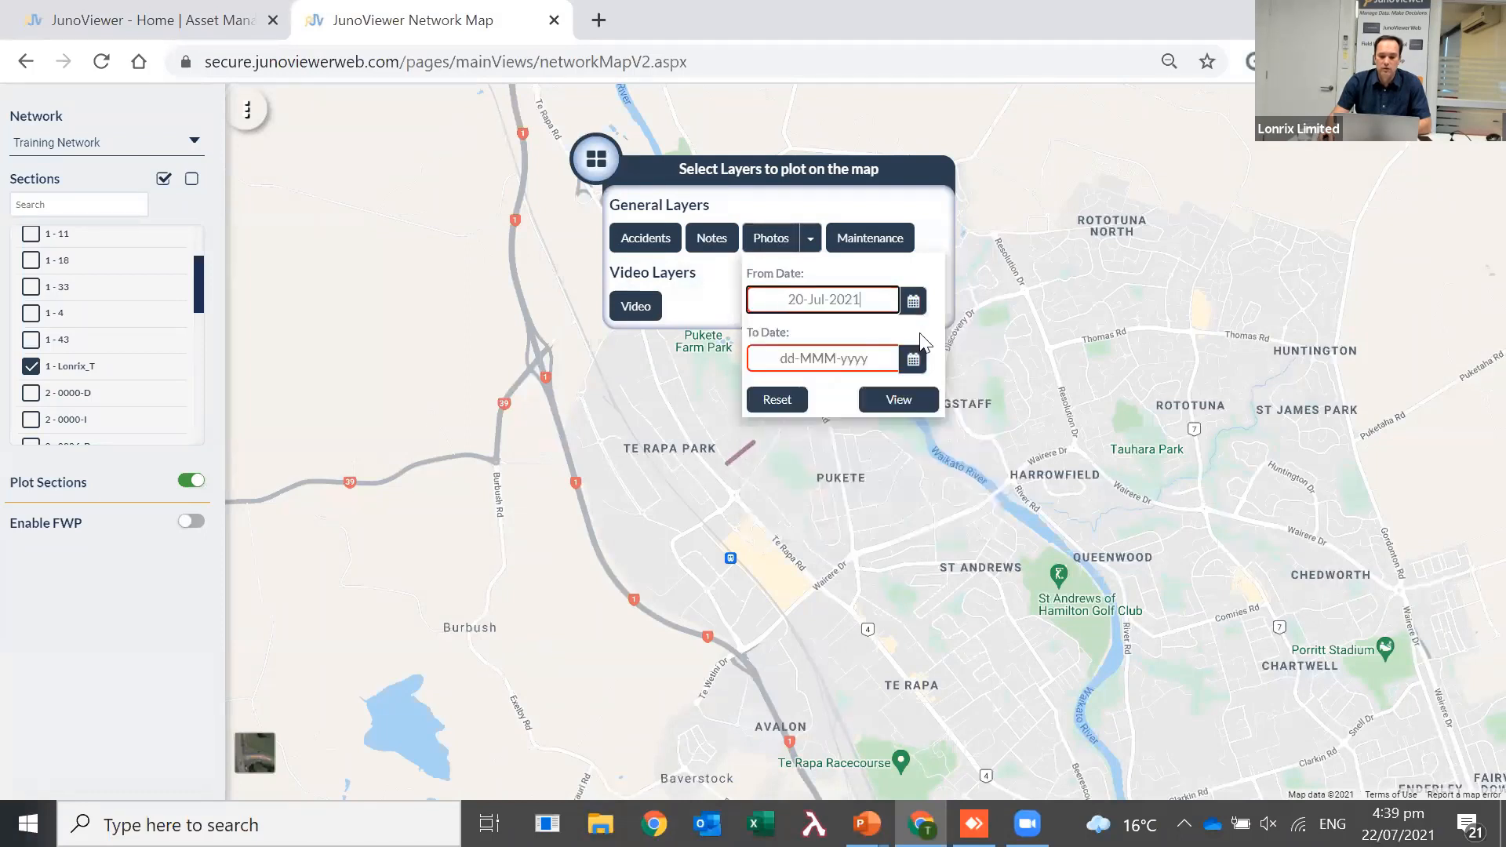
left_click(911, 359)
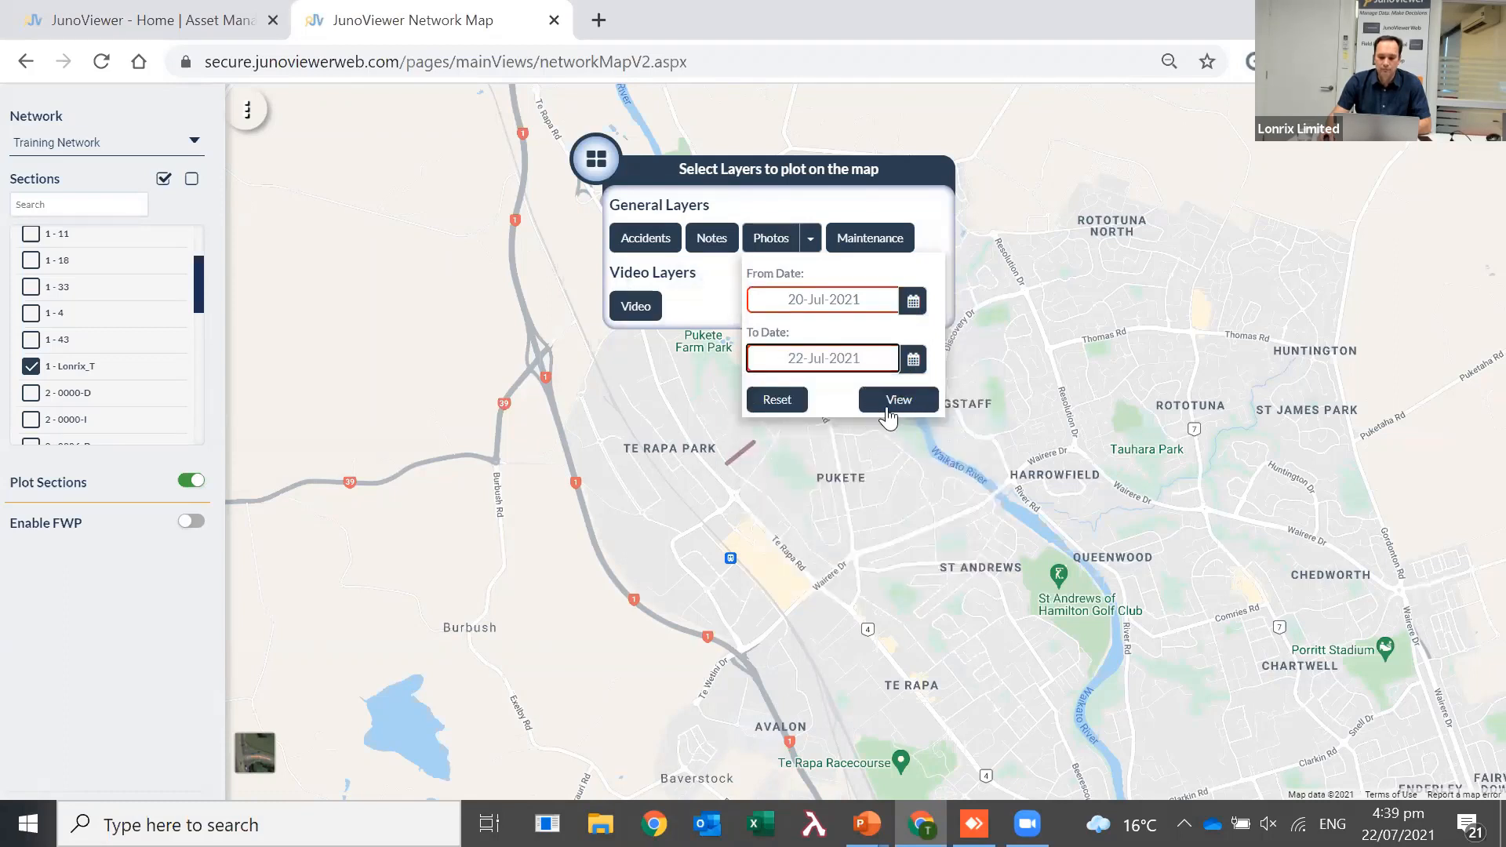
Plot the photos in that date range, view the marker's photo, and return home
left_click(897, 400)
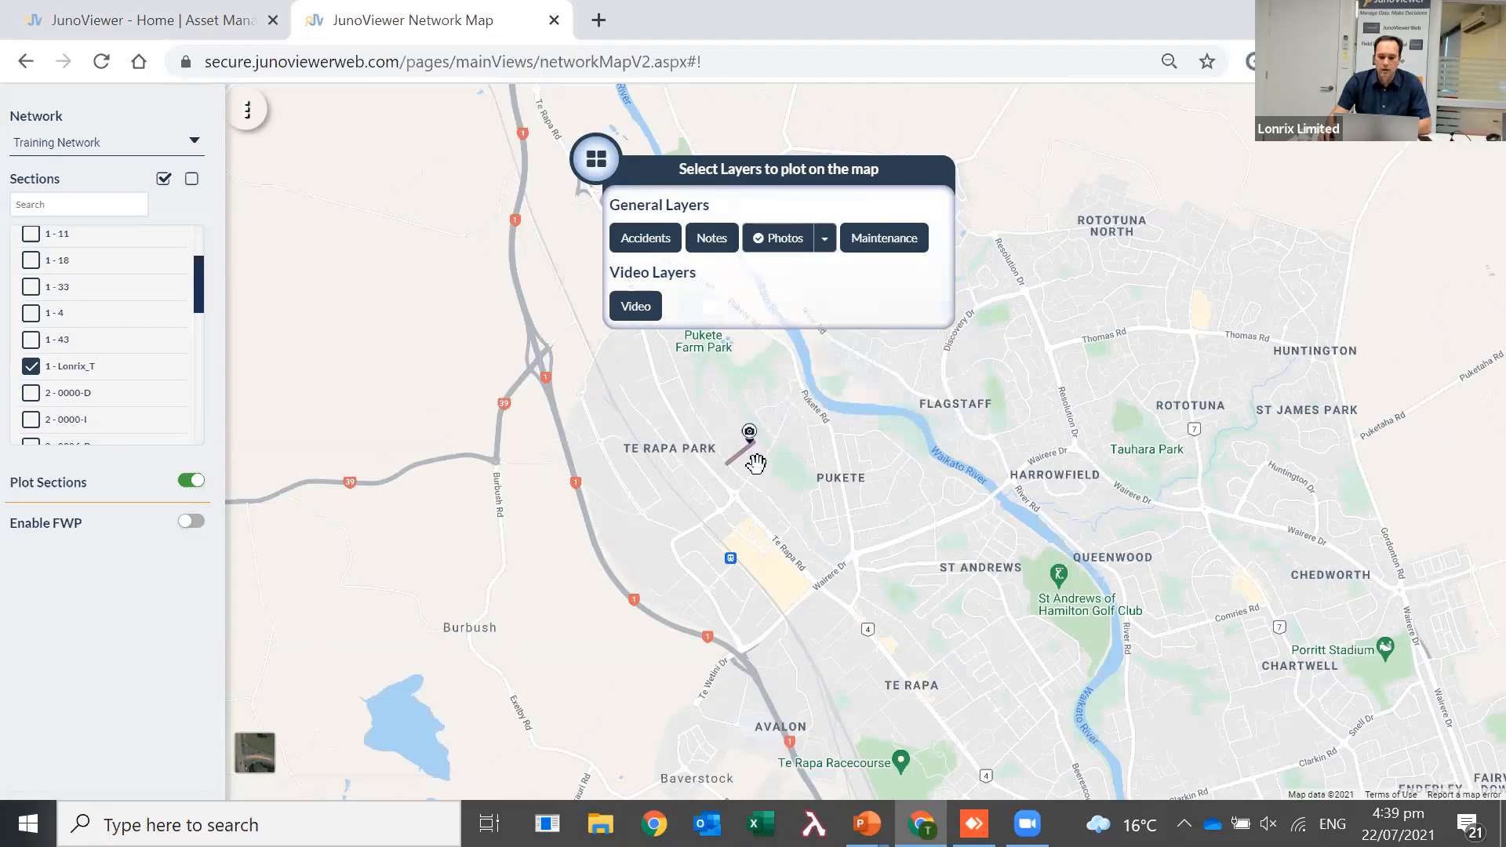
scroll("up", 3)
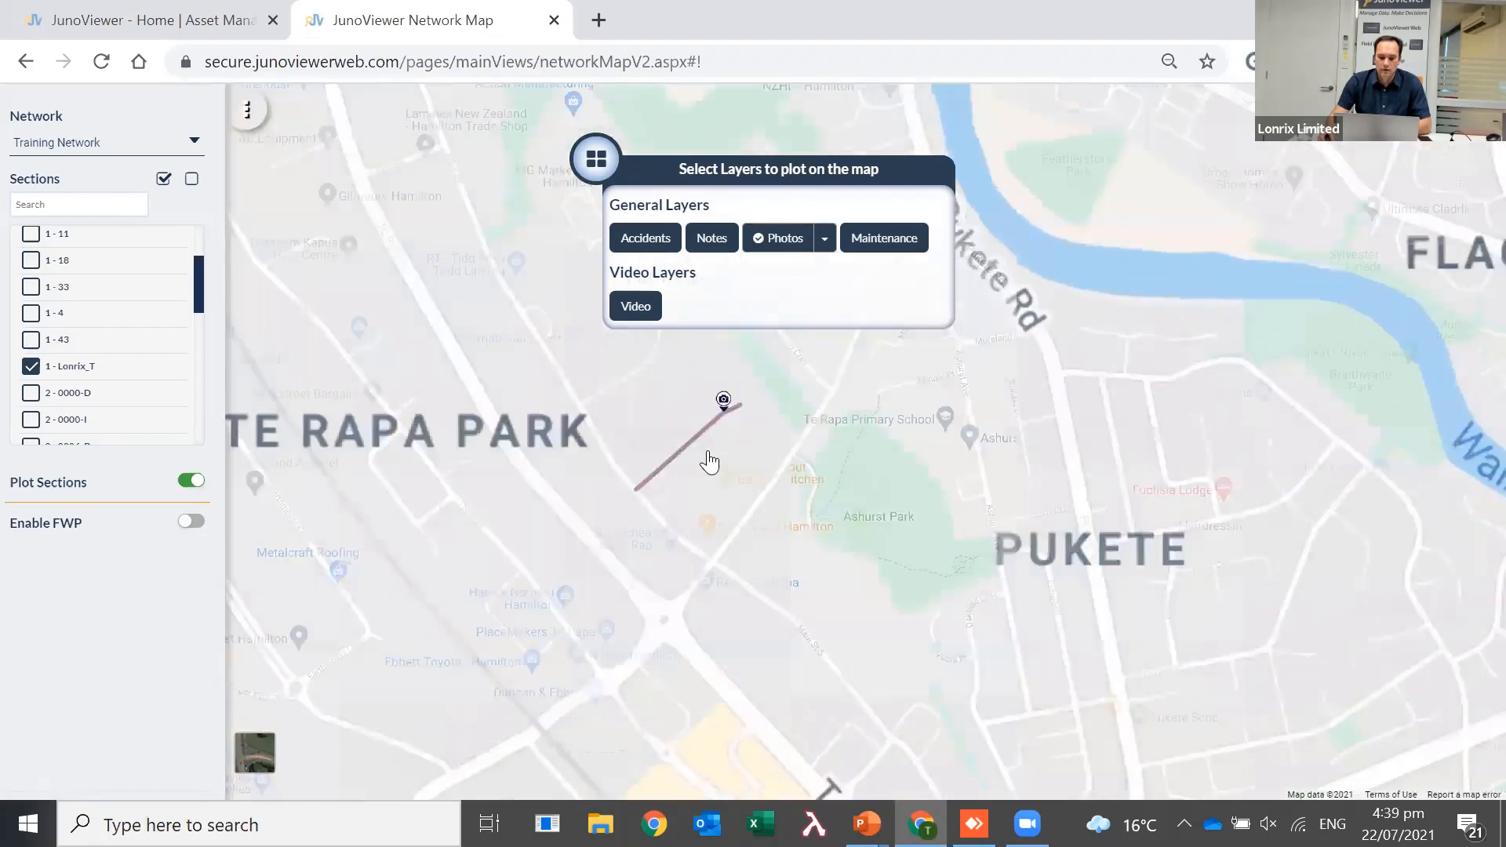
left_click(723, 400)
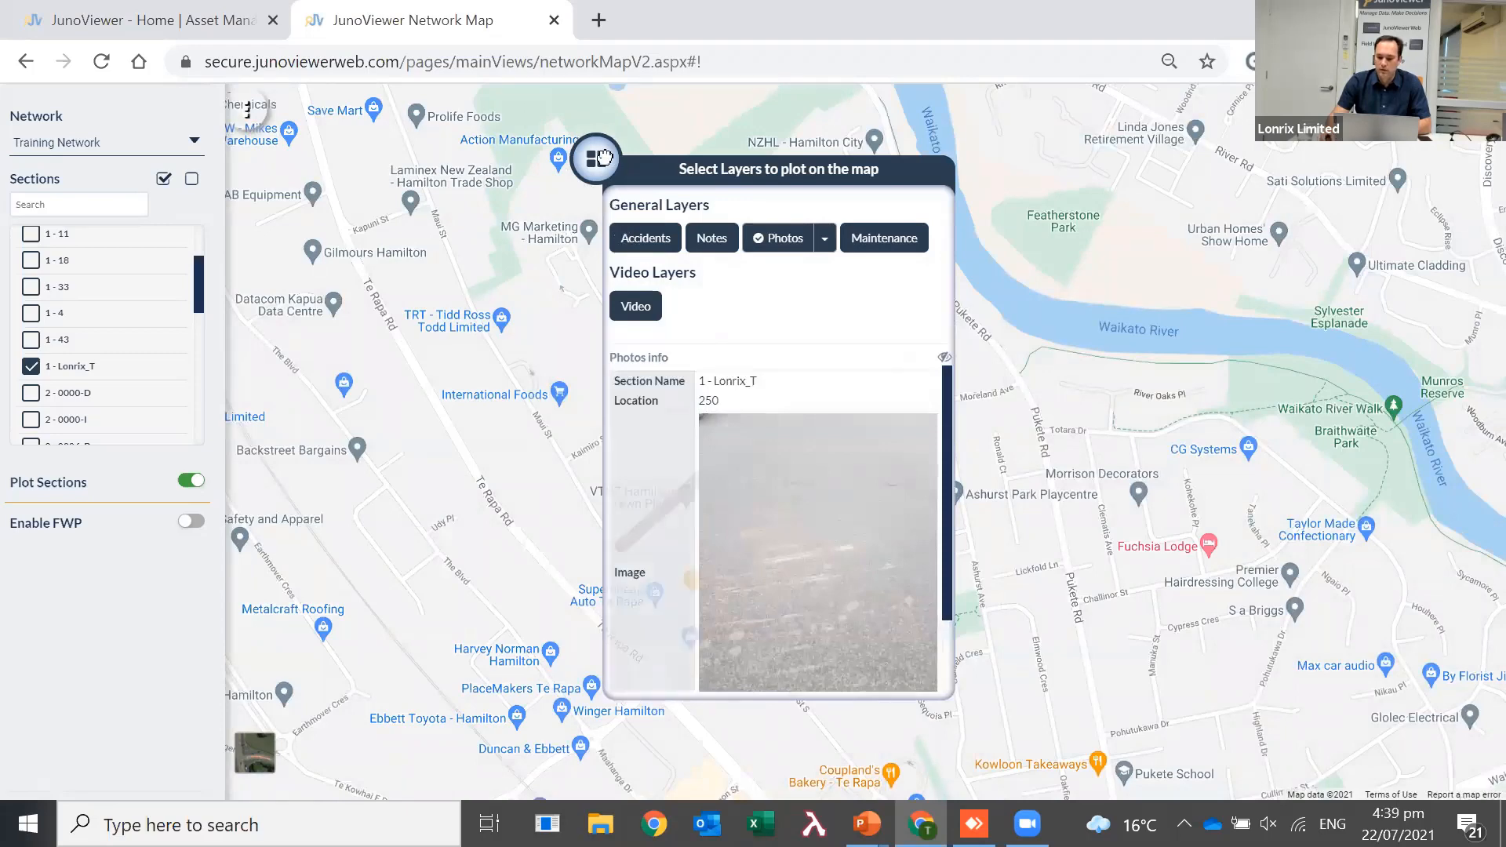
left_click(596, 158)
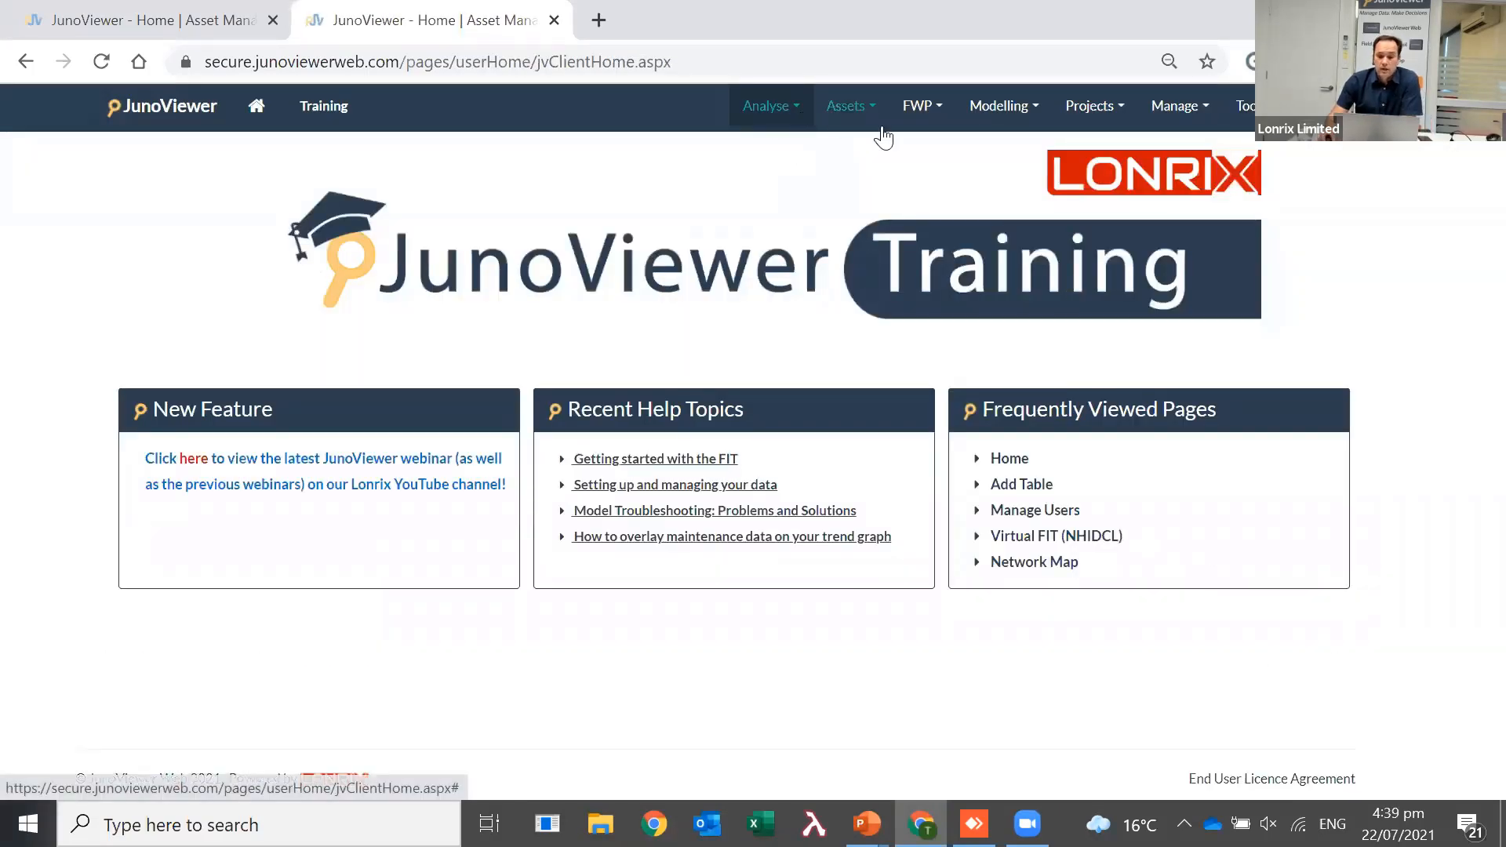
Open the FWP Forecast View for the Training Network data
left_click(916, 106)
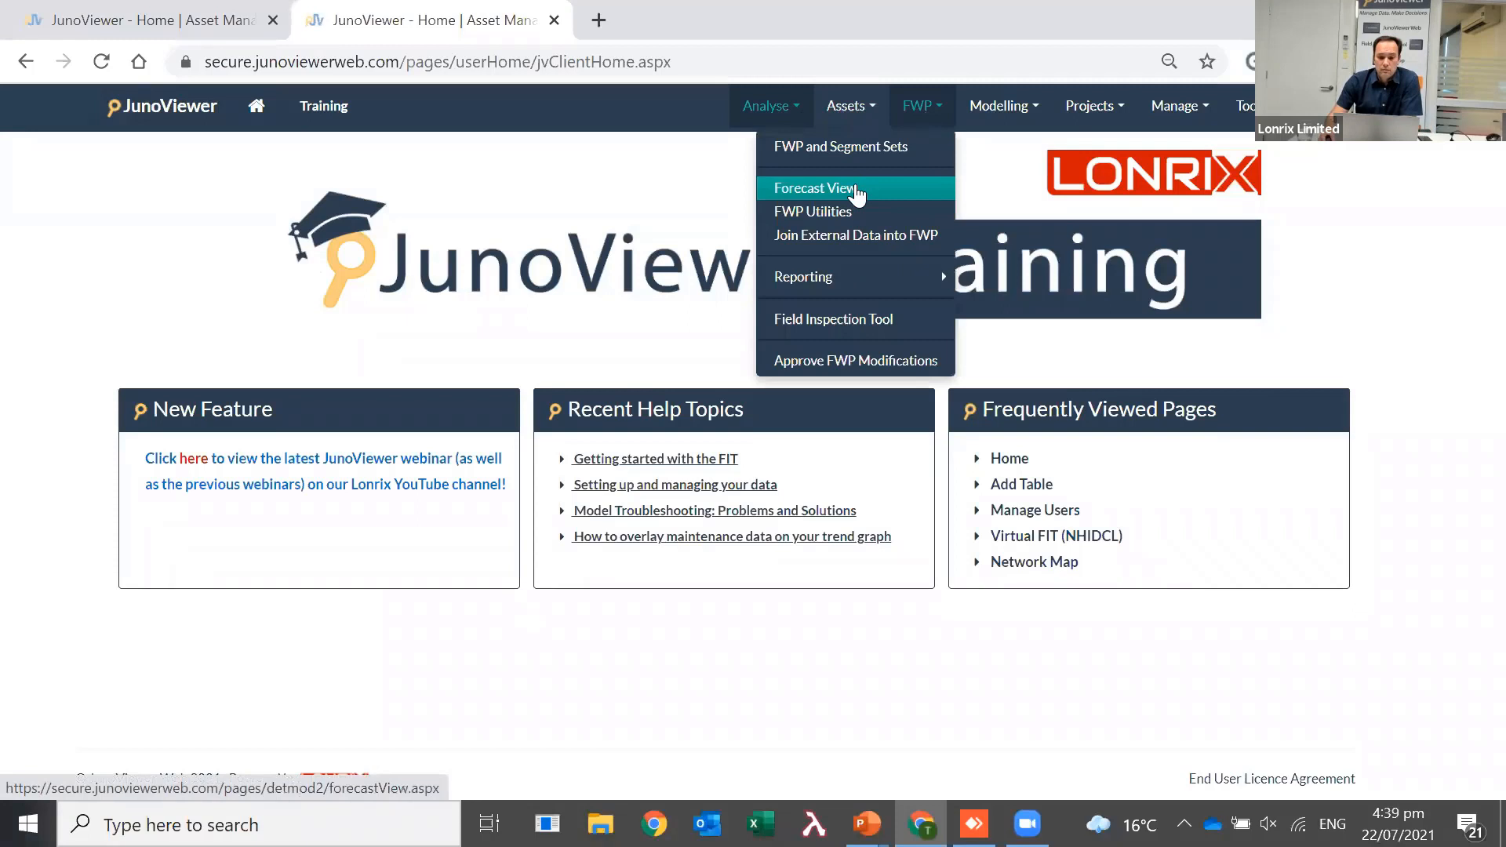
left_click(816, 188)
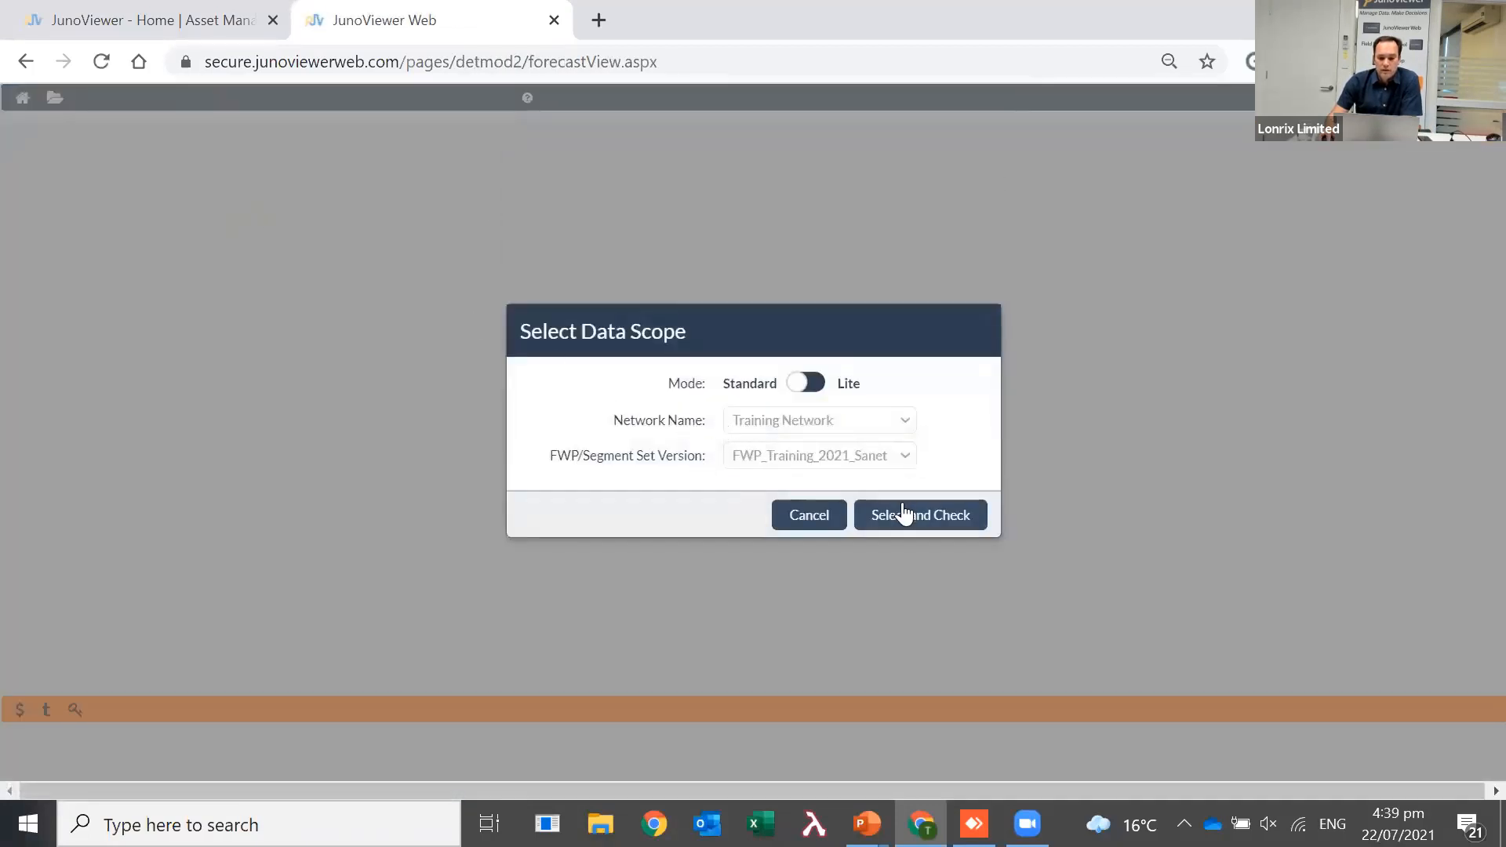
left_click(919, 514)
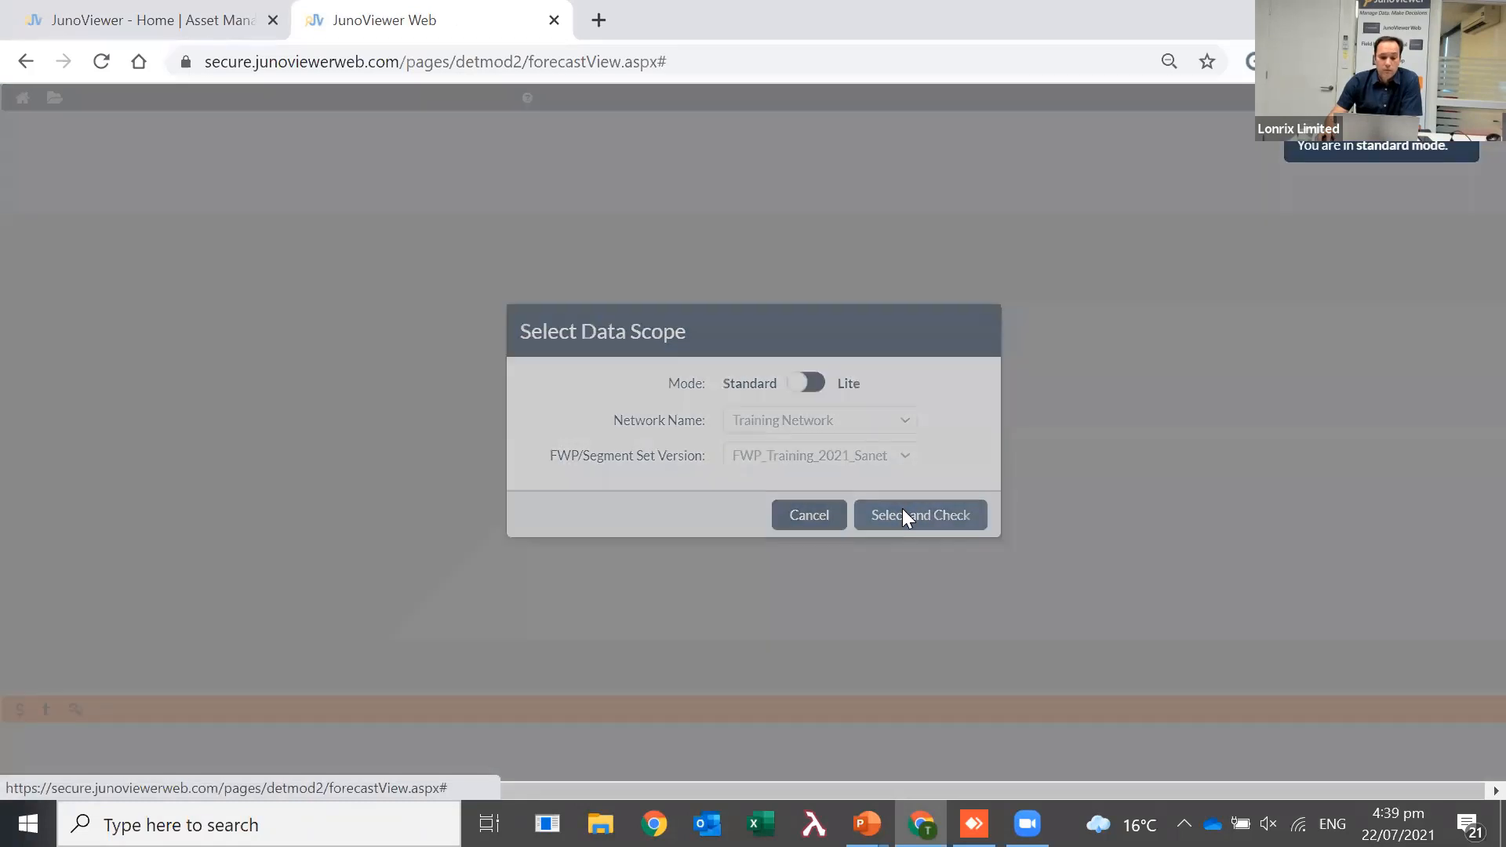
left_click(918, 515)
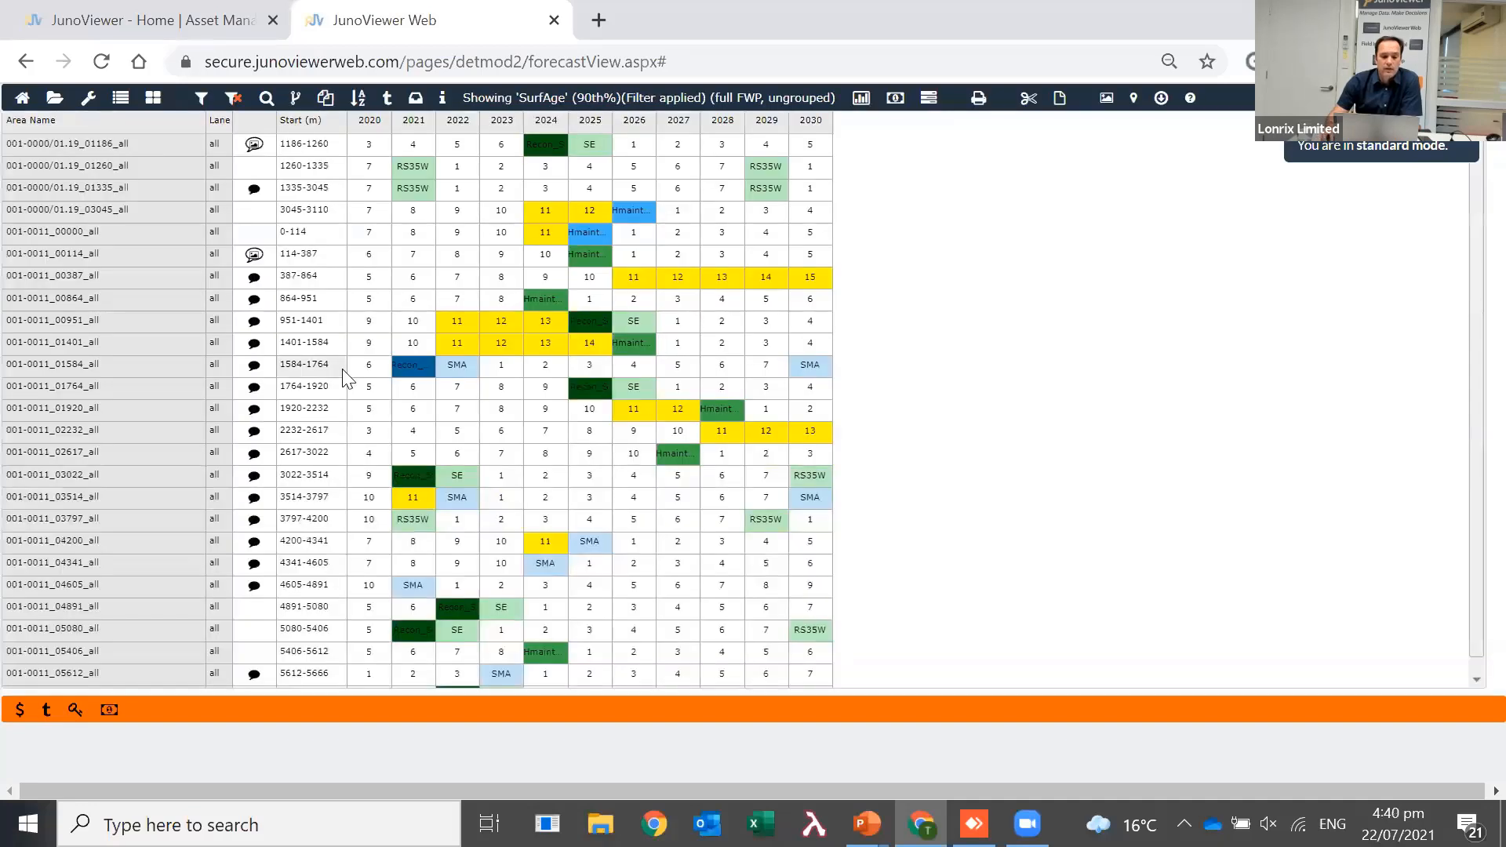
View the Lonrix_T row's photos, moving on to the location 290 Mechanical Damage photo
scroll("down", 3)
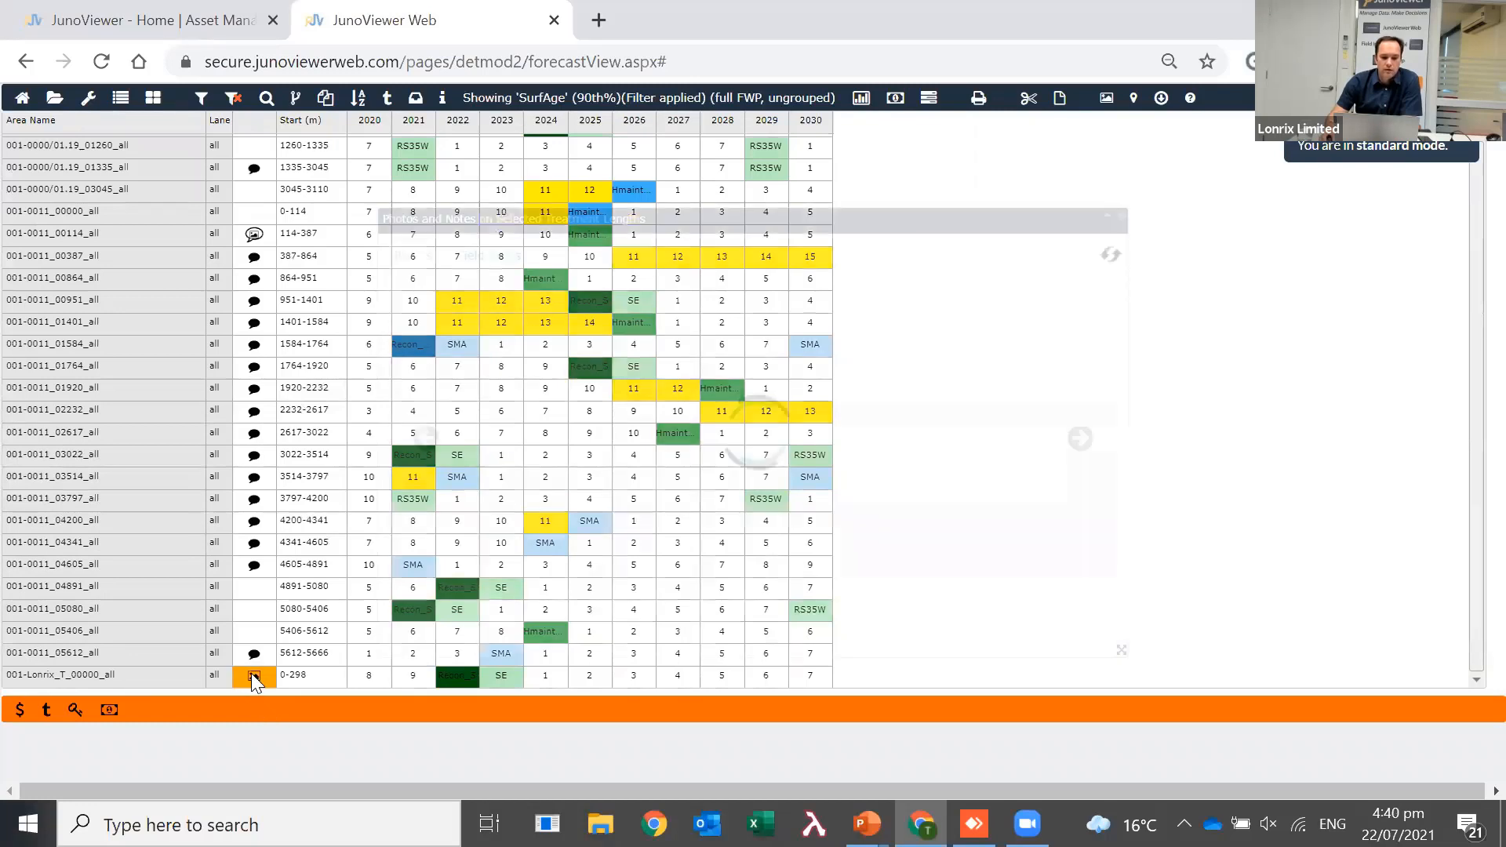
left_click(254, 675)
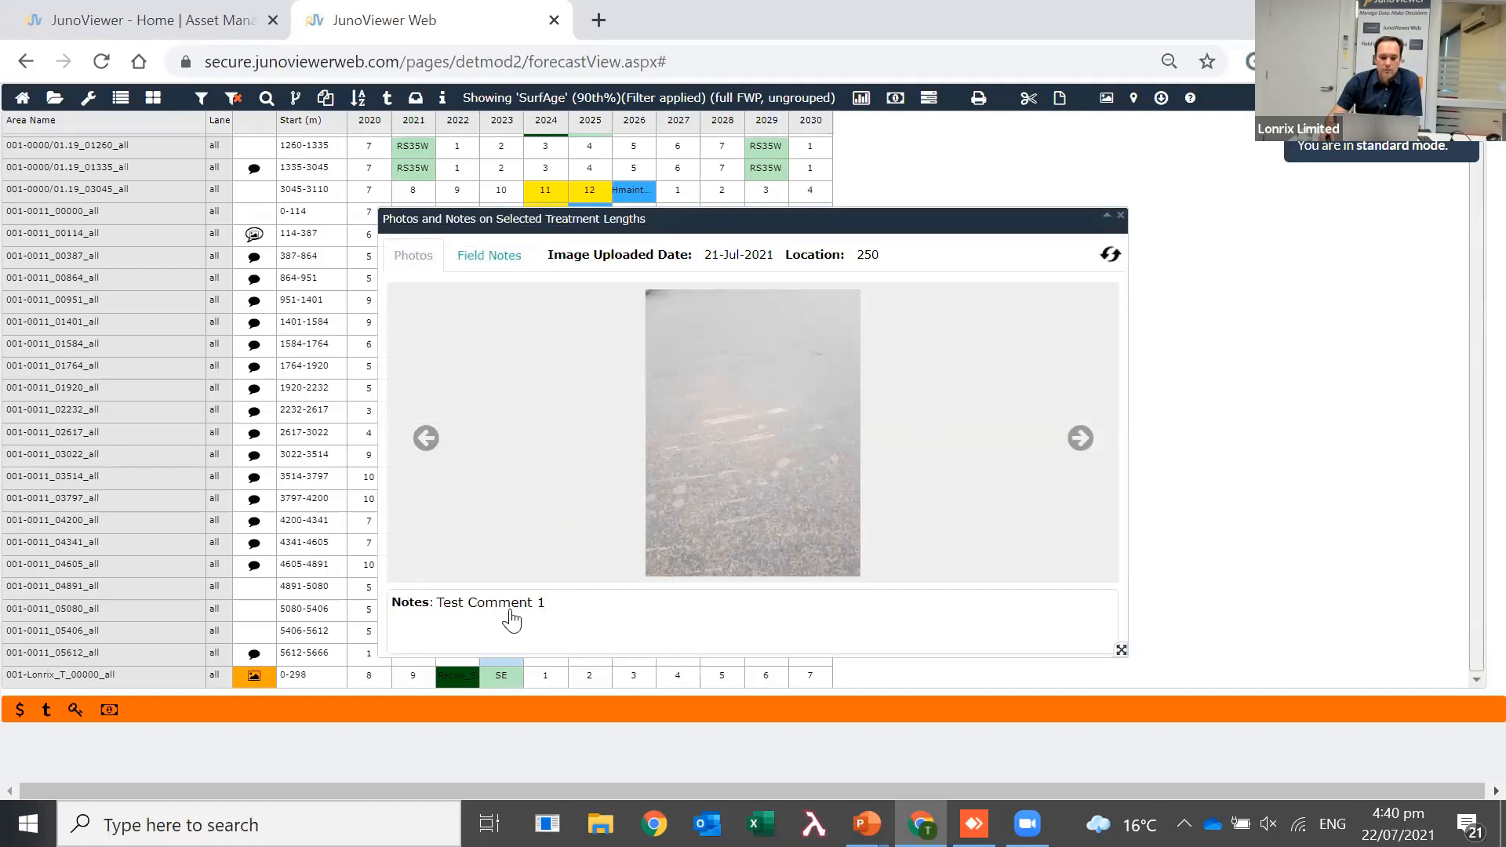
left_click(1080, 438)
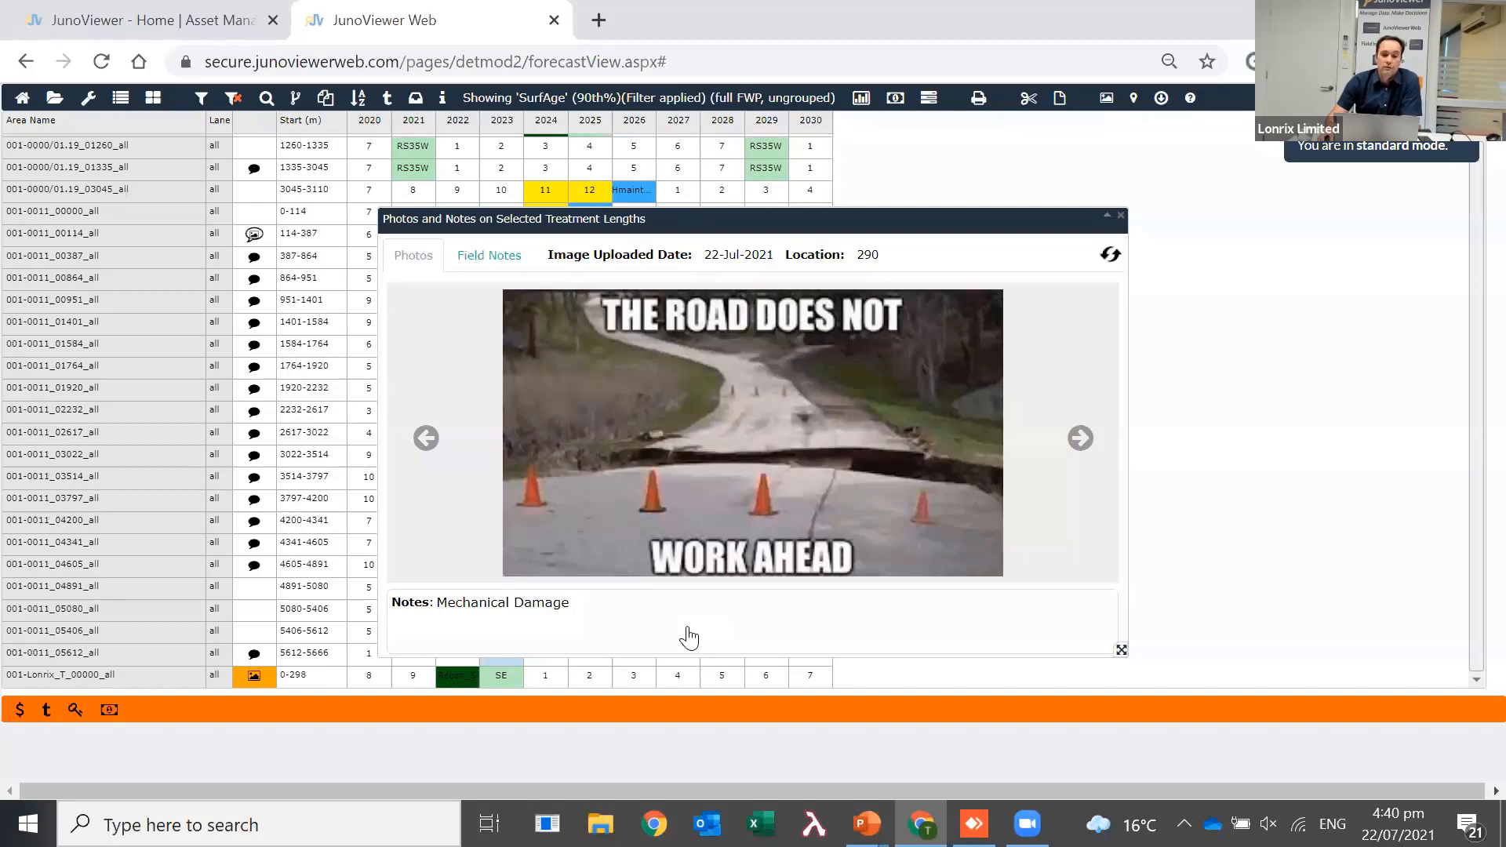
mouse_move(1404, 307)
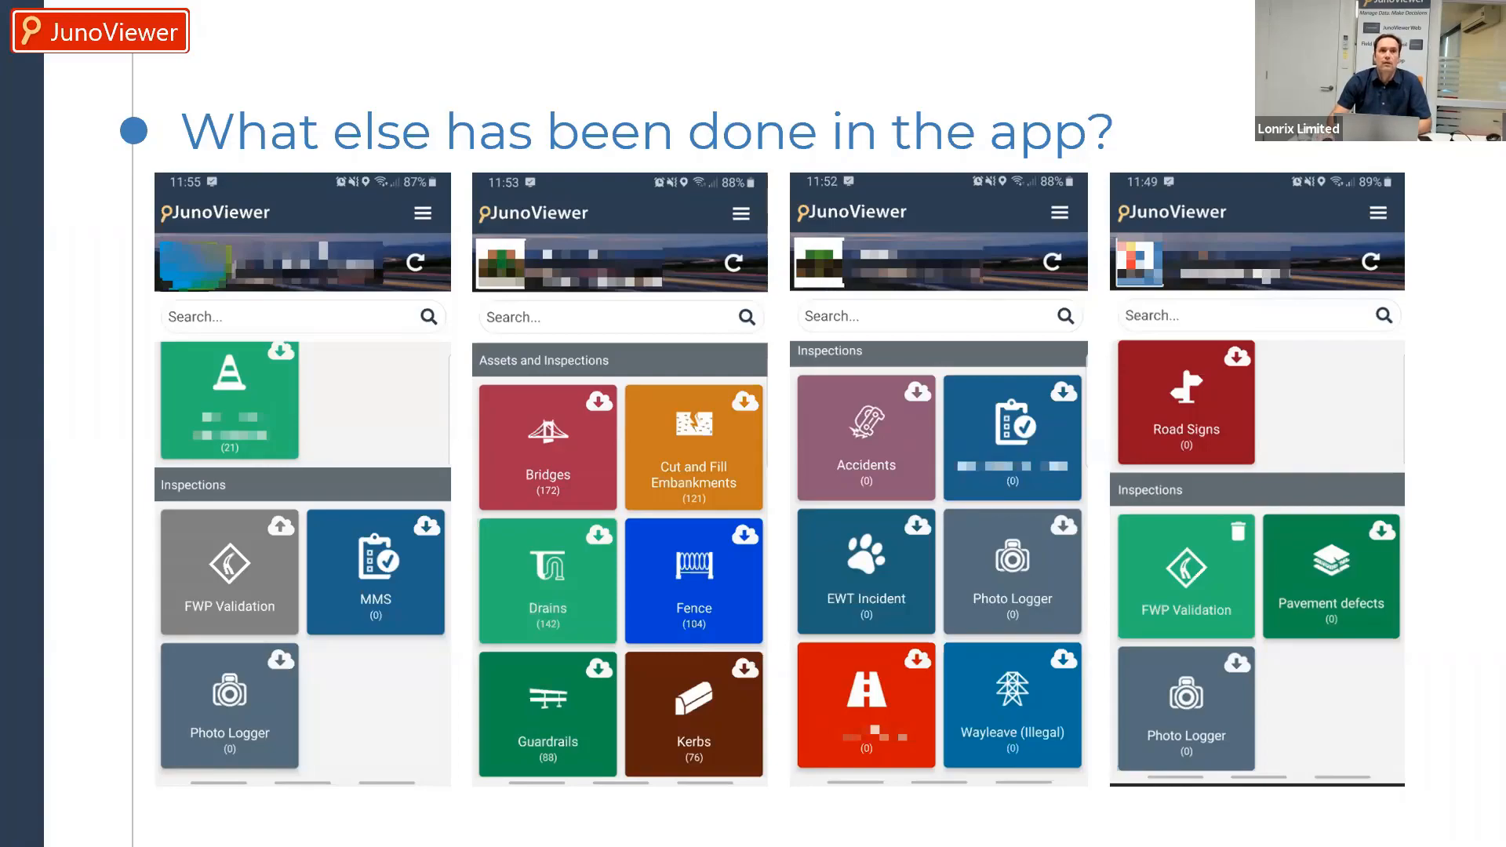
Advance the PowerPoint slideshow to the closing 'Thank you!' slide
key("Right")
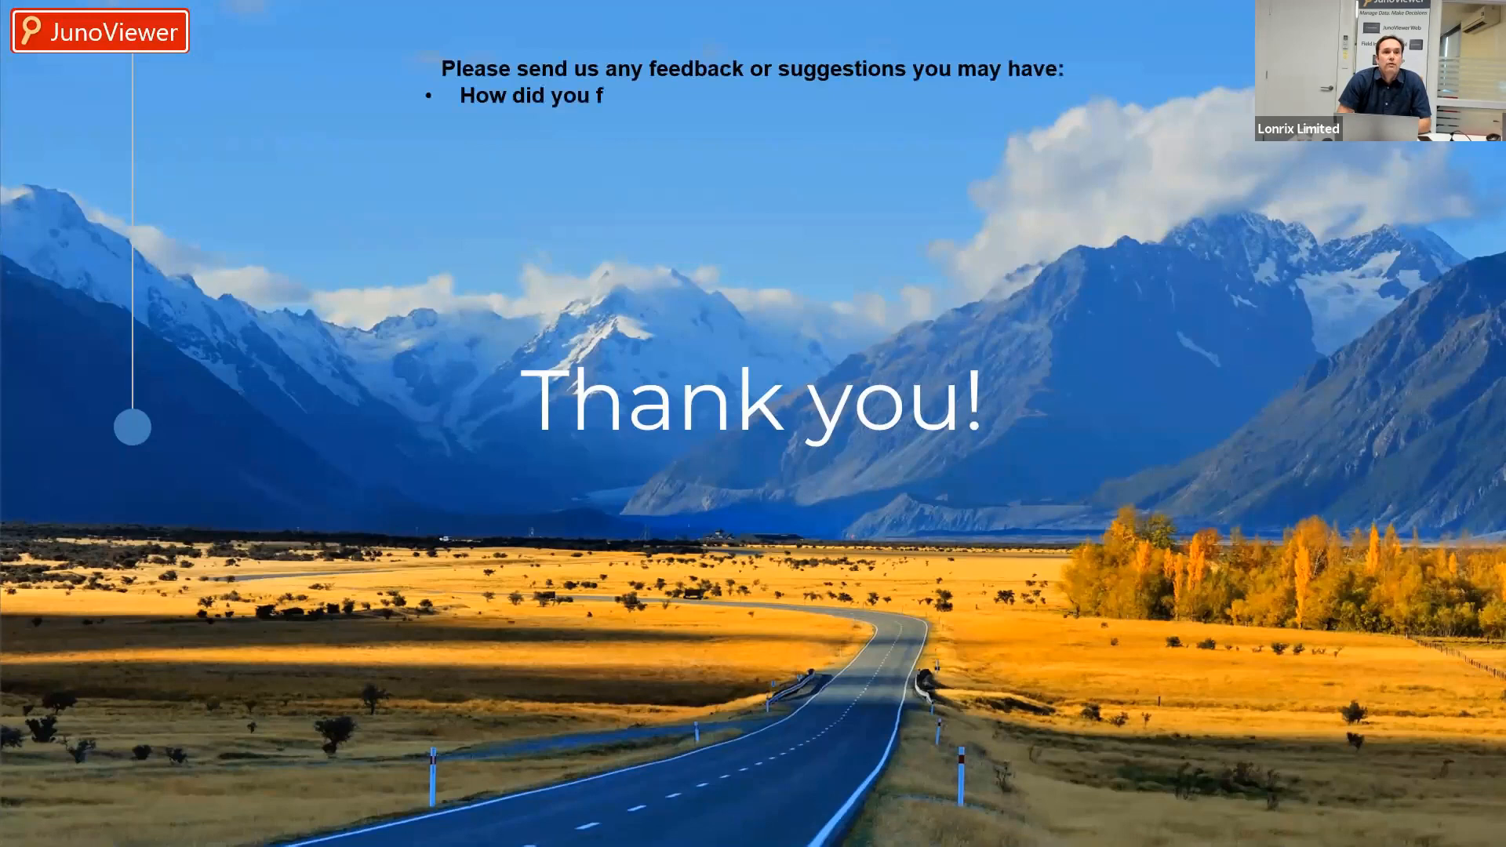